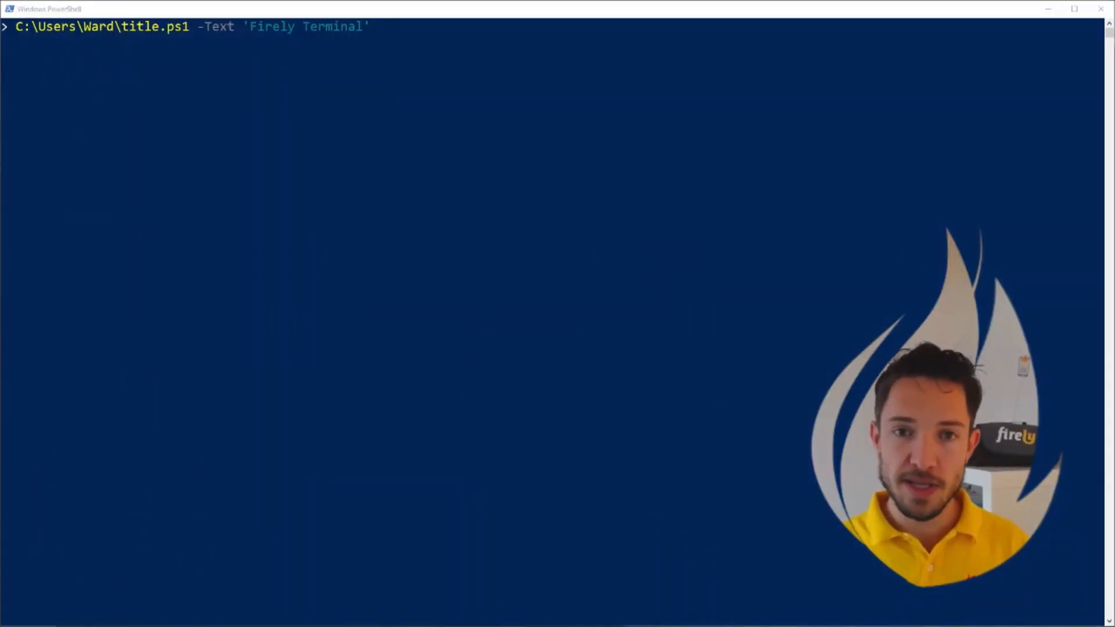
mouse_move(836, 321)
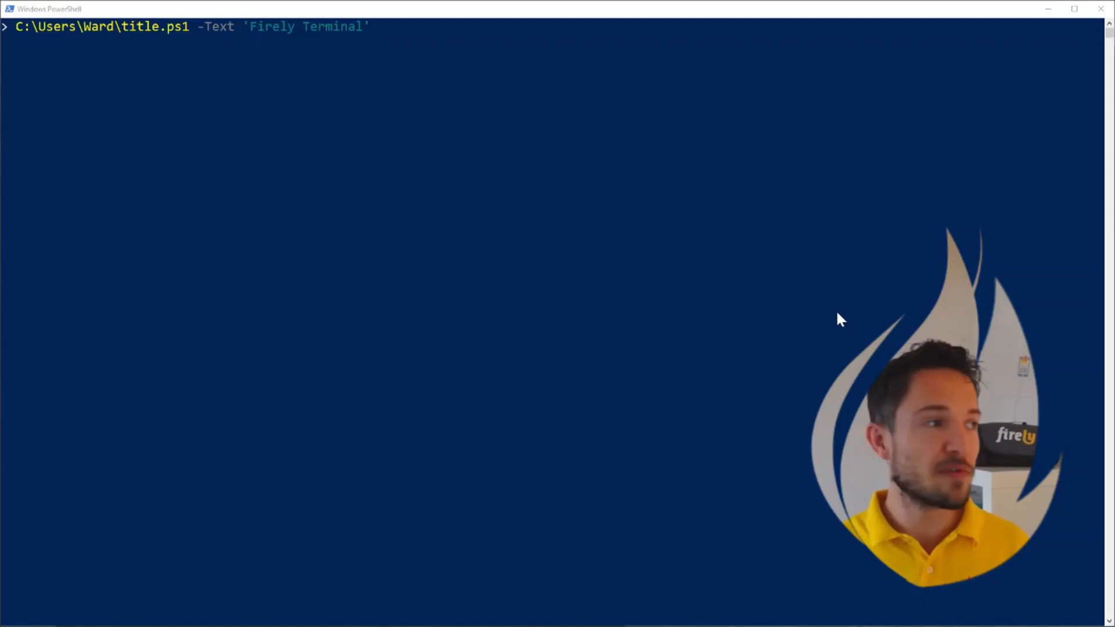
Step: Show the title banner and run 'fhir --help' to list all commands, then the FHIR client banner
key(Enter)
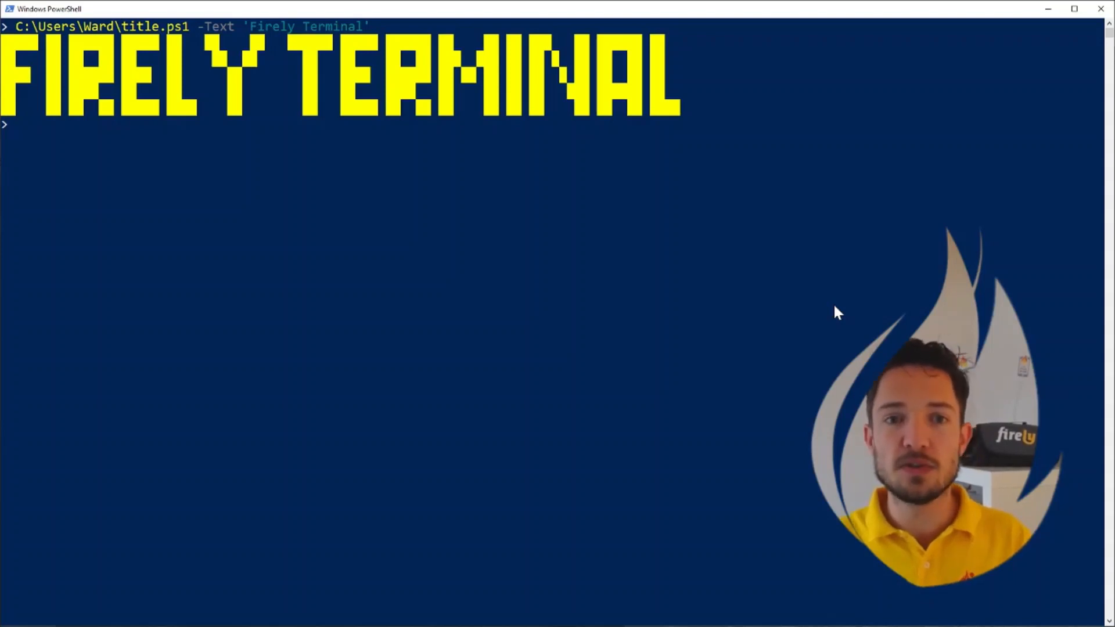
text(fhir)
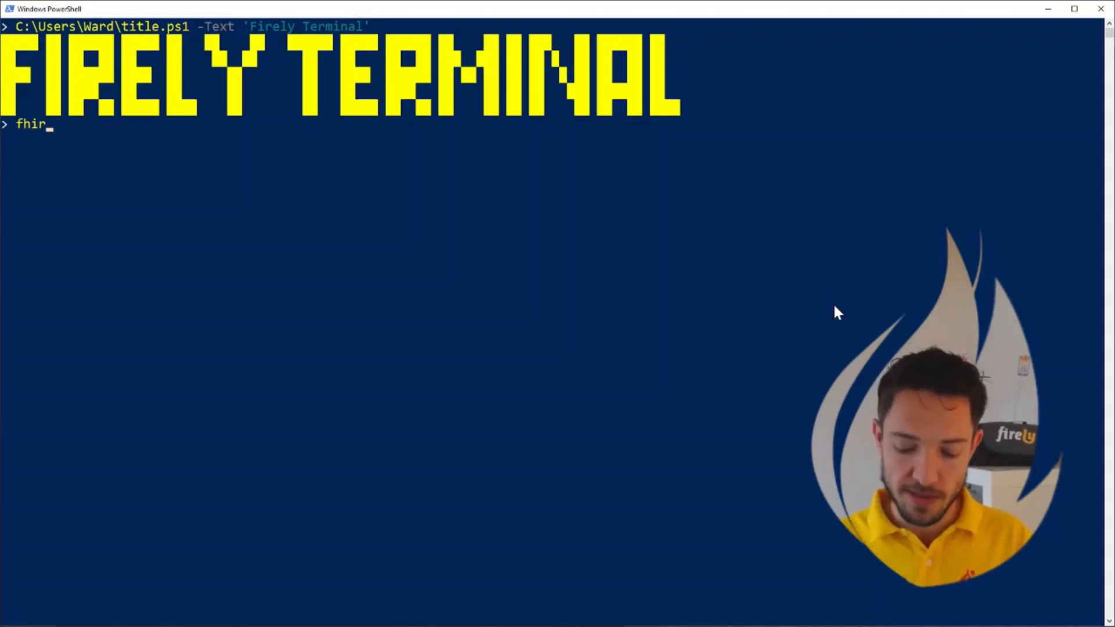
text(-)
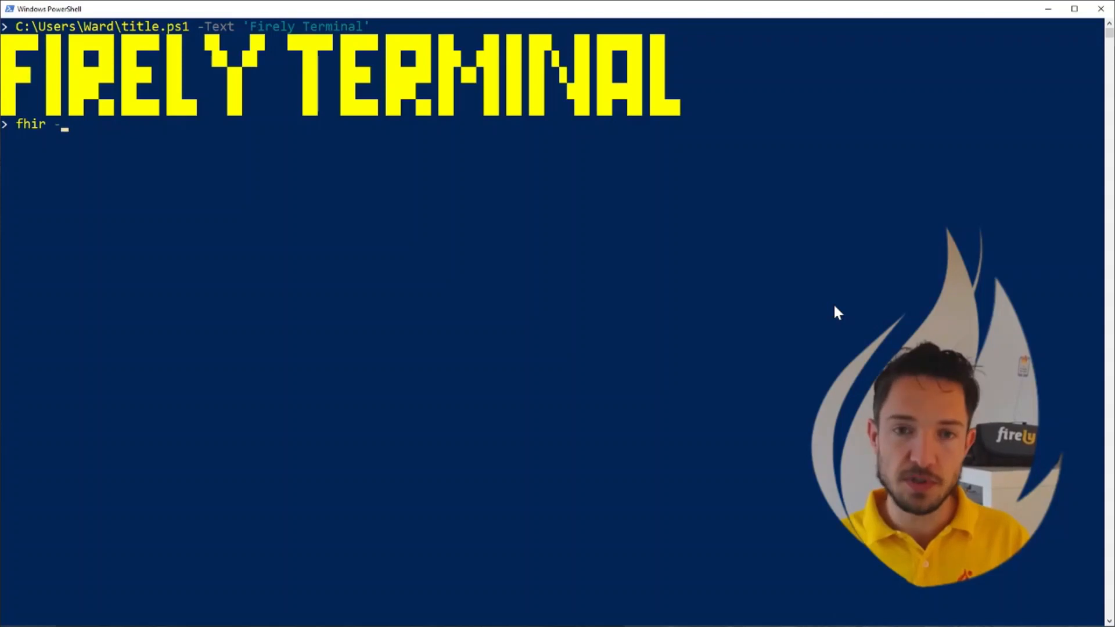
text(-)
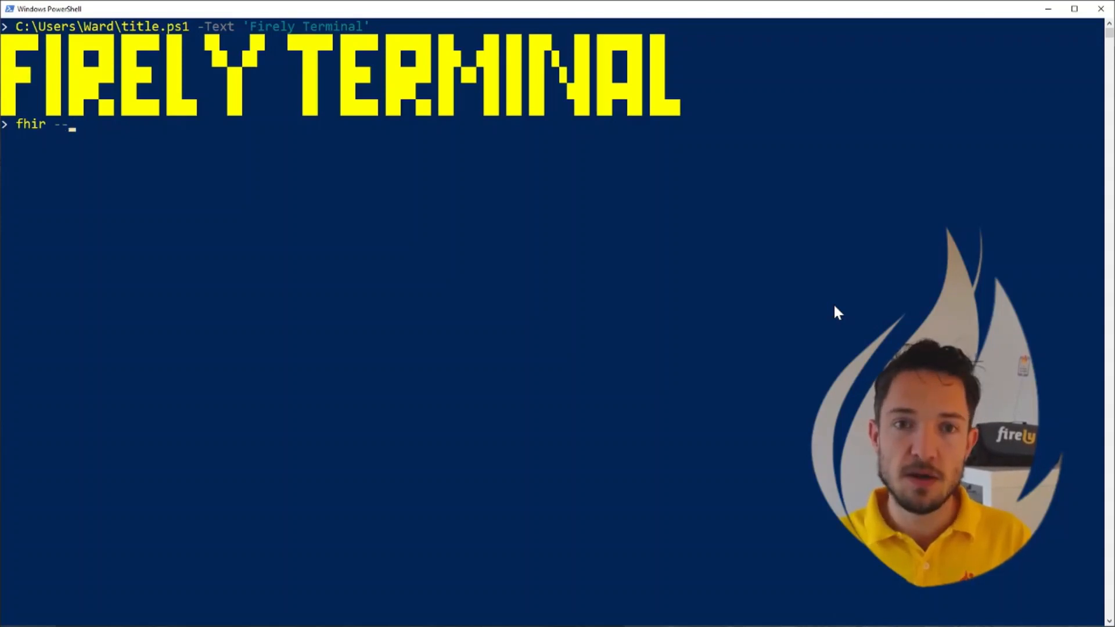
text(help)
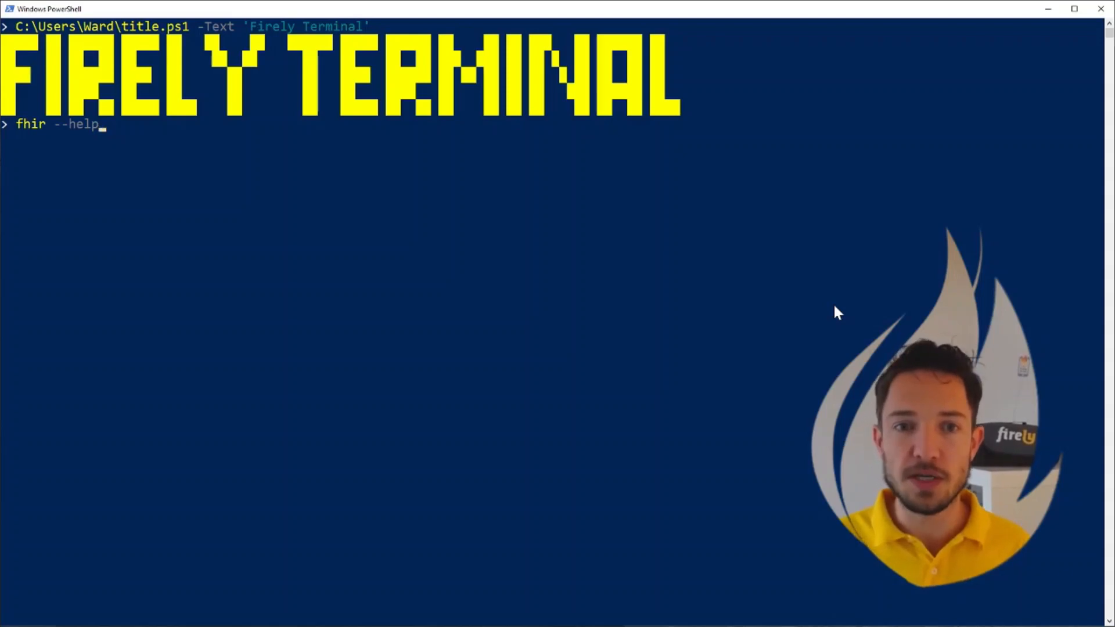
key(Enter)
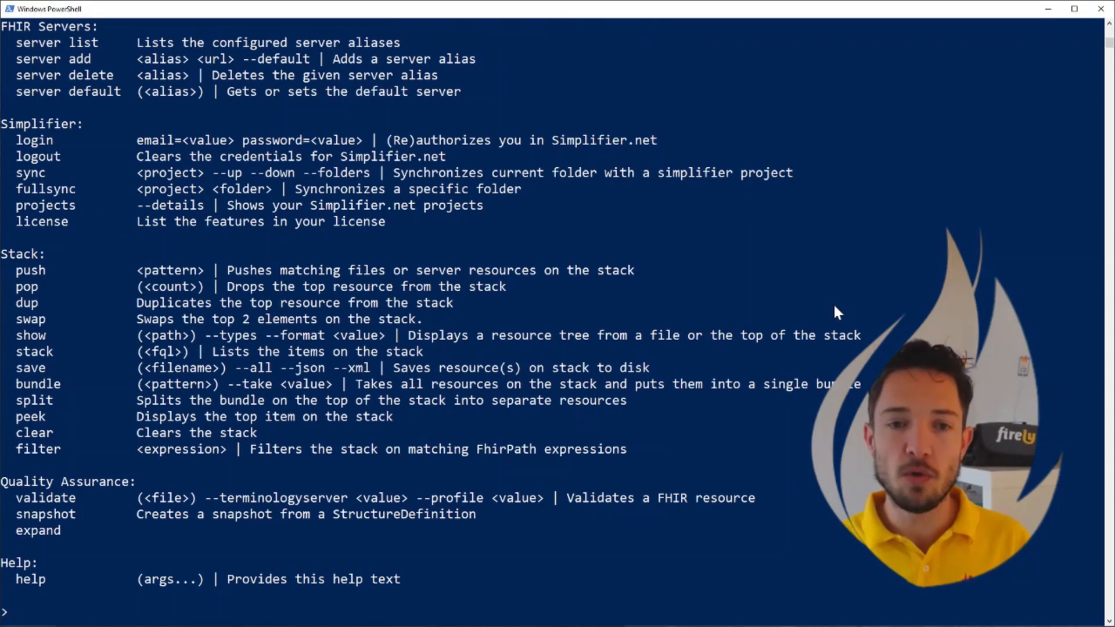
mouse_move(633, 325)
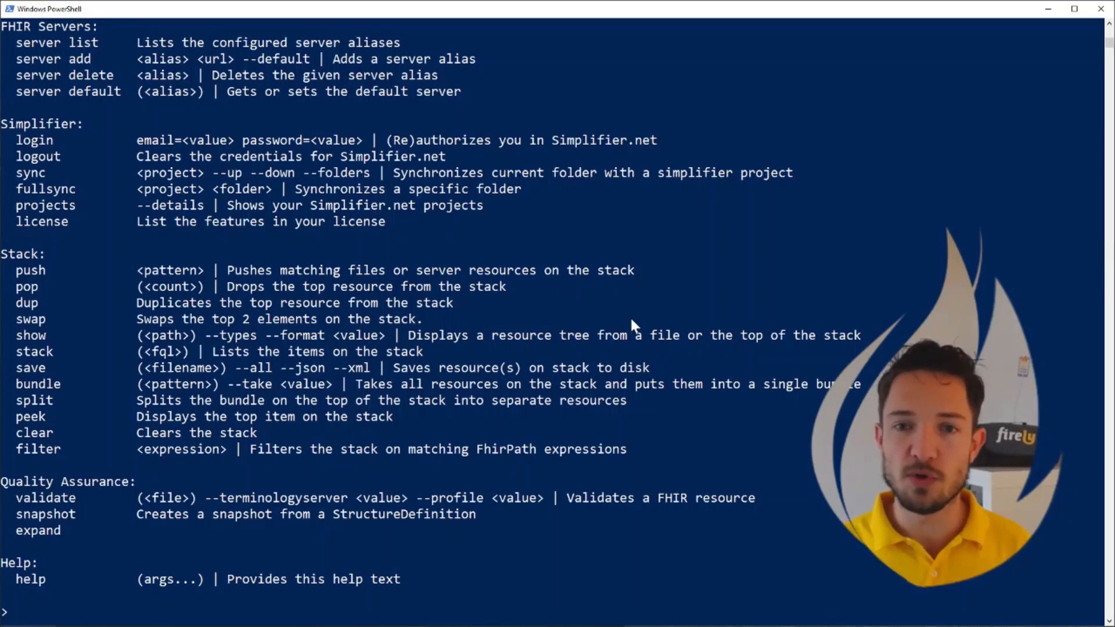
key(Enter)
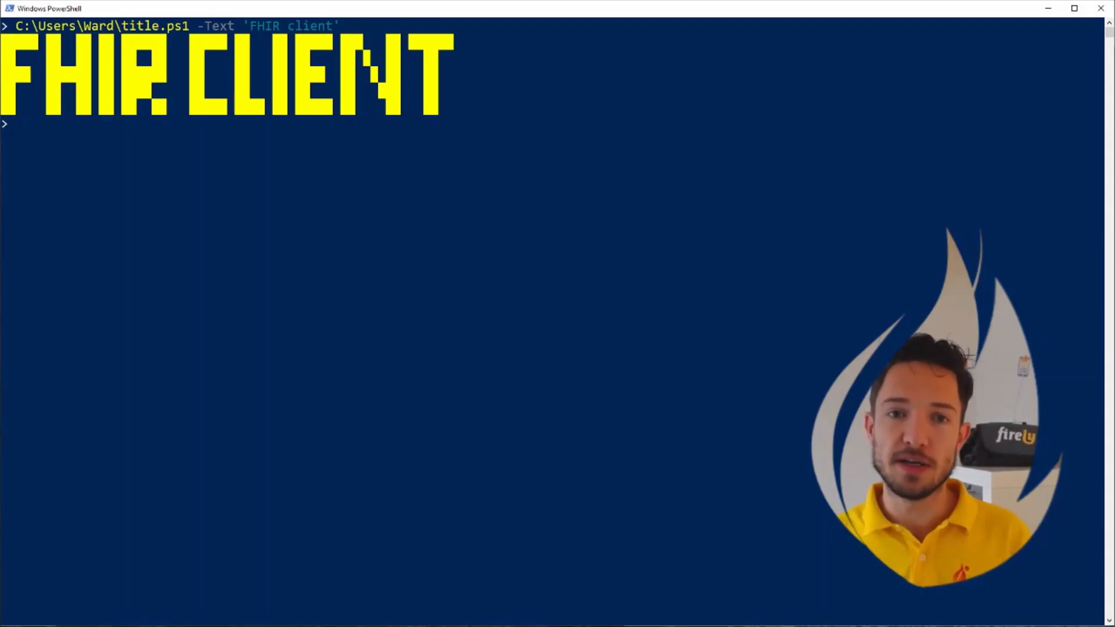
Step: Run 'fhir --help search' to show the search command's source, type and argument usage
text(fhir)
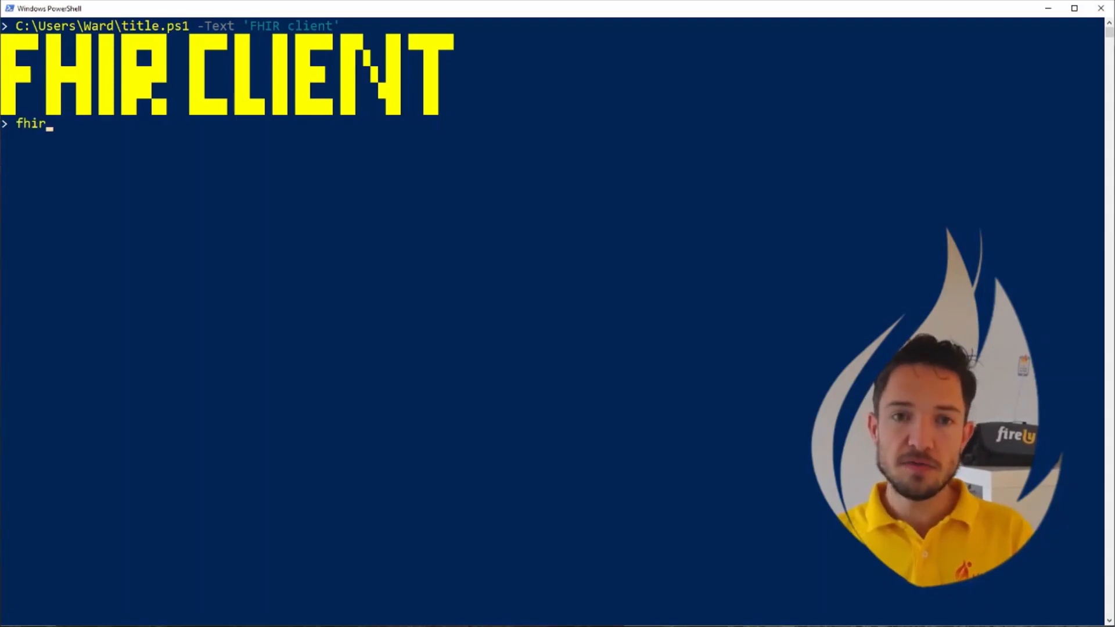
text(--he)
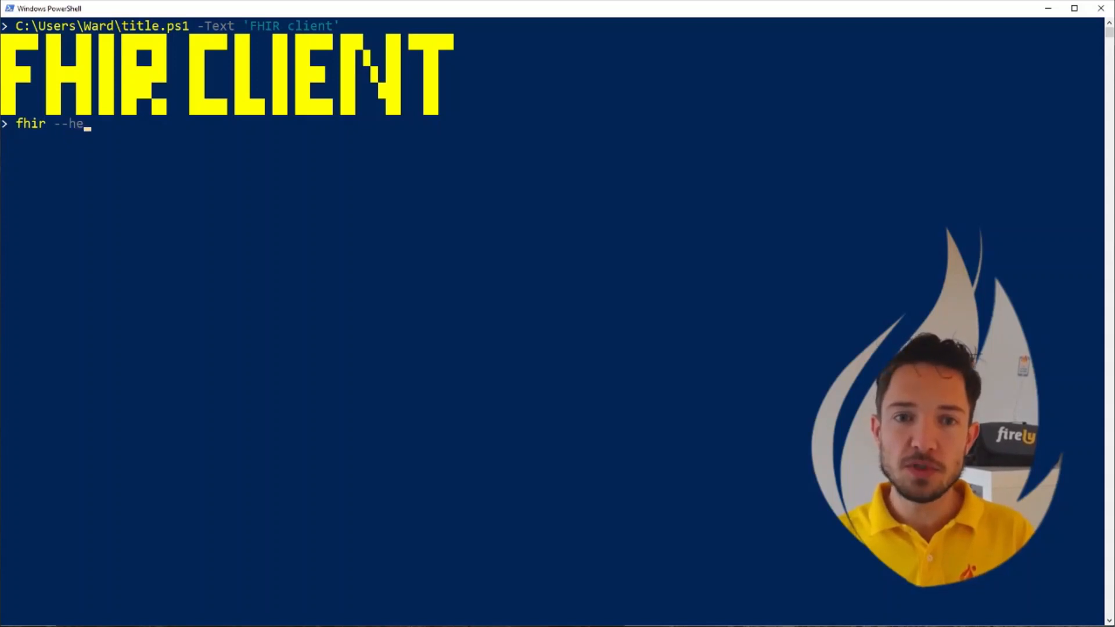
text(lp)
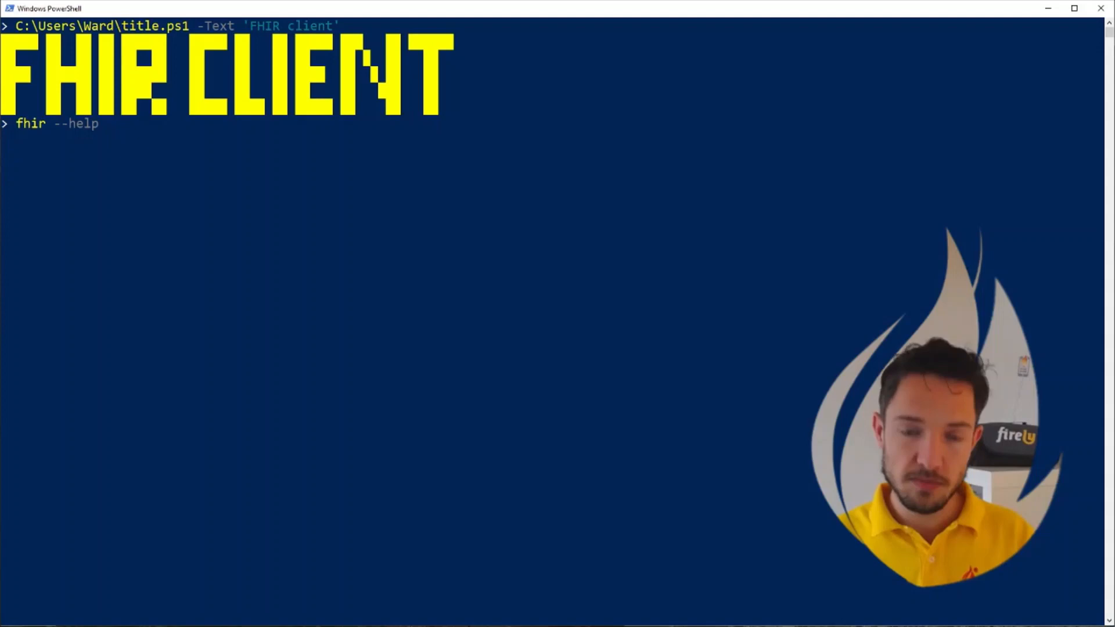
text(search)
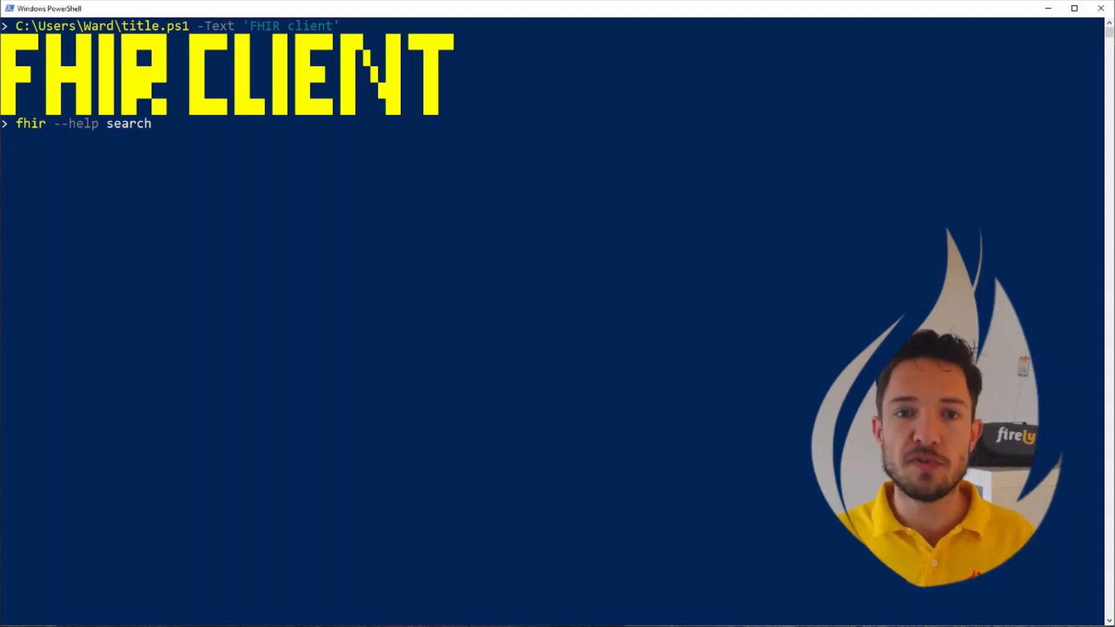
key(Enter)
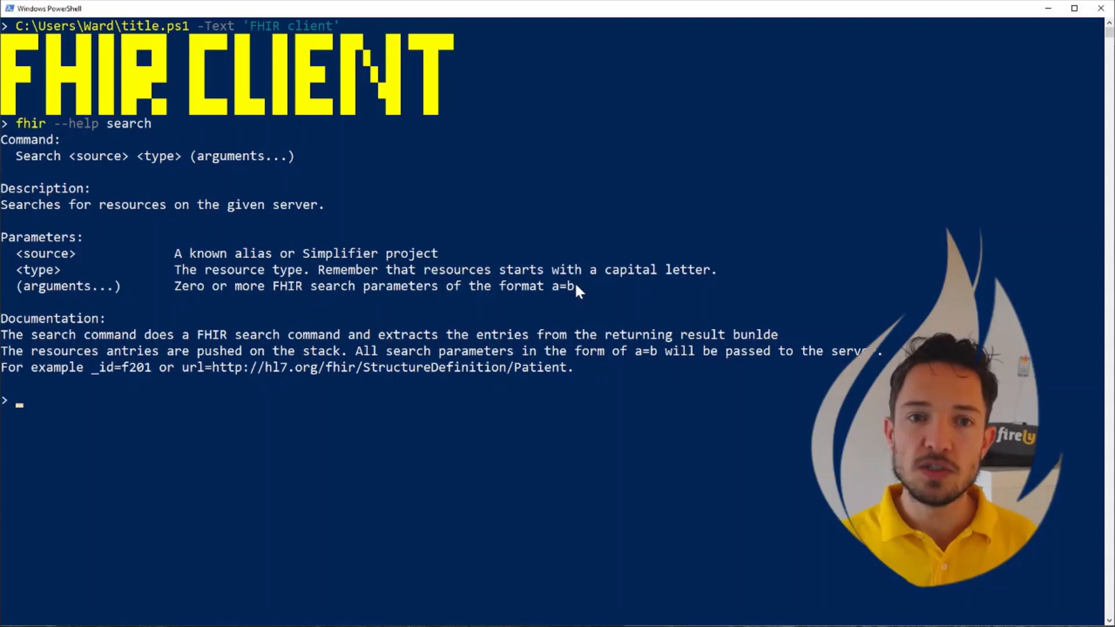
mouse_move(86, 170)
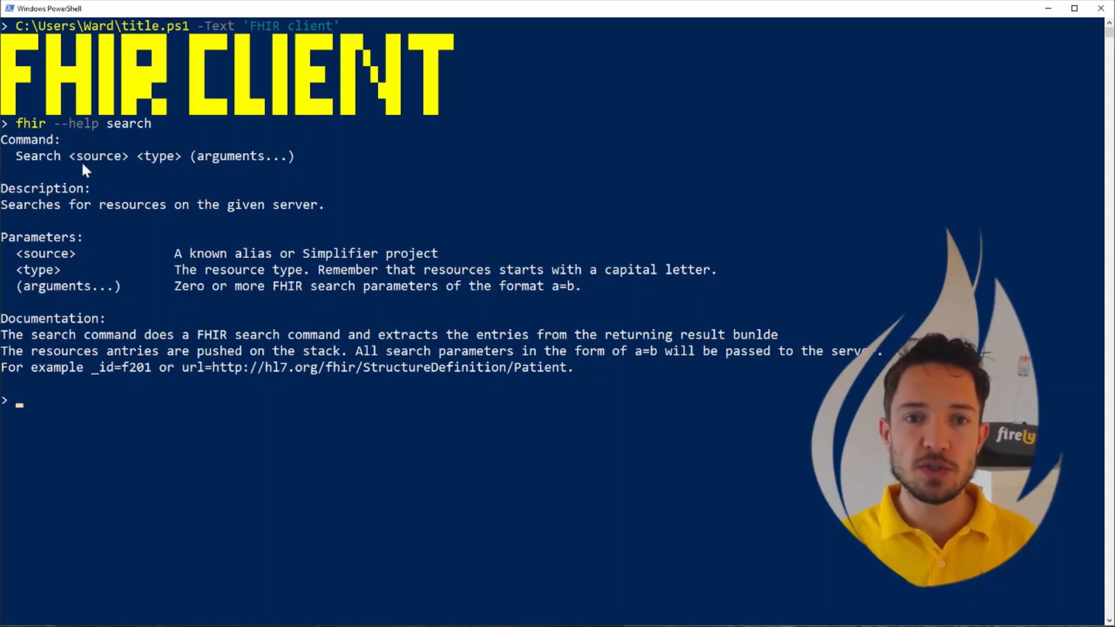
mouse_move(127, 165)
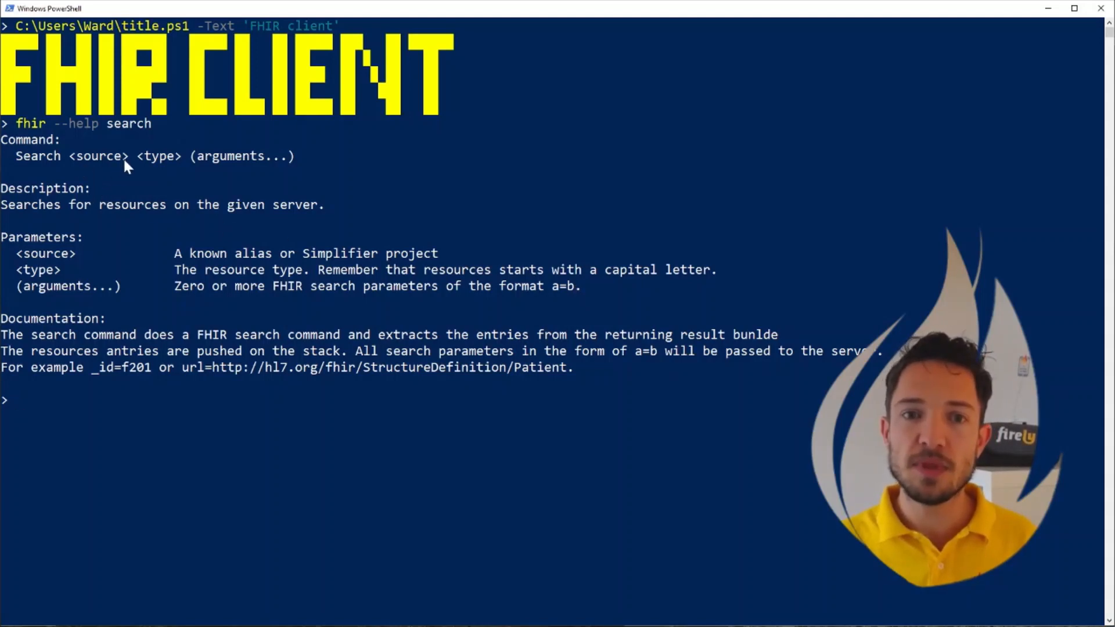
mouse_move(199, 171)
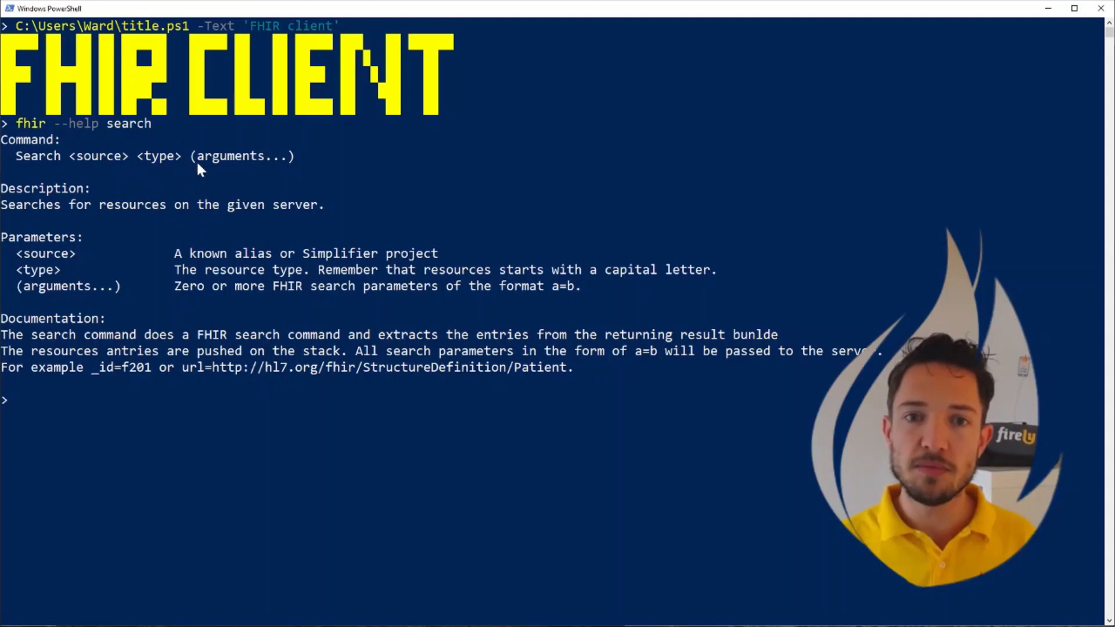
mouse_move(212, 422)
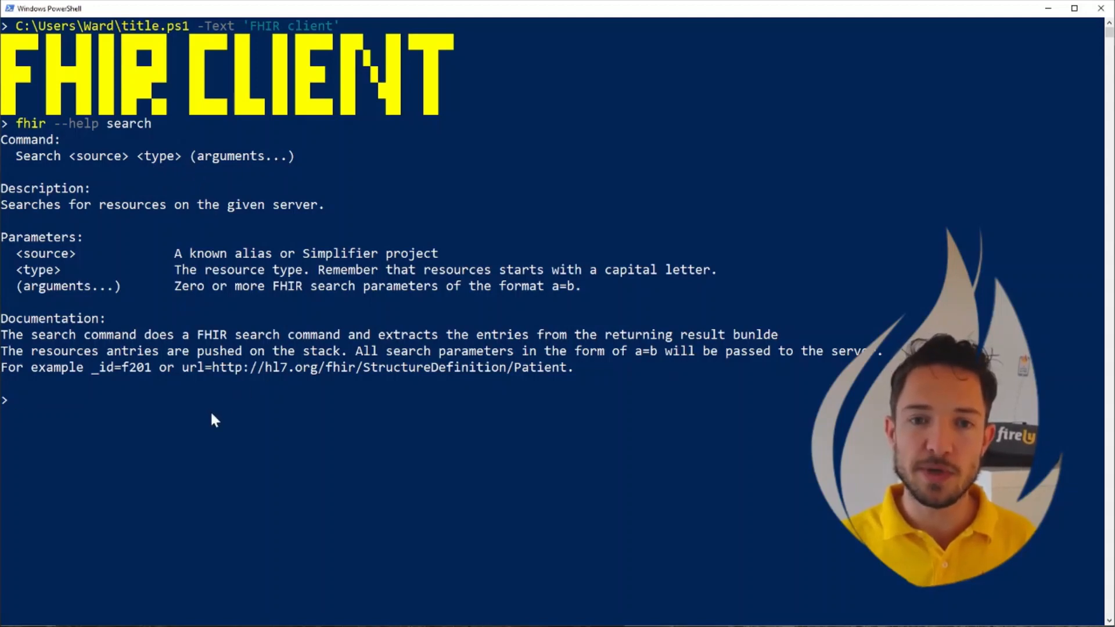
text(fhir)
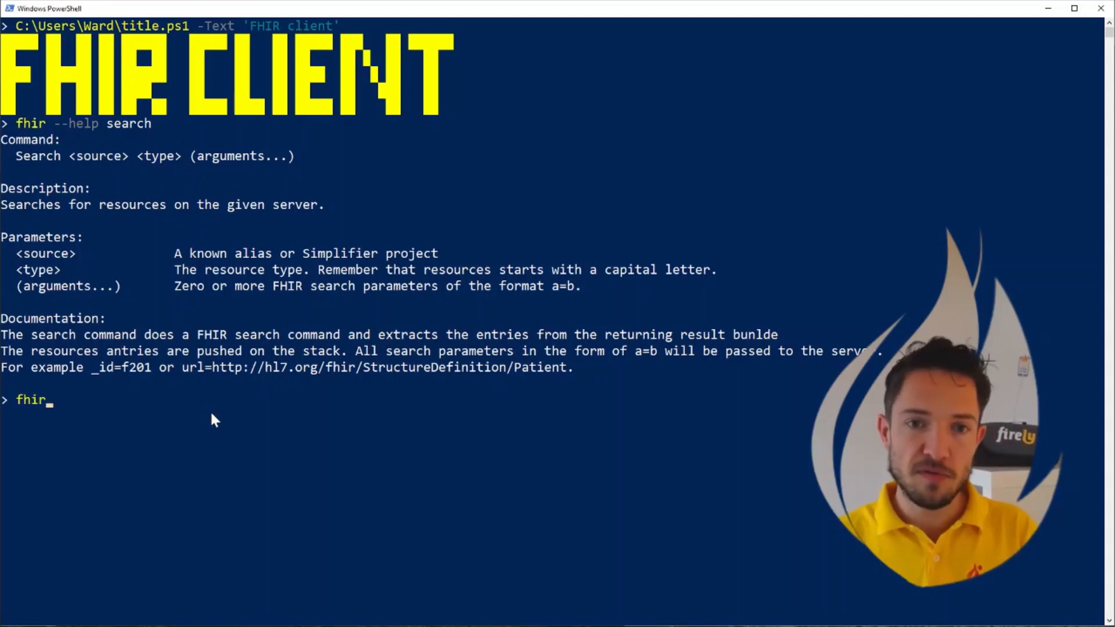
text(search)
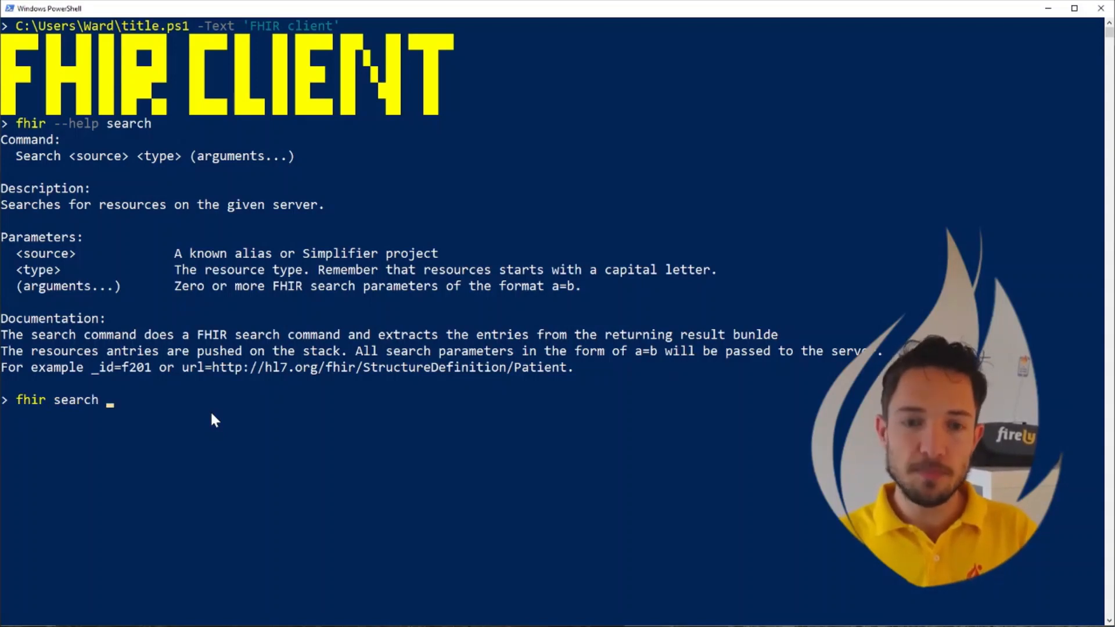
text(https:)
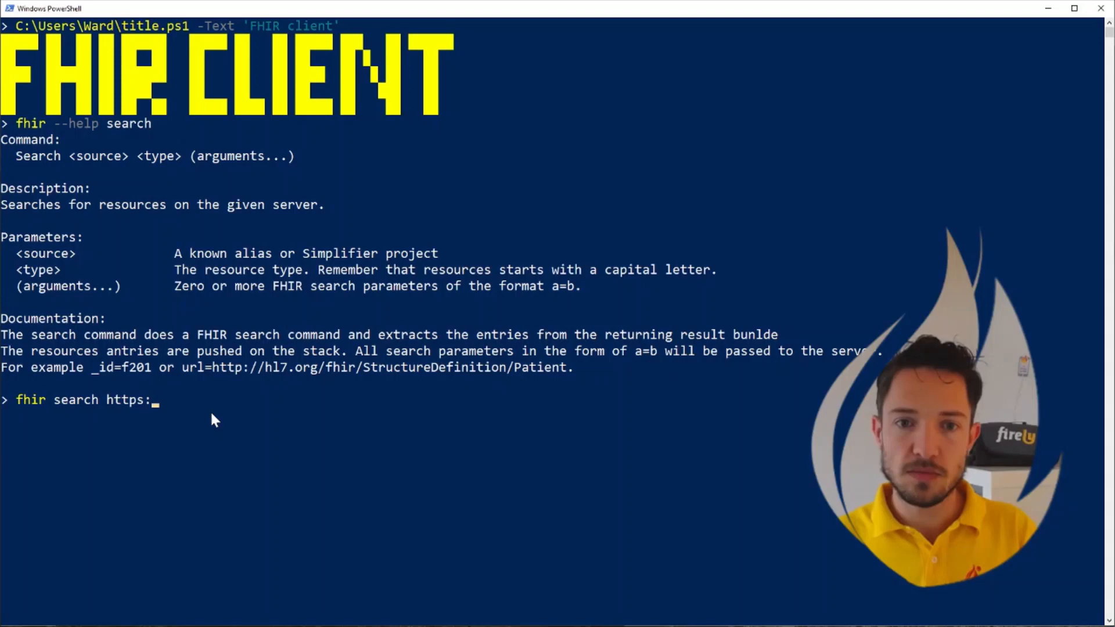
text(//vonk.)
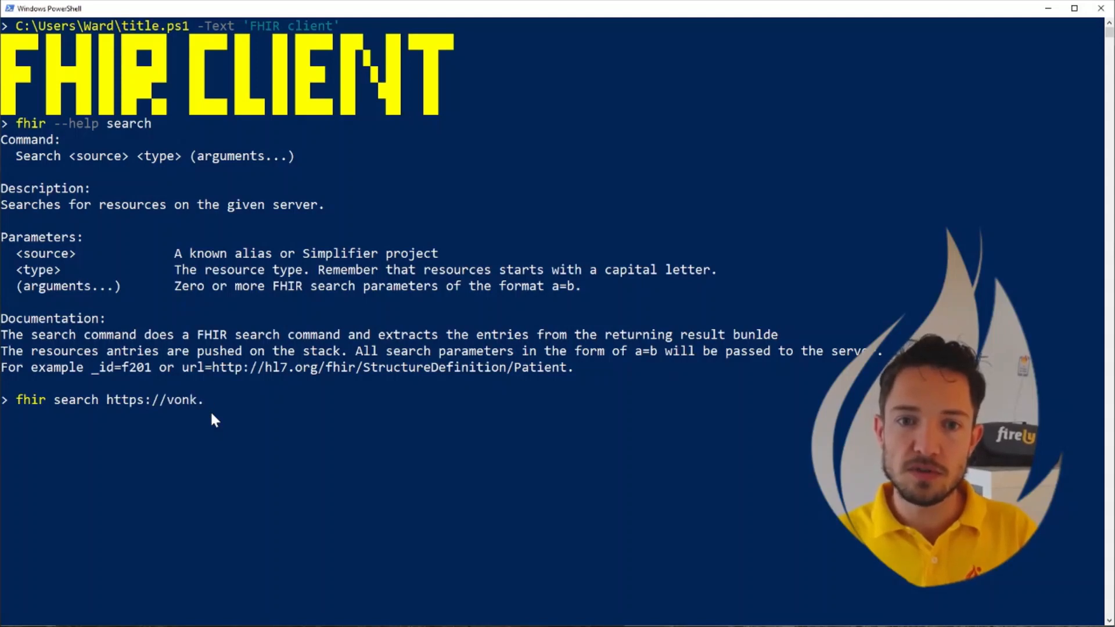
text(fire.ly)
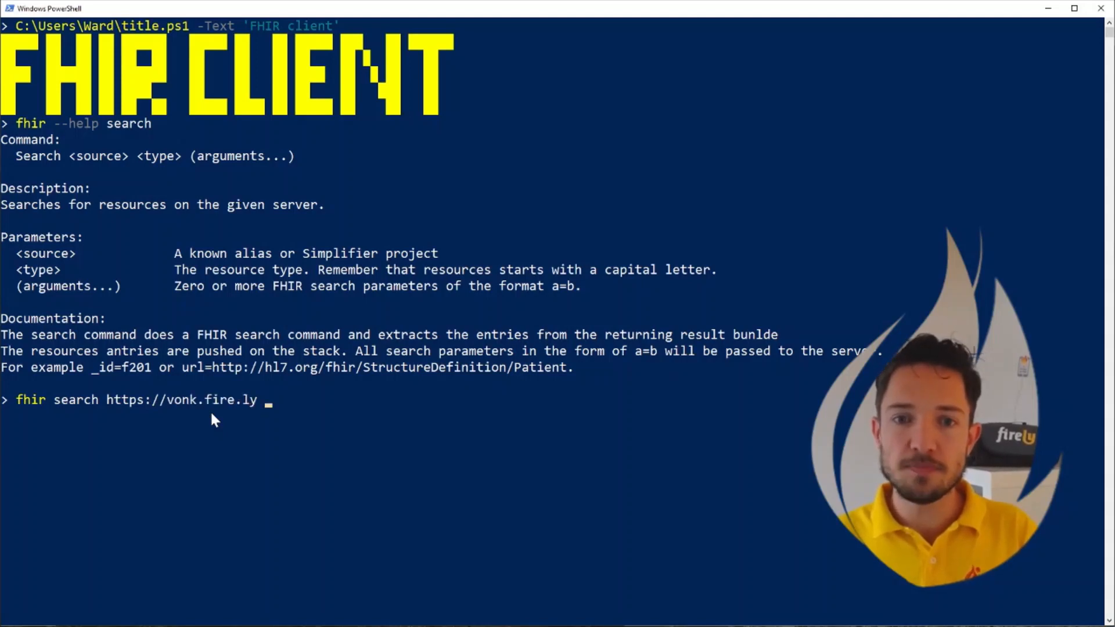
text(Patient)
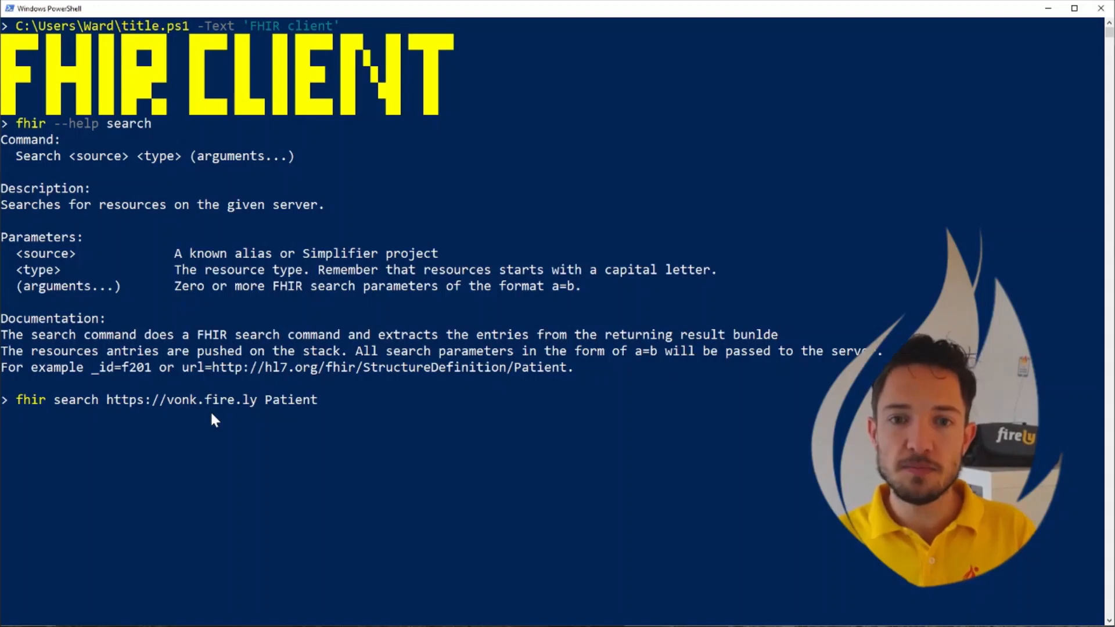
text(nam)
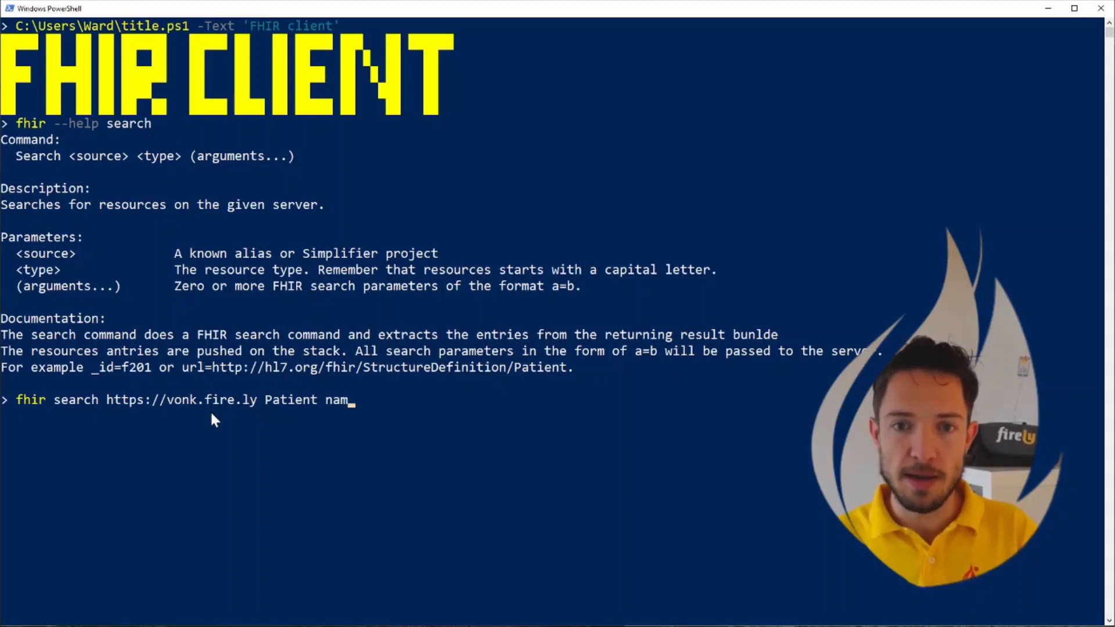
text(e=W)
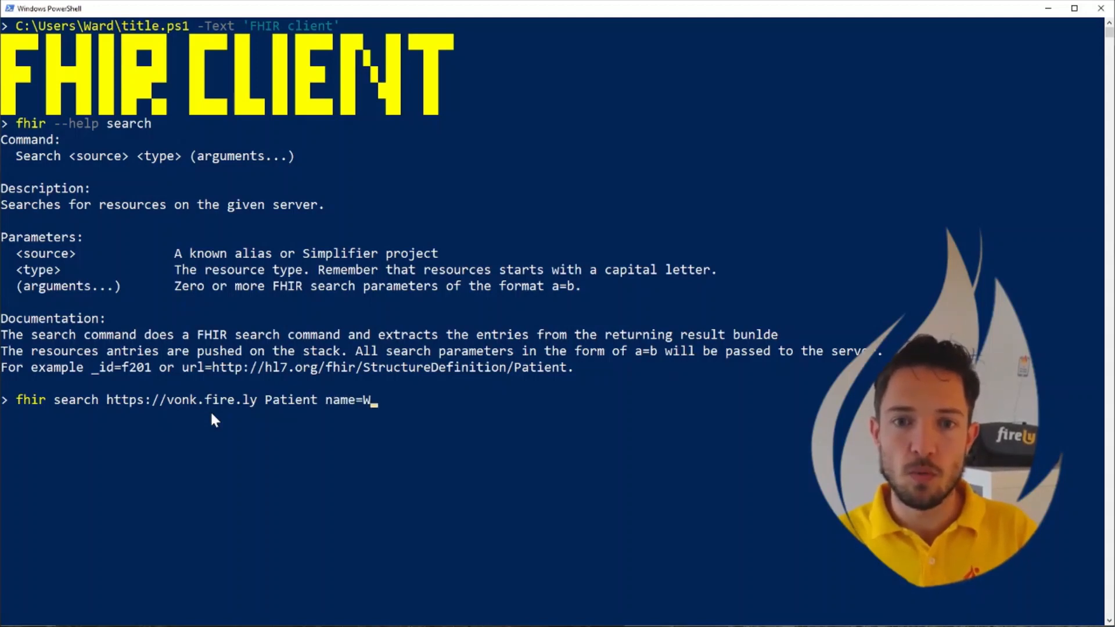
text(ard)
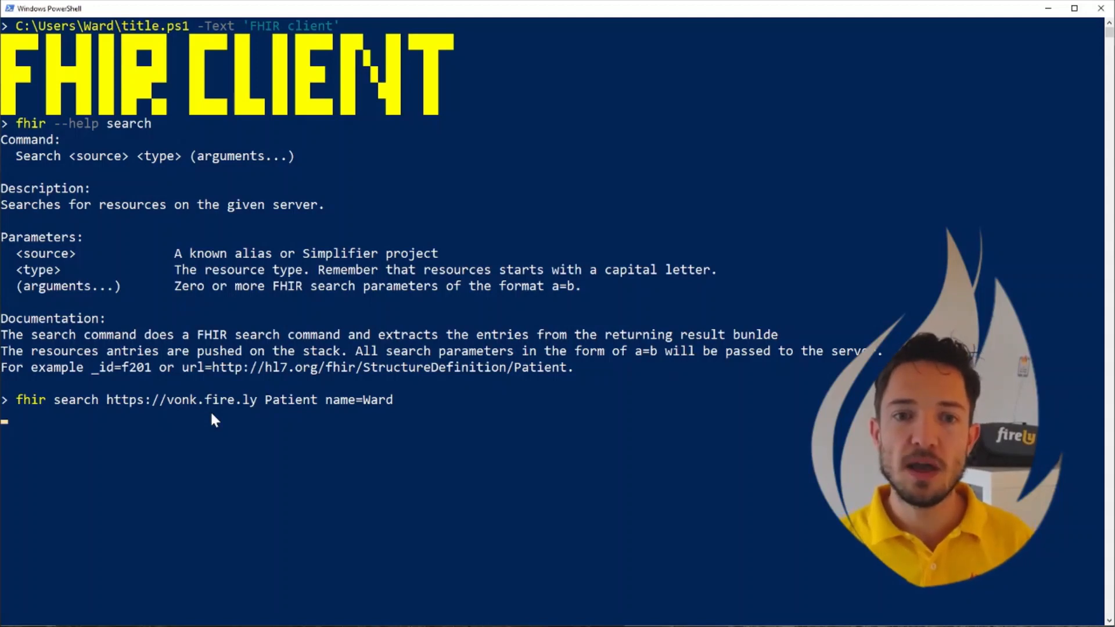
key(Enter)
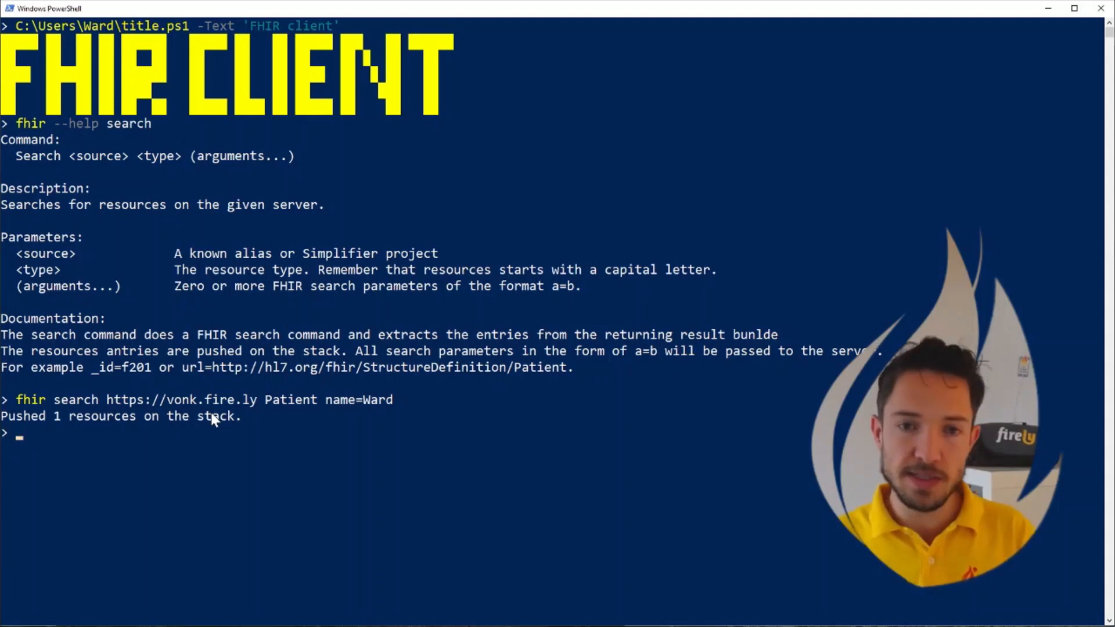
text(fhir stack)
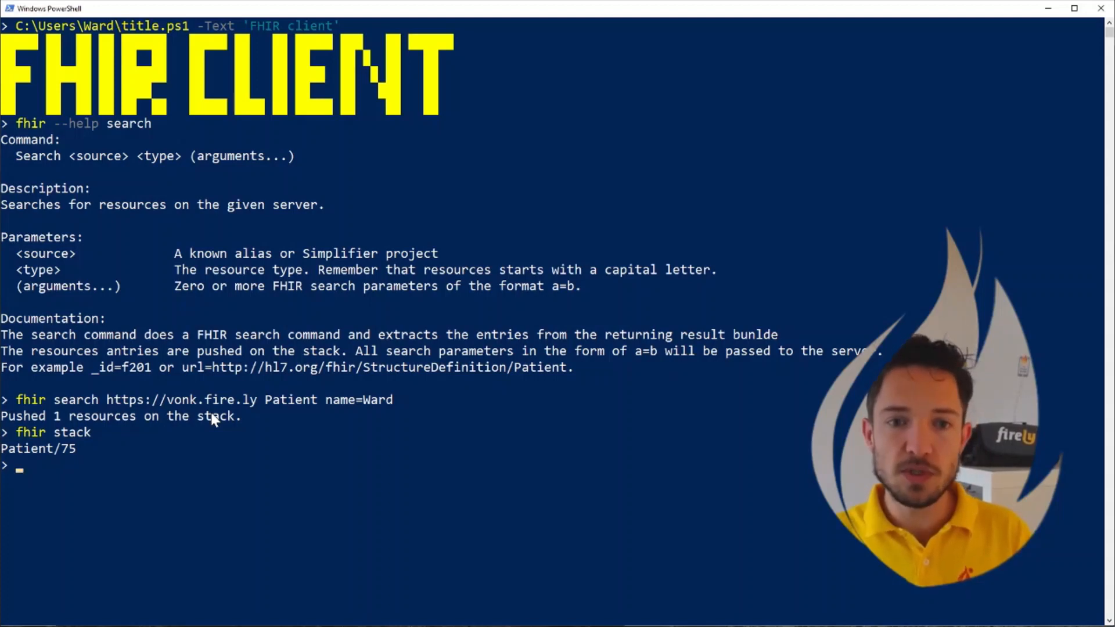
text(fhir show)
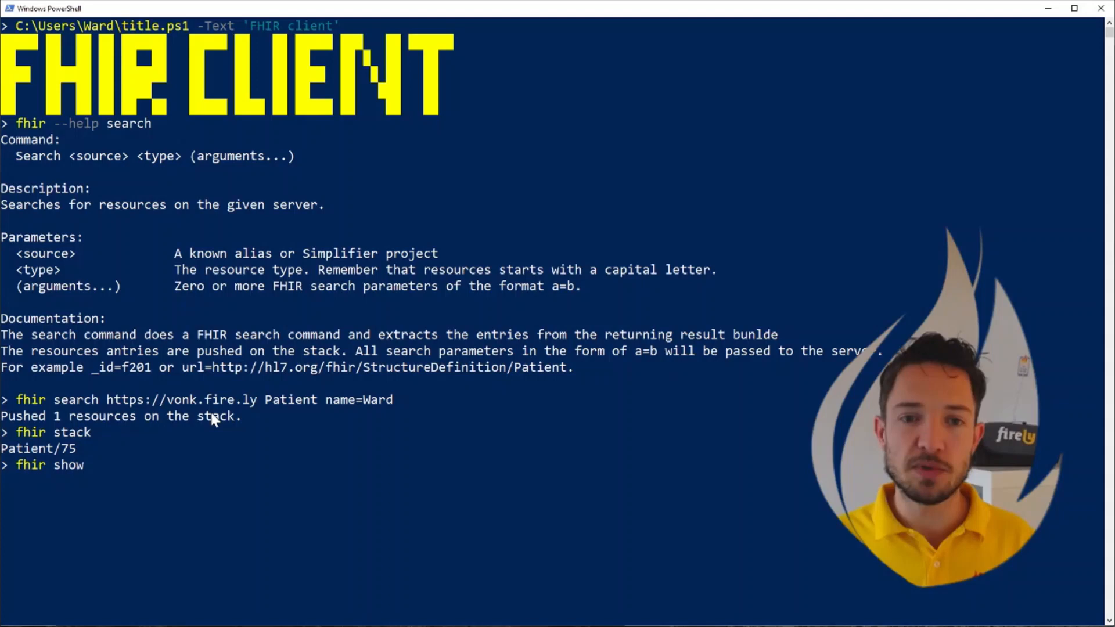
key(Enter)
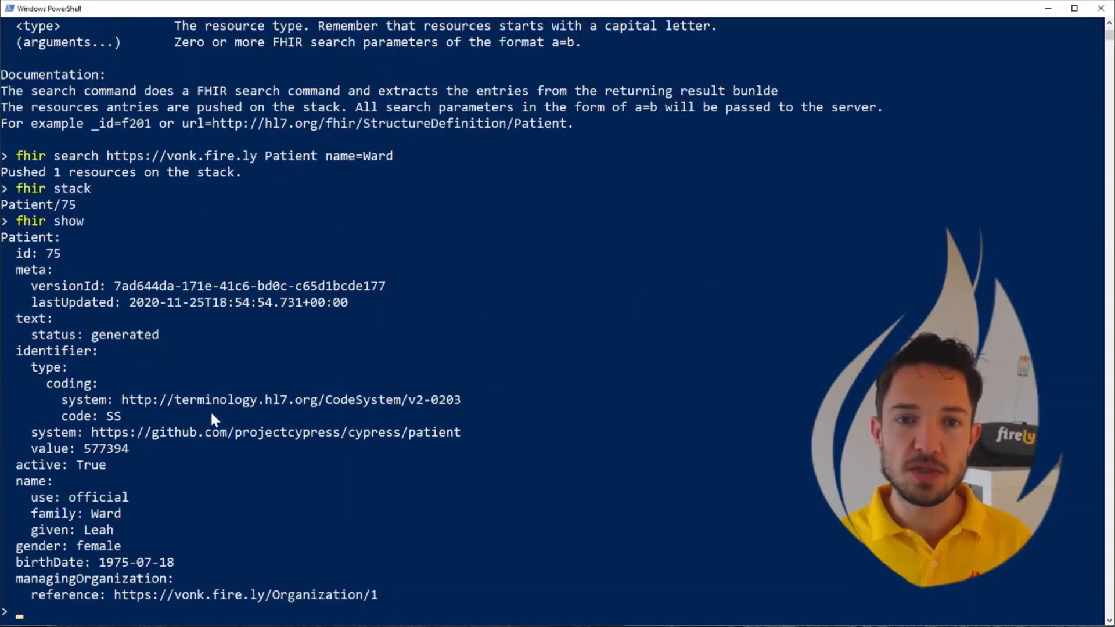
mouse_move(65, 272)
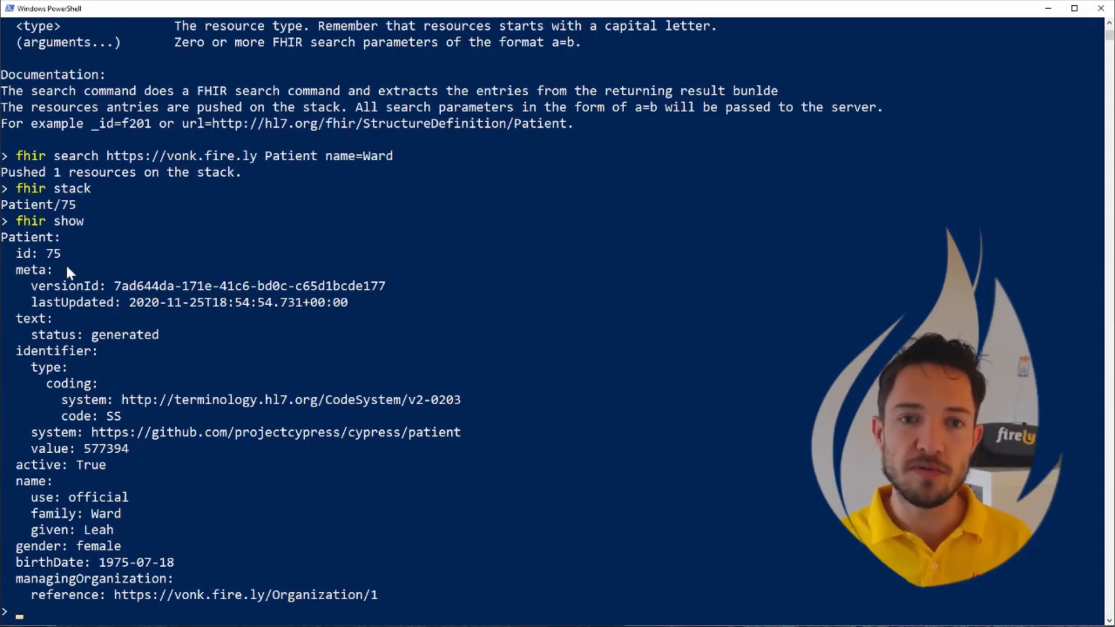
mouse_move(131, 539)
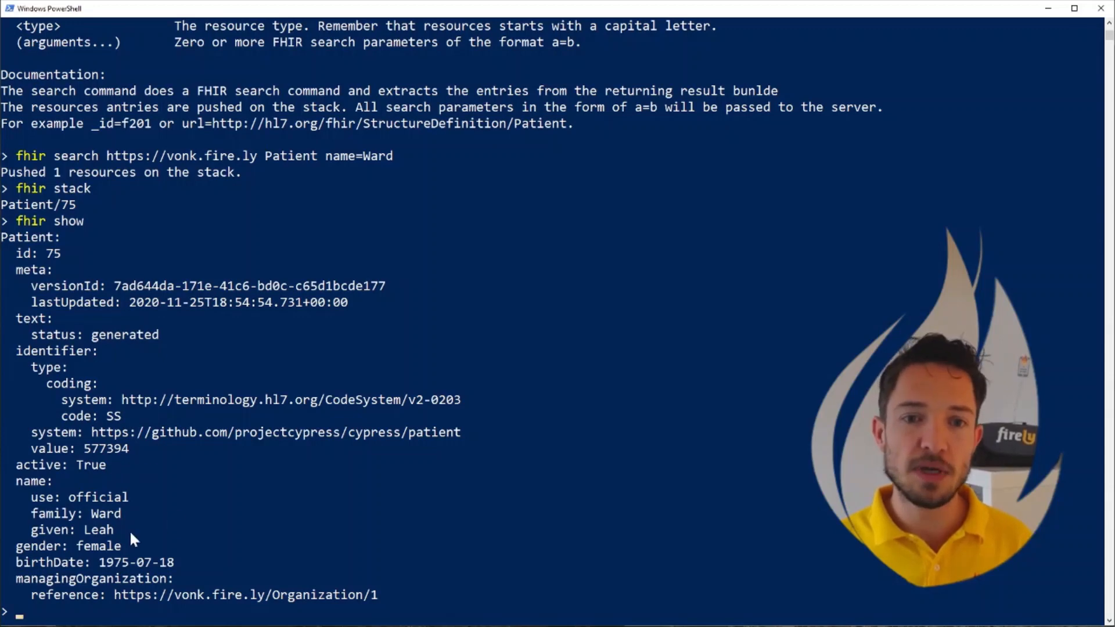
mouse_move(110, 532)
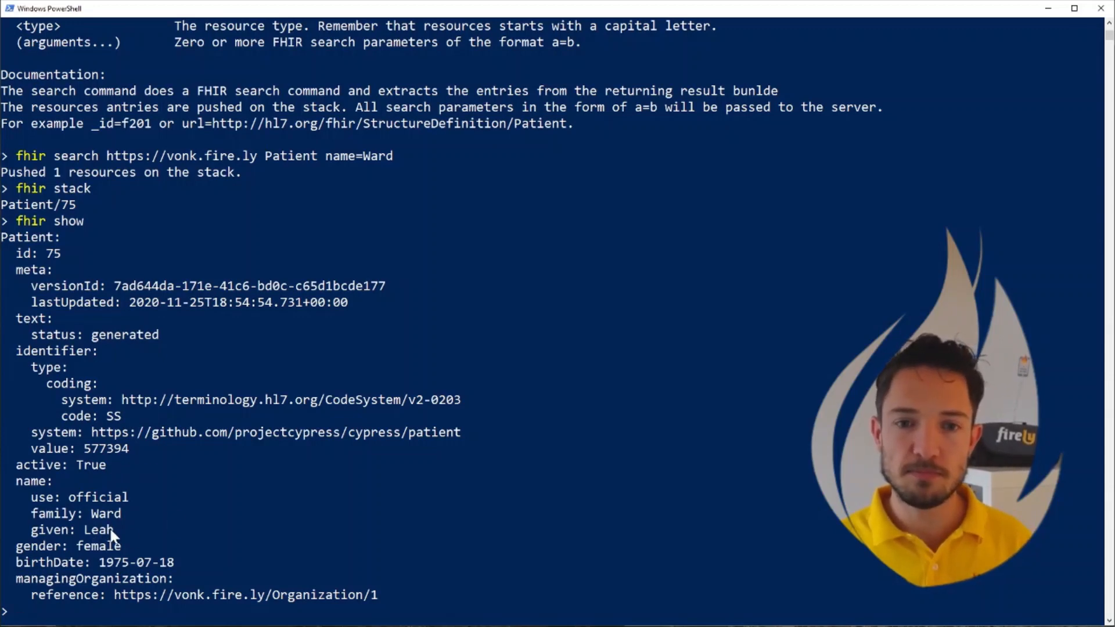
text(clear)
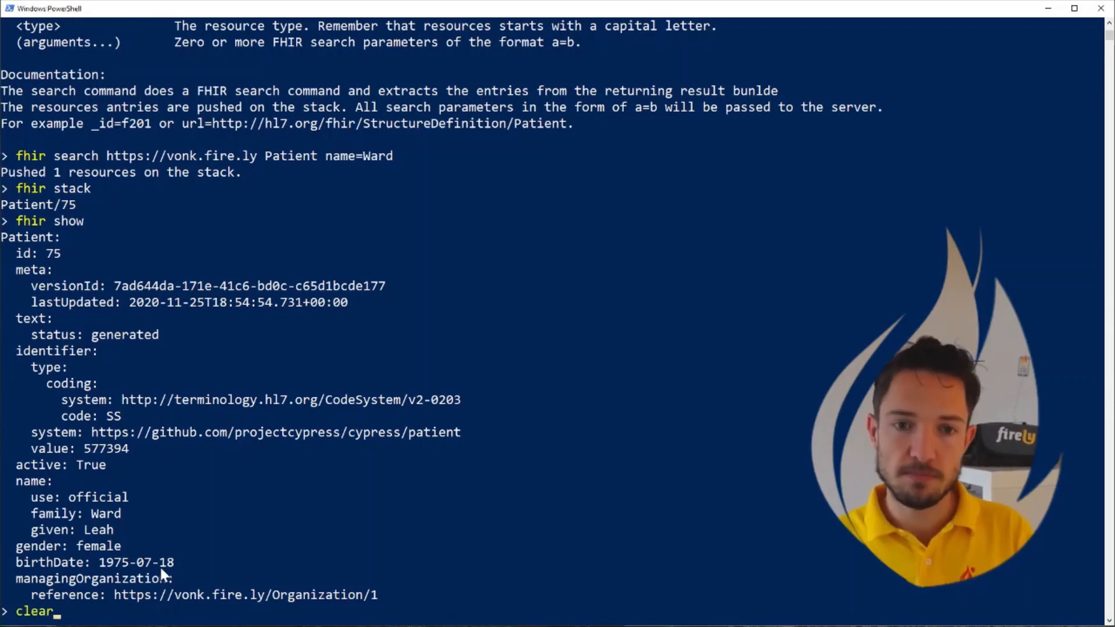
Step: Clear the screen, show the 'Sync with Simplifier.net' banner and log in with 'fhir login'
key(Enter)
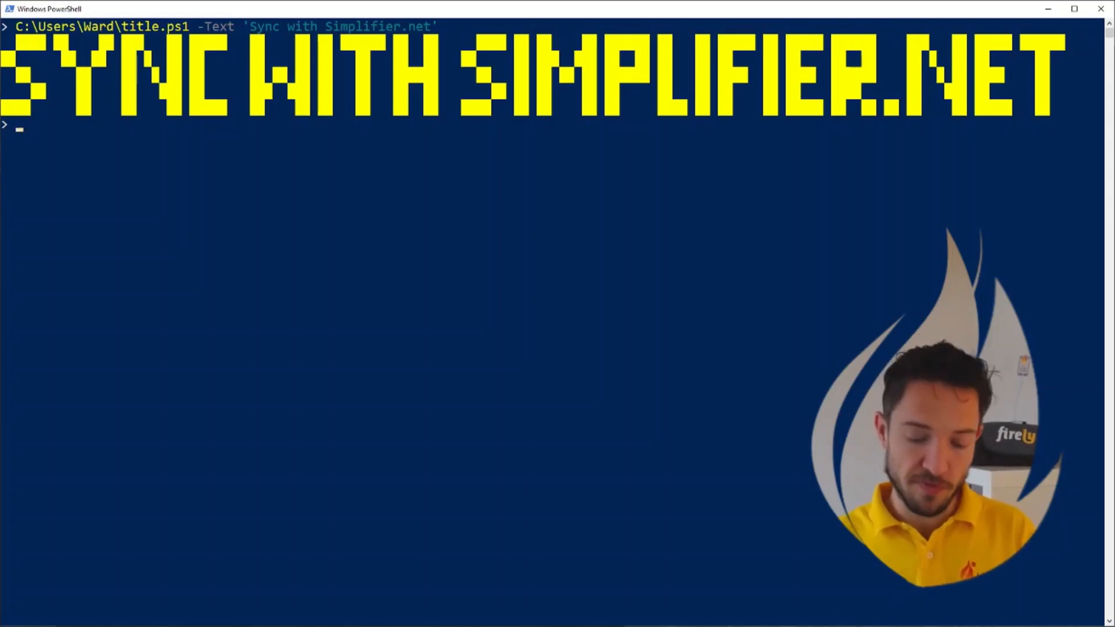
text(fhir login)
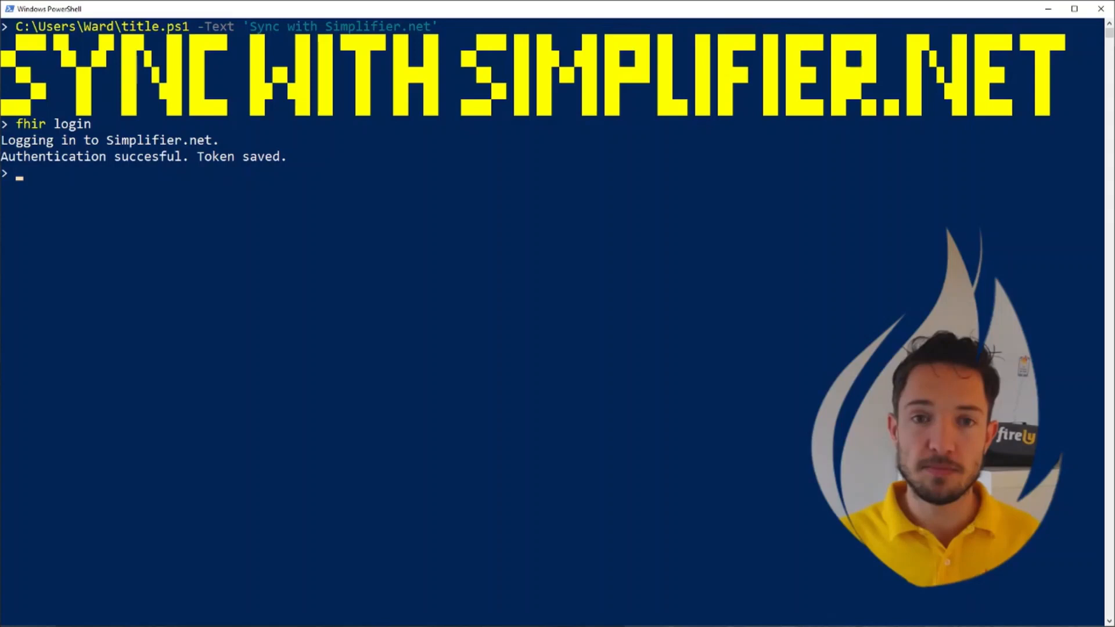
text(fhir)
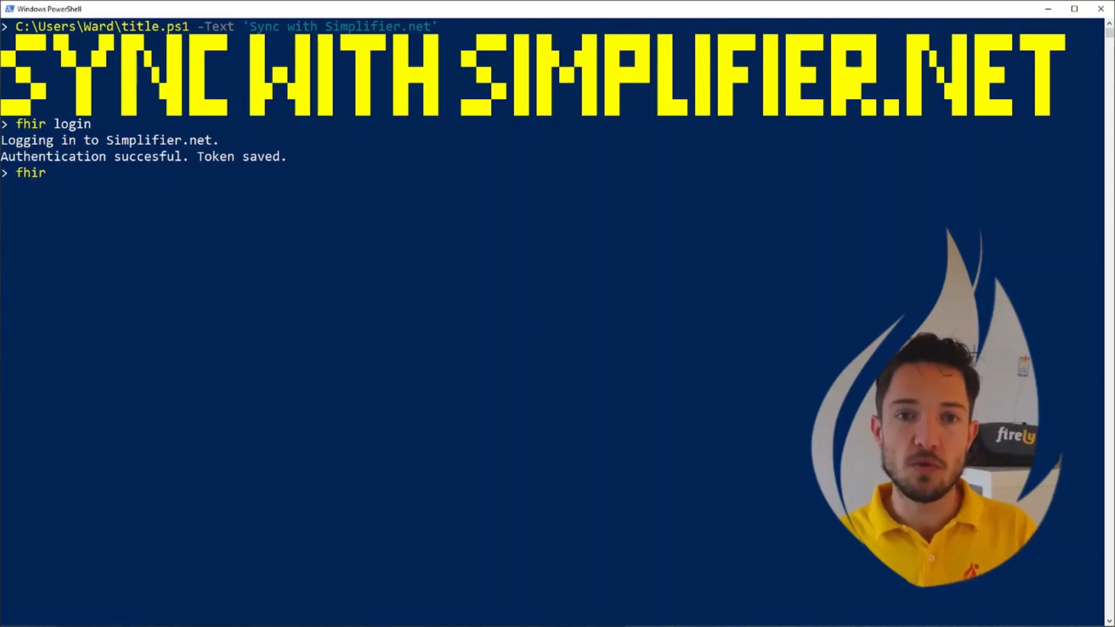
Step: Run 'fhir projects' to list the R4 and DSTU2 Simplifier projects, then 'ls'
text(prot)
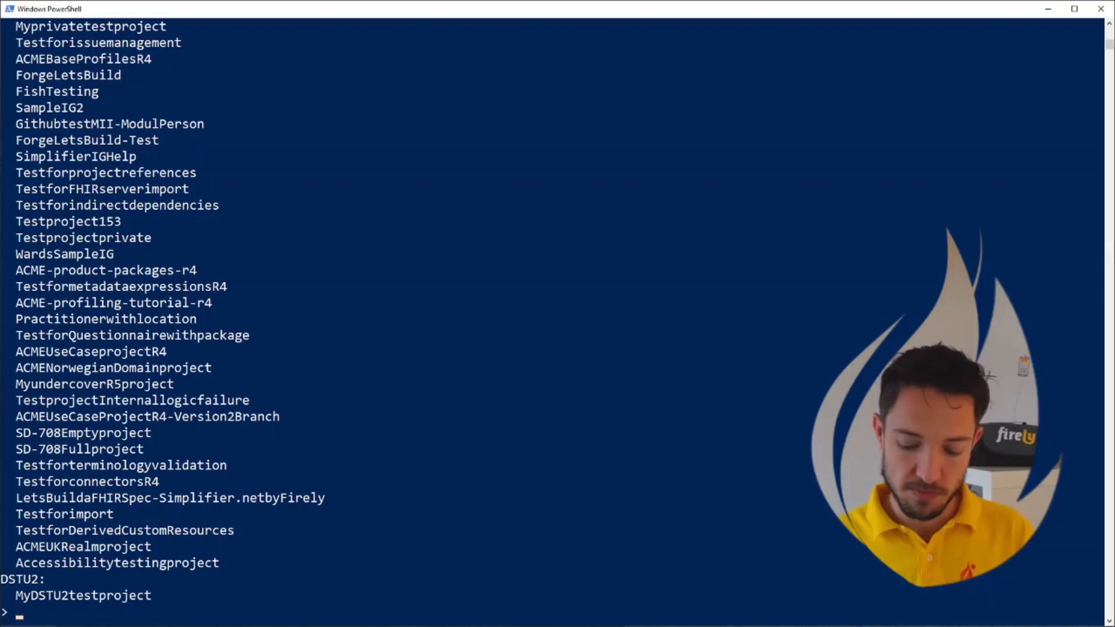
text(ls)
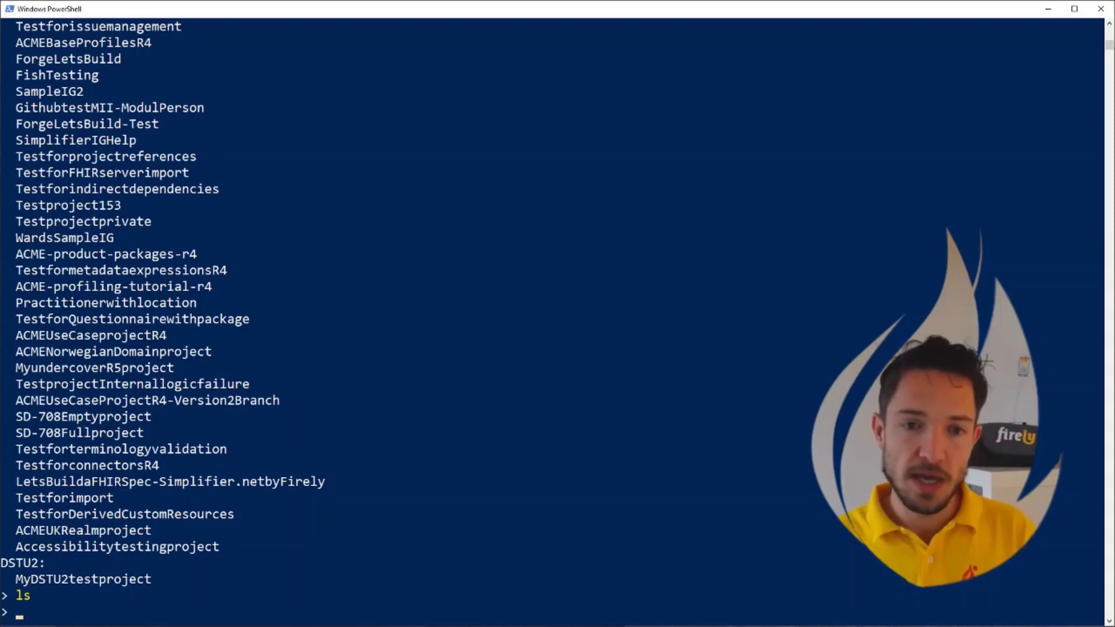
Step: Run 'fhir sync acmebaseprofilesr4 --down' to download the project into the local folder
text(fhir)
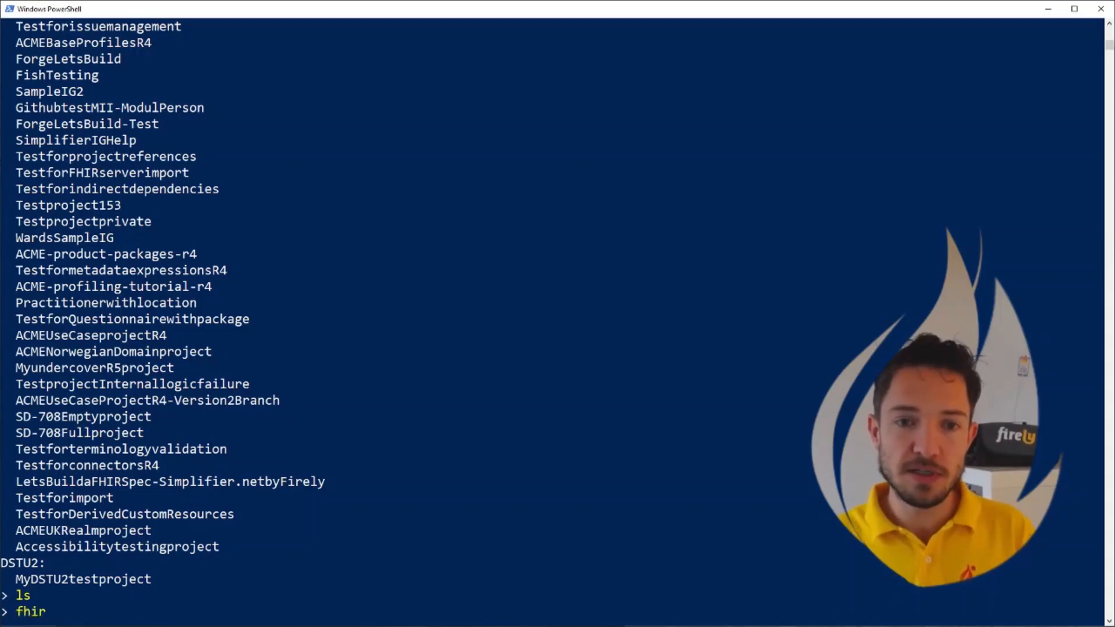
text(sync)
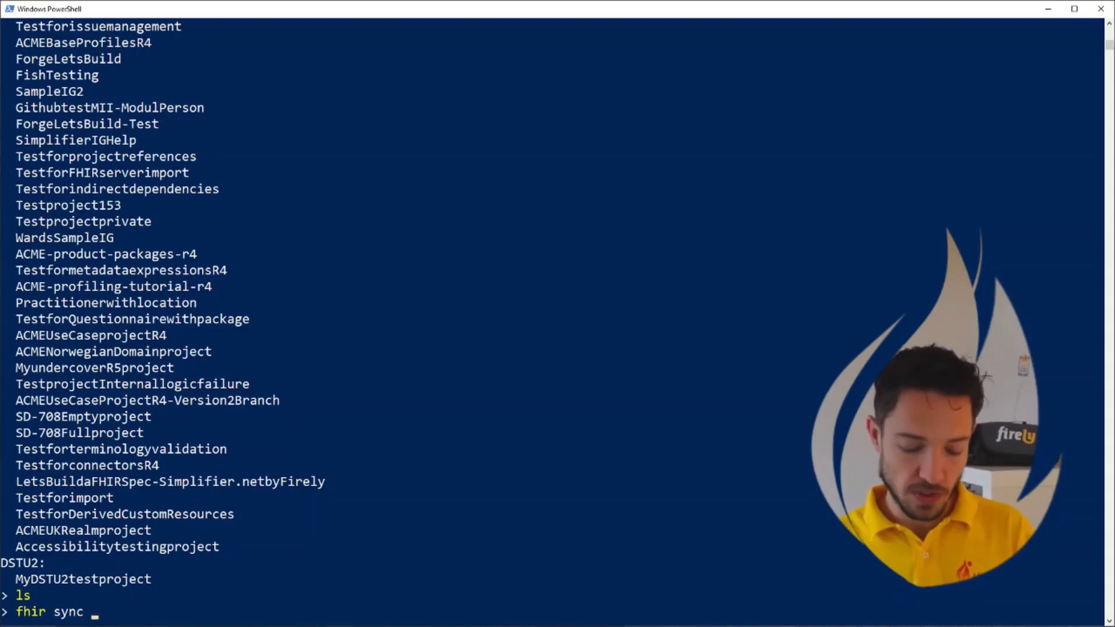
text(acmebaseprofilesr4)
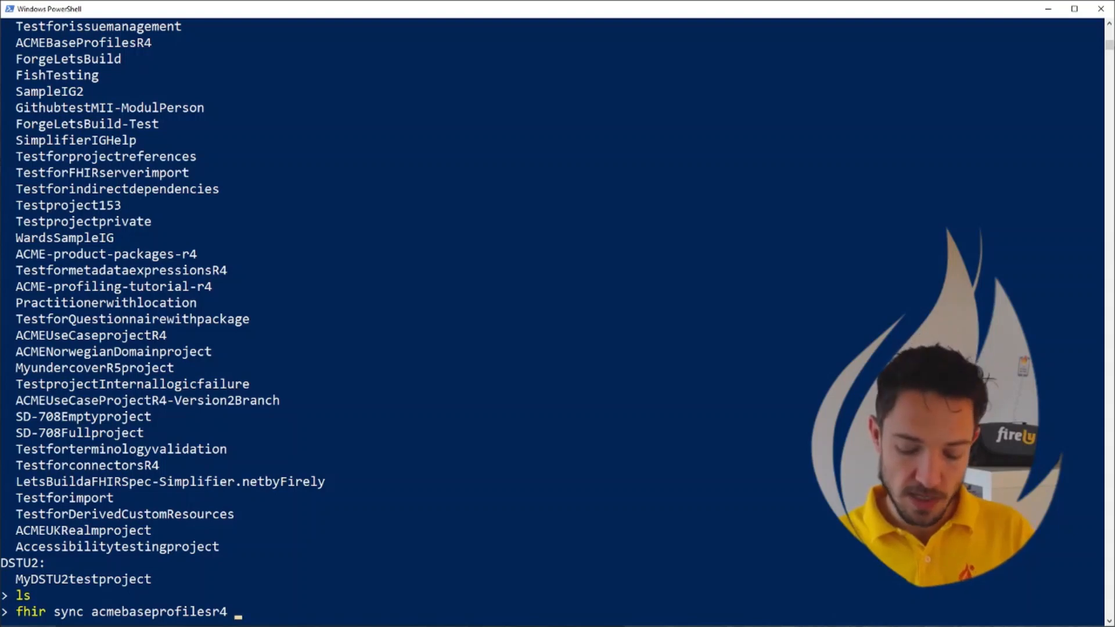
text(--down)
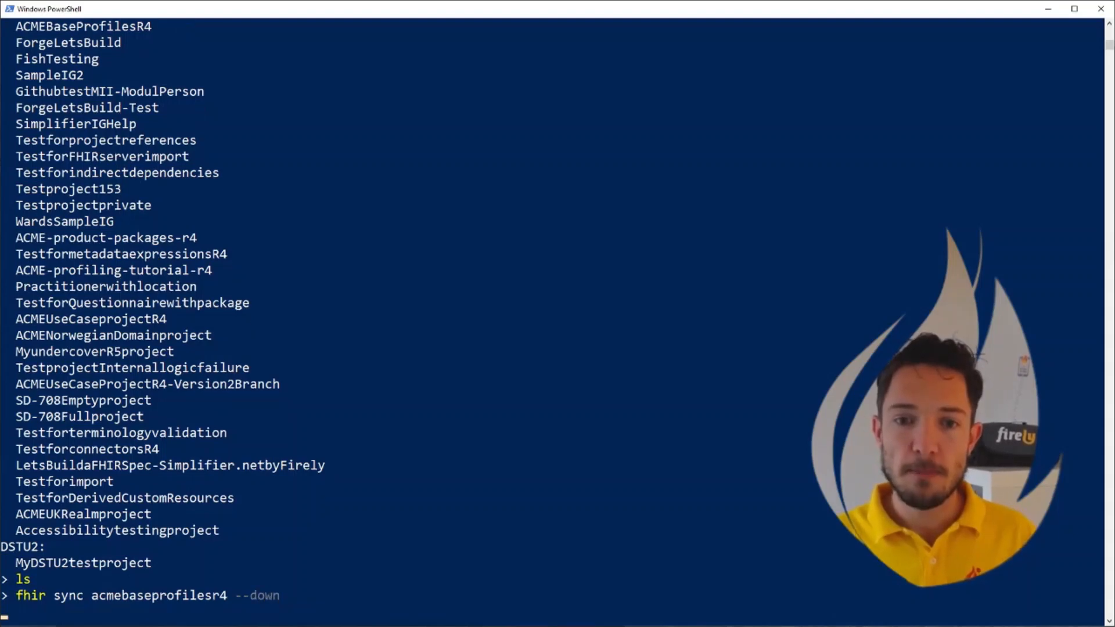
key(Enter)
text(ls)
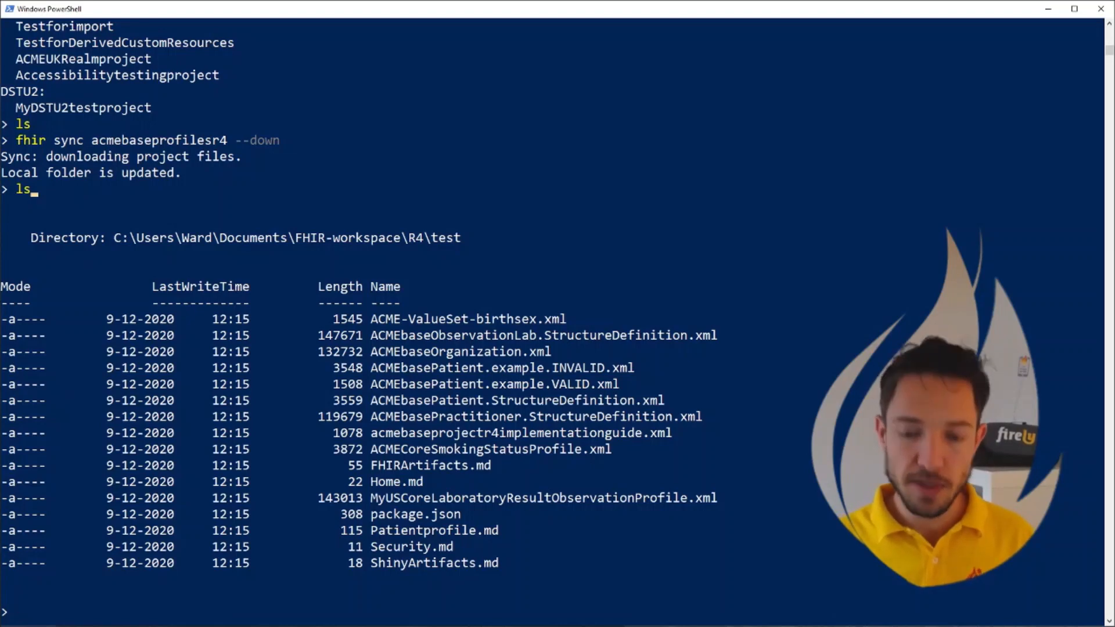
Step: Show package.json with 'cat', revealing acme.base.r4 4.0.2 dependencies, and enter 'fhir restore'
text(cat p)
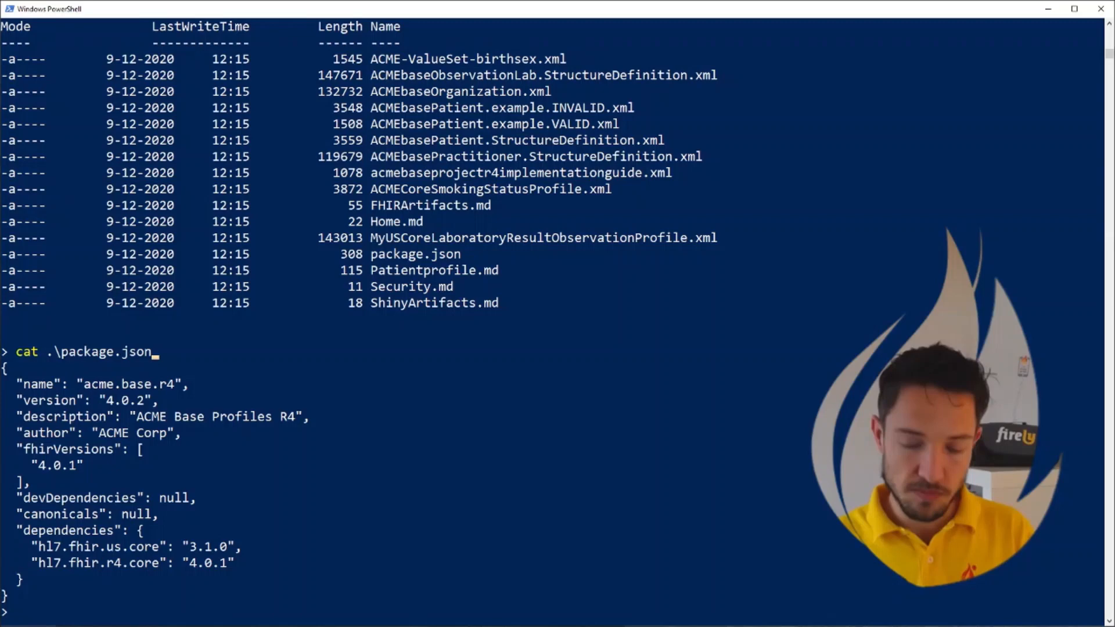
text(fhir)
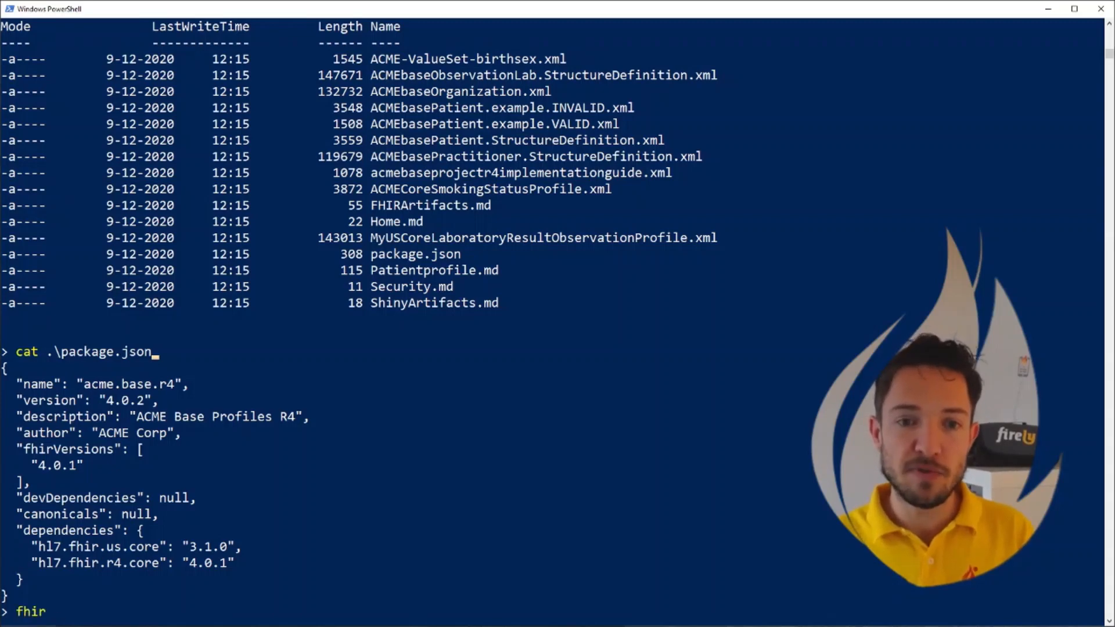
text(ret)
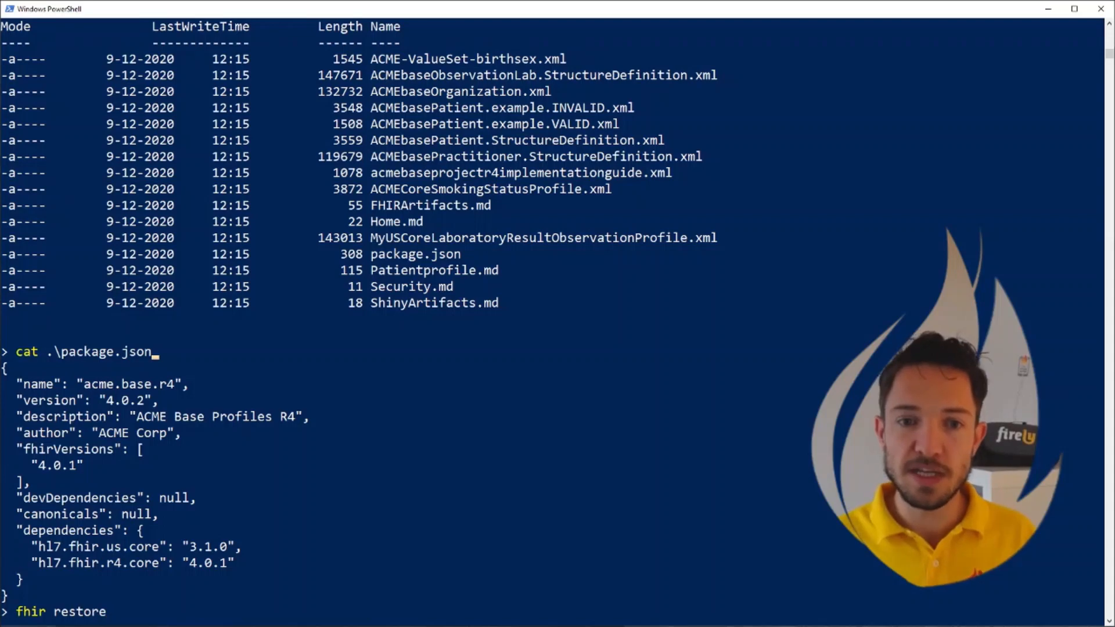
Step: Restore package dependencies saving fhirpkg.lock.json, then show the 'Validation - Bundles' banner
key(Enter)
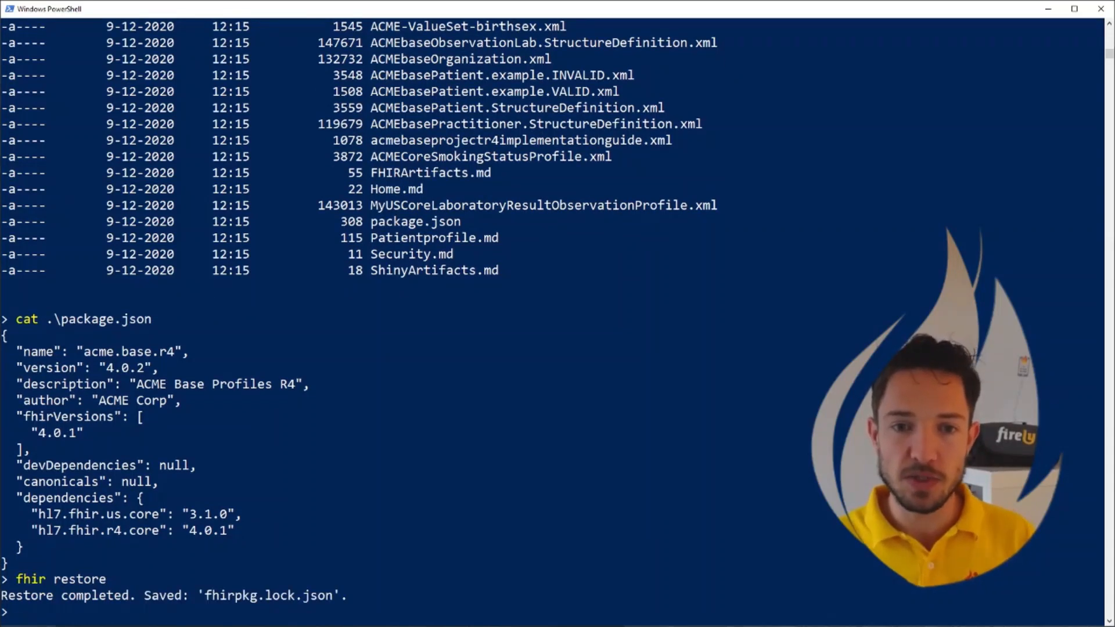
text(fhir)
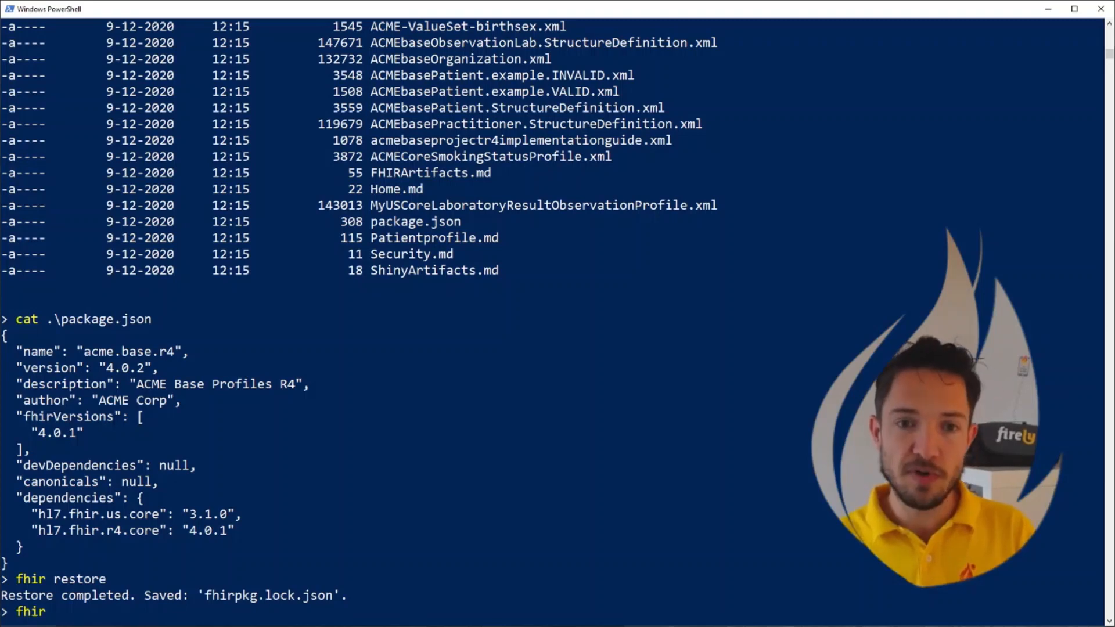
text(s)
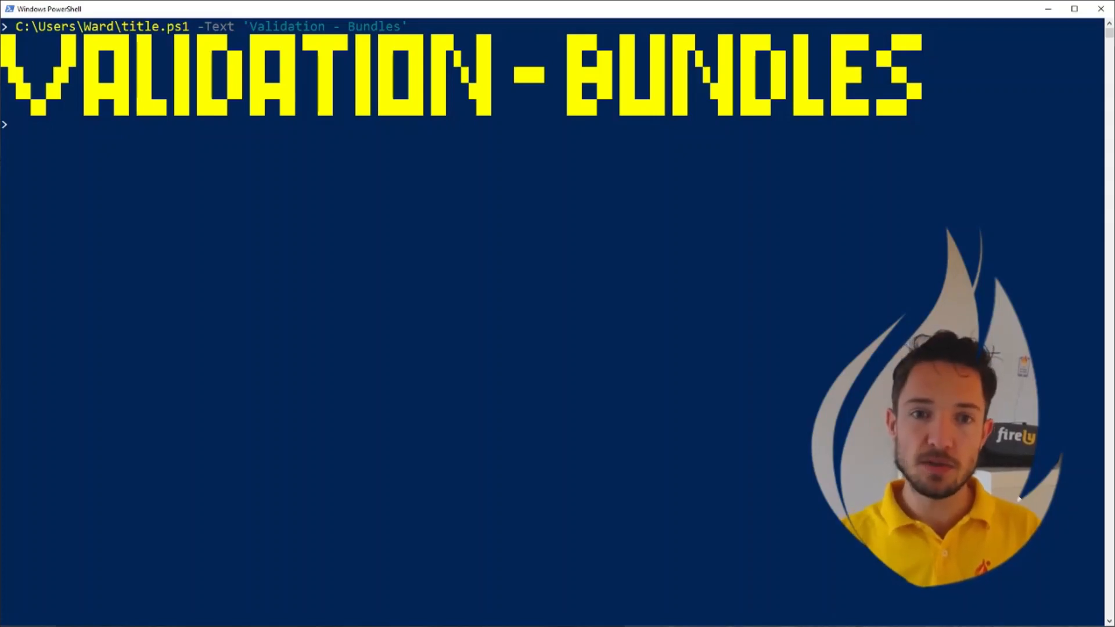
Step: Empty the stack with 'fhir clear' and push the ACMEbasePatient example XML onto it
text(f)
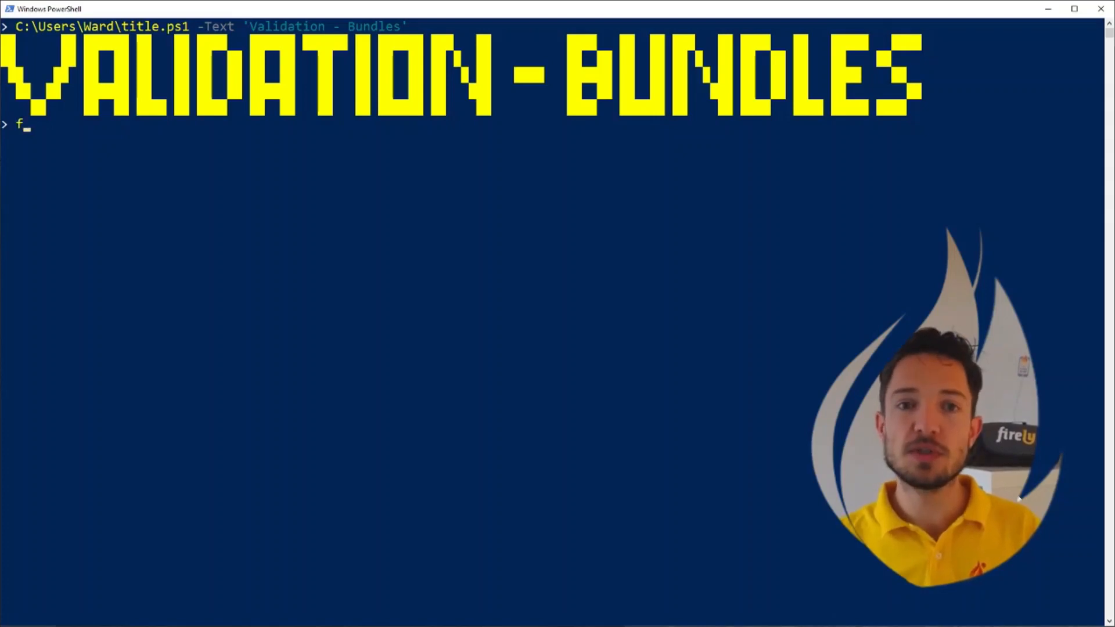
text(hir clear)
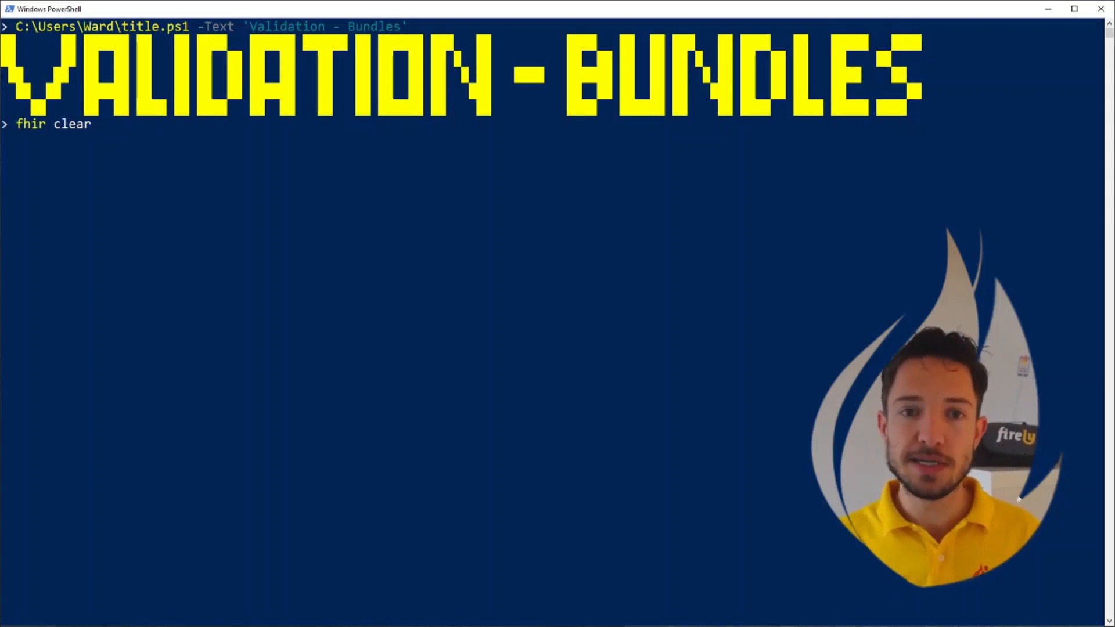
key(Enter)
text(ls)
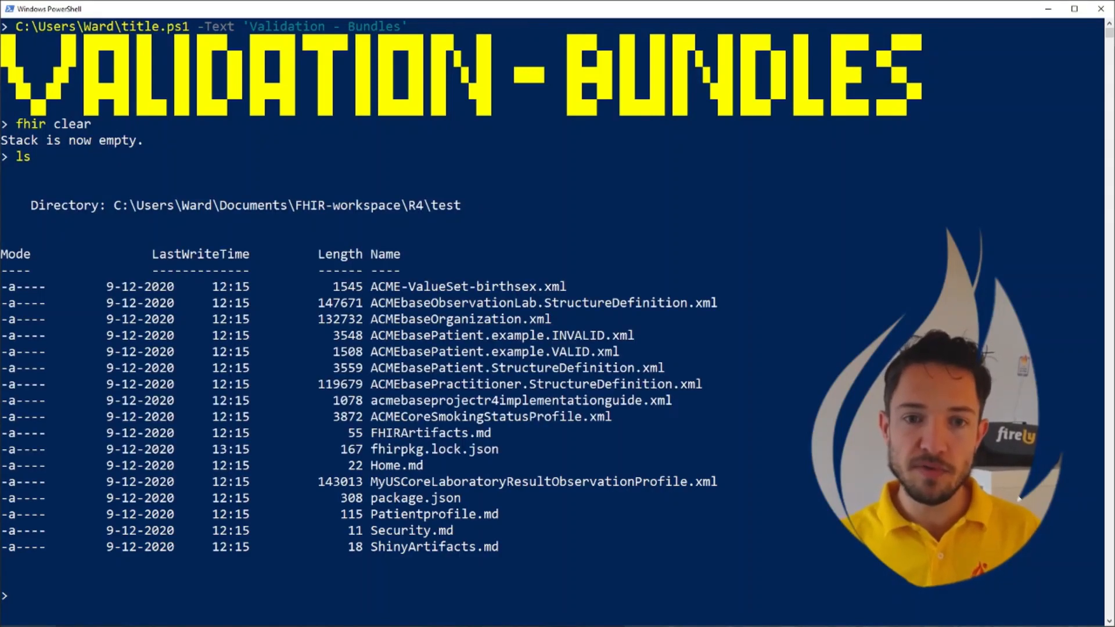
text(fhir)
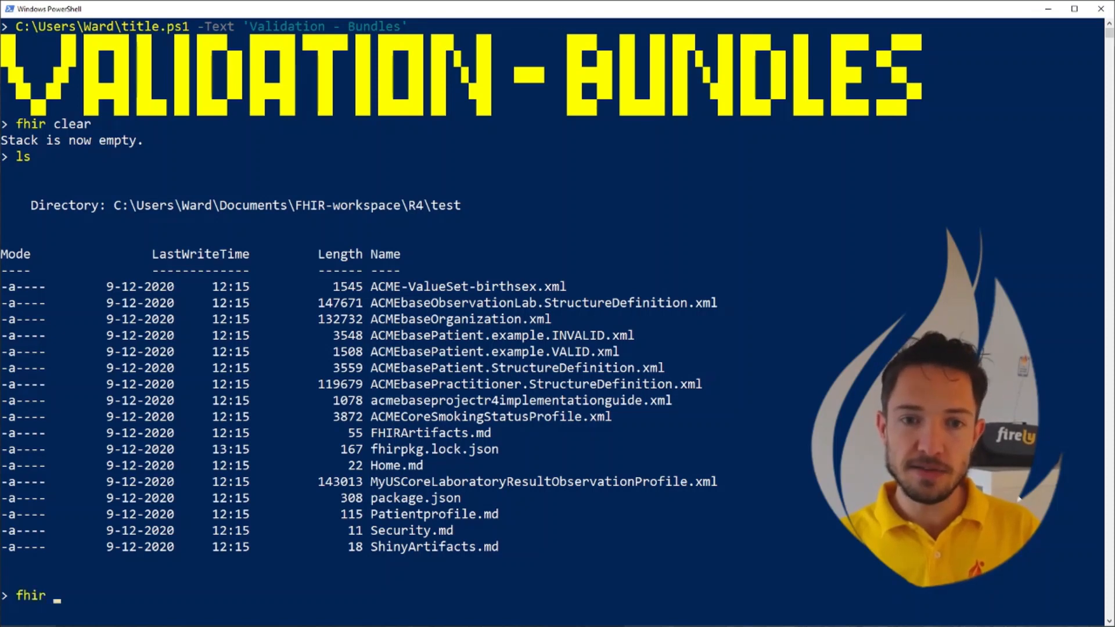
text(push)
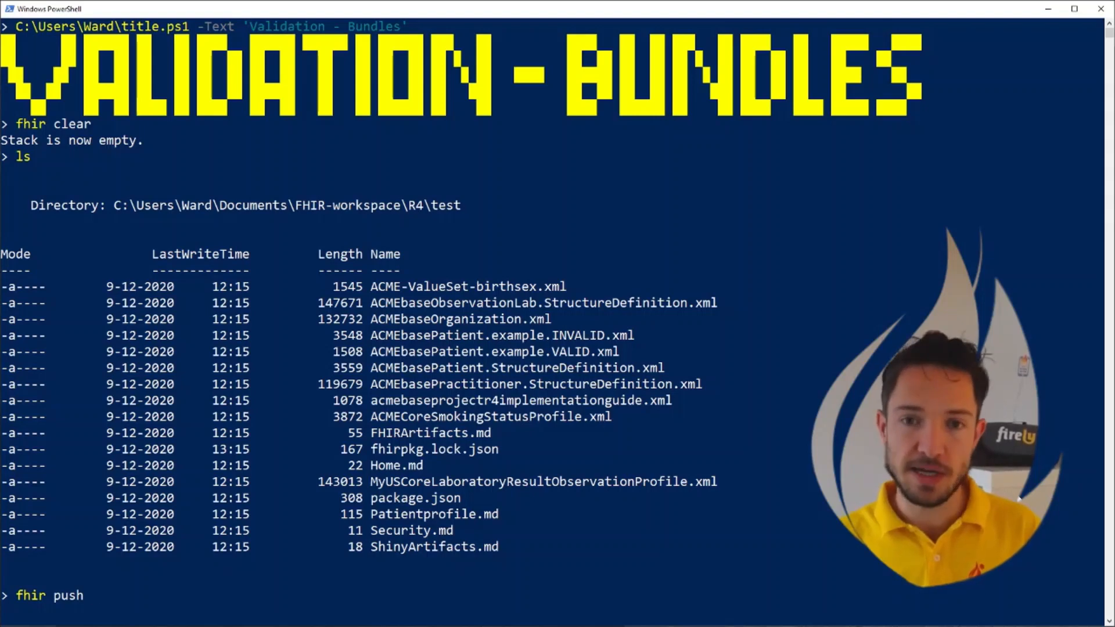
text(.\ACMEbasePatient.example.INVALID.xml)
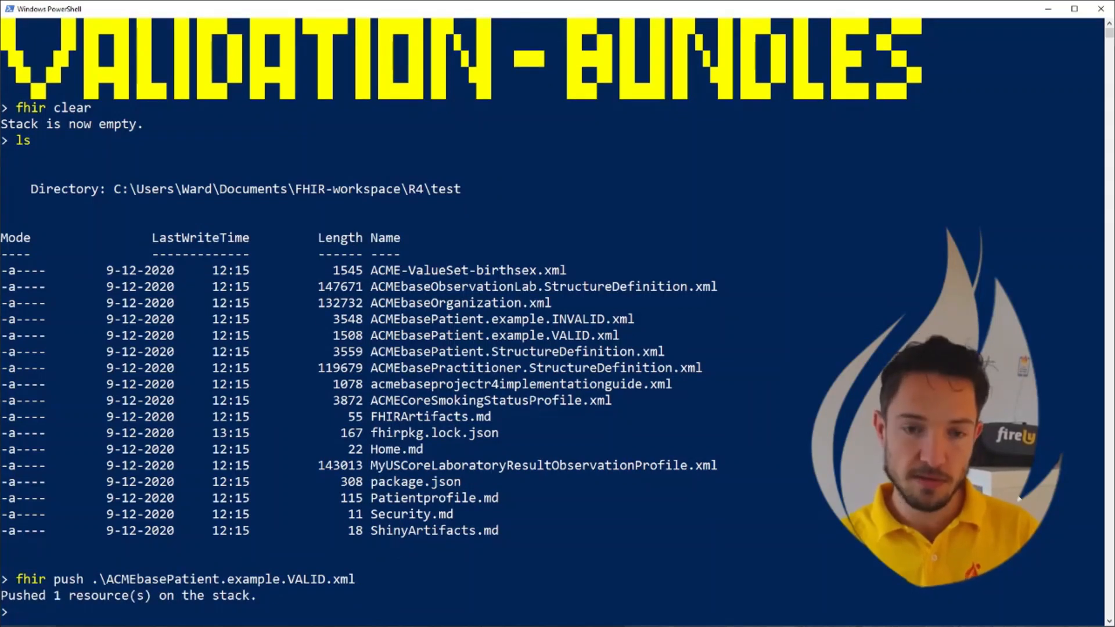
Step: List the stack and show the ACME-base-patient-VALID Patient resource in full, then stage 'fhir validate'
text(fhir stack)
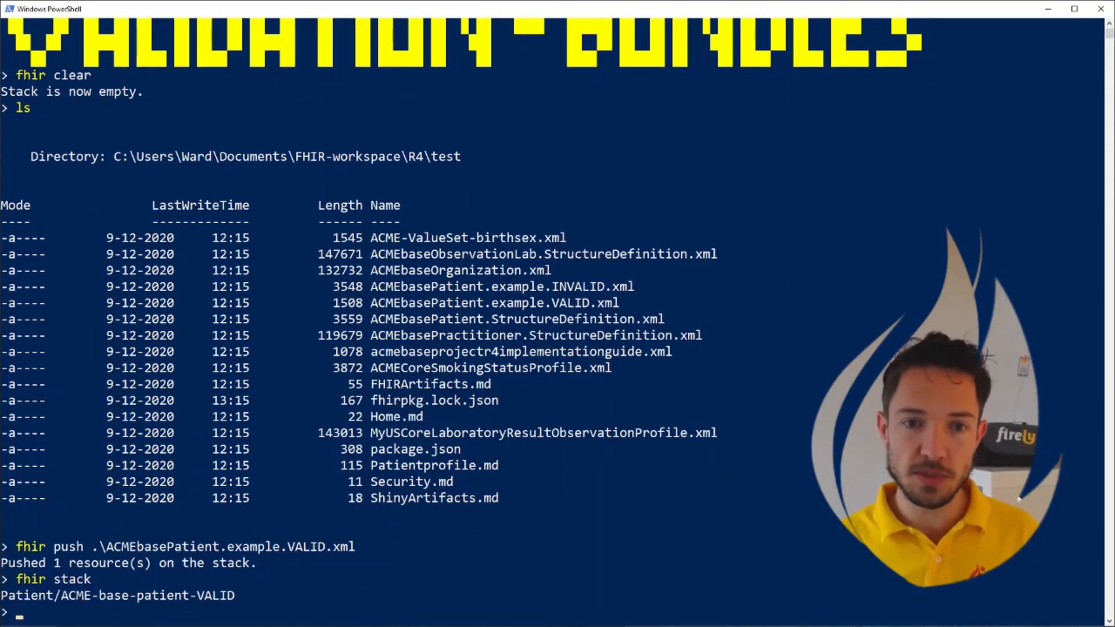
text(fhir show)
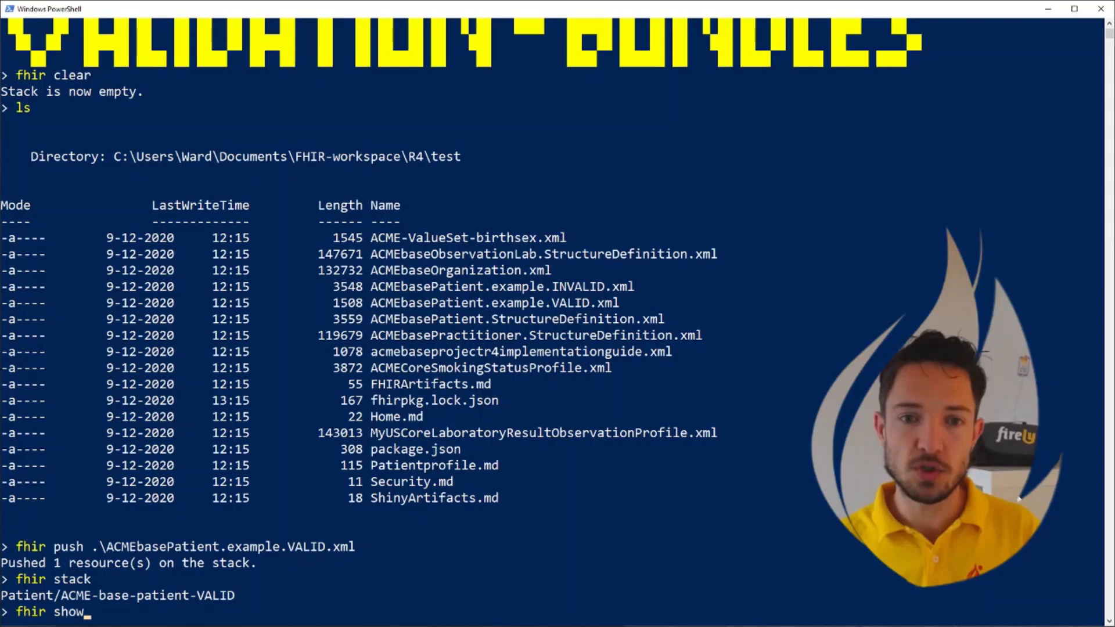
key(Enter)
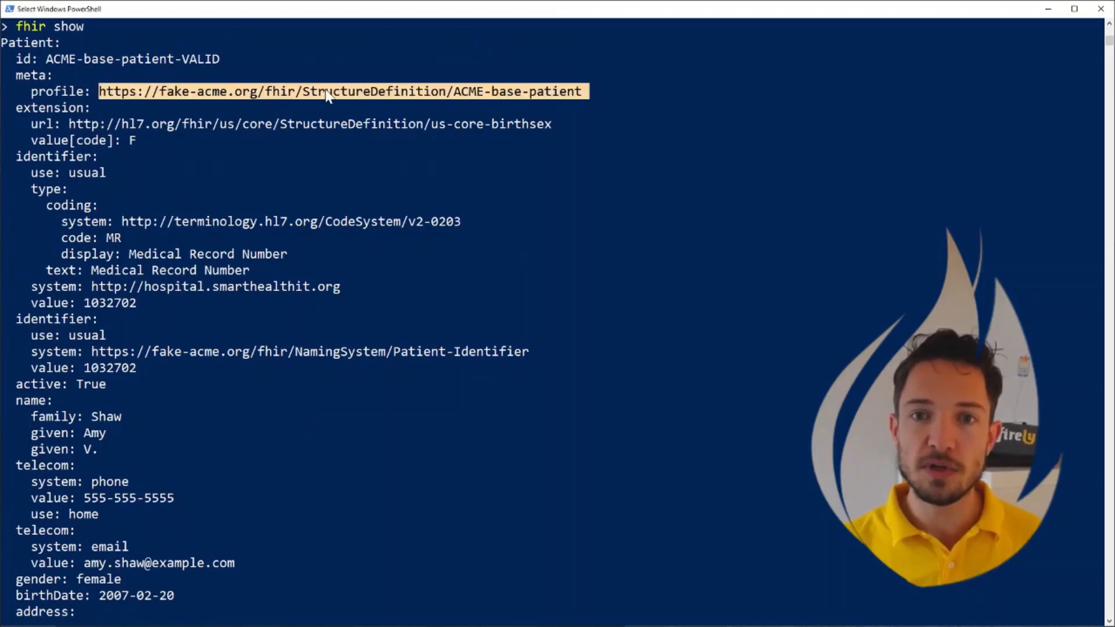
scroll(down, 3)
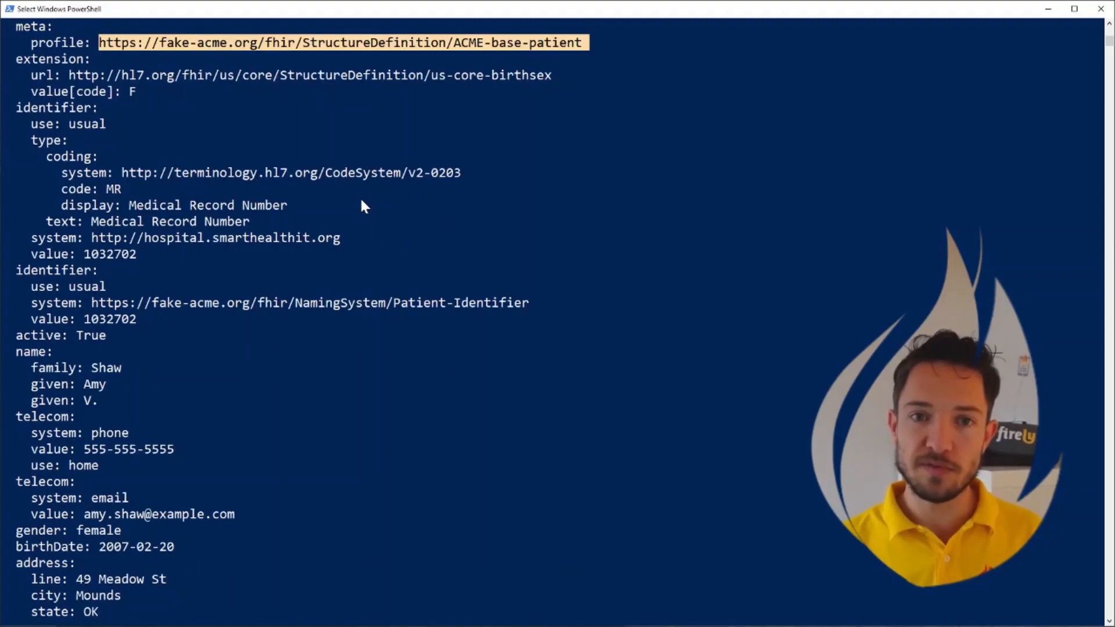
scroll(down, 3)
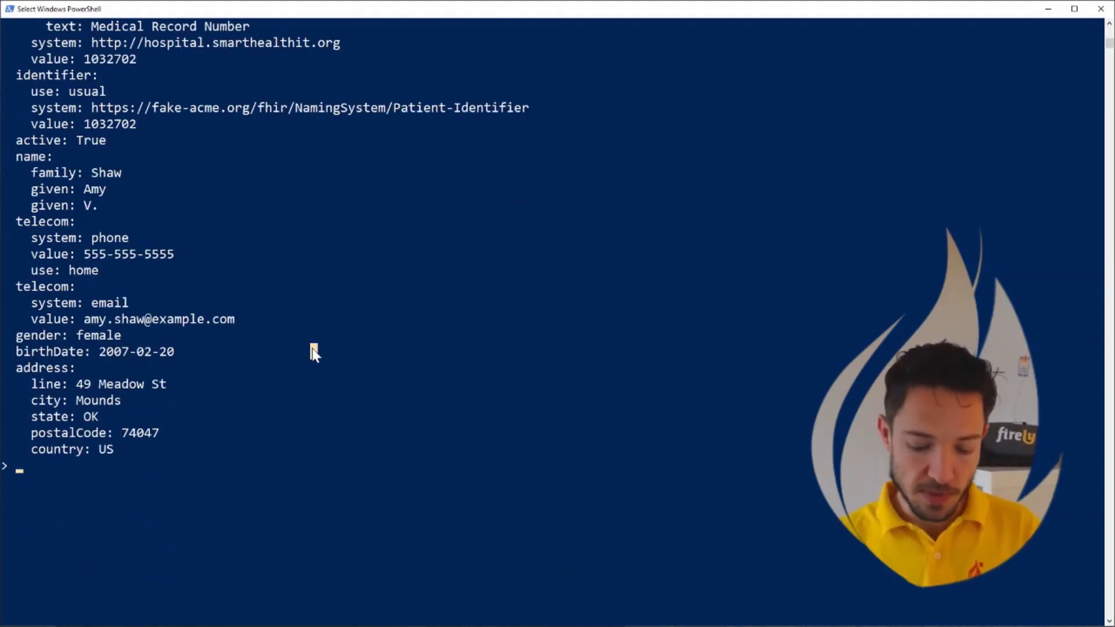
text(fhir validate)
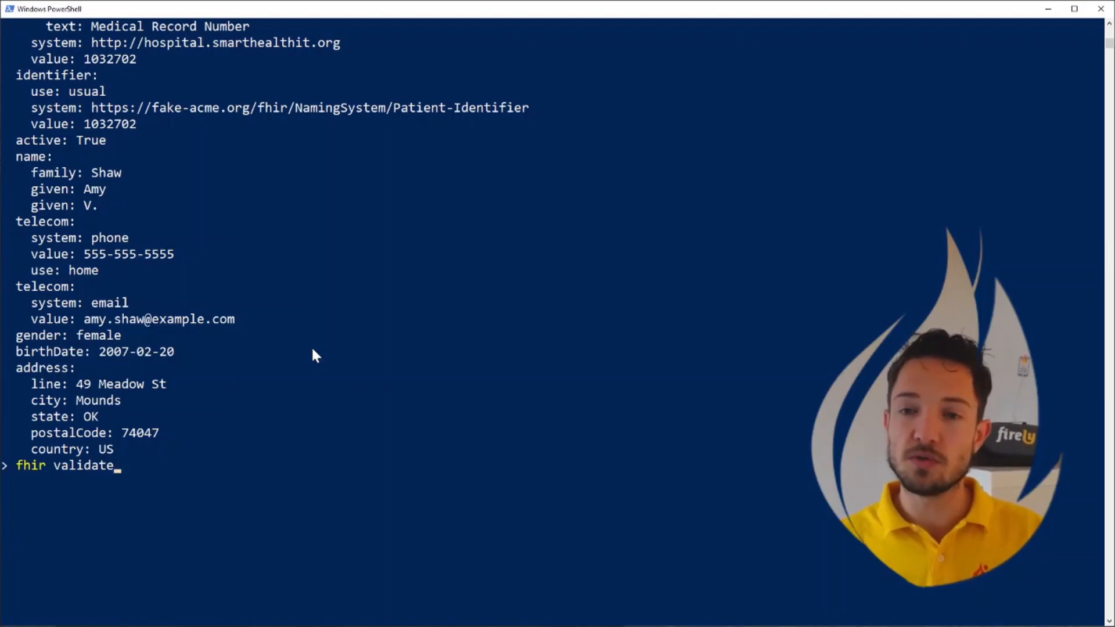
Step: Validate the valid patient as VALID, push the INVALID example and validate it to get three cardinality errors
key(Enter)
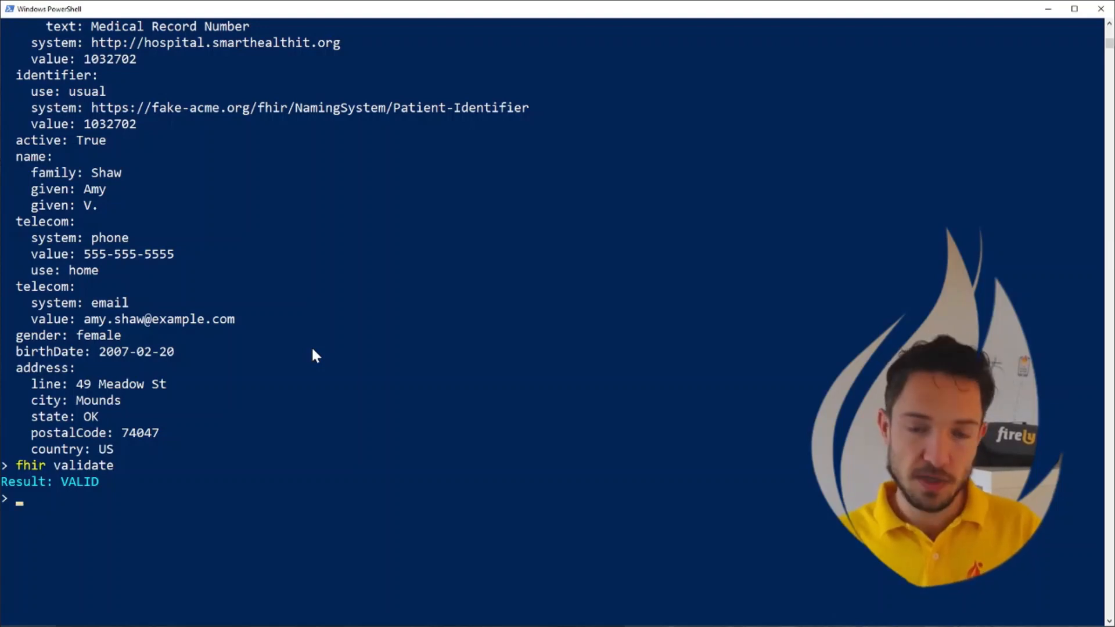
text(fhir p)
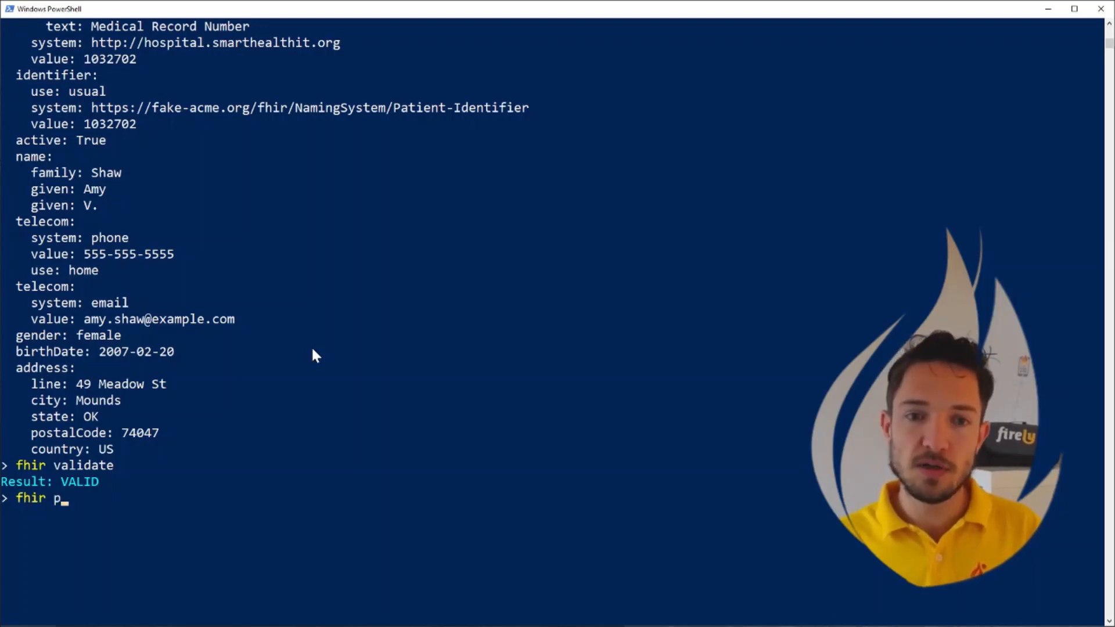
text(ush)
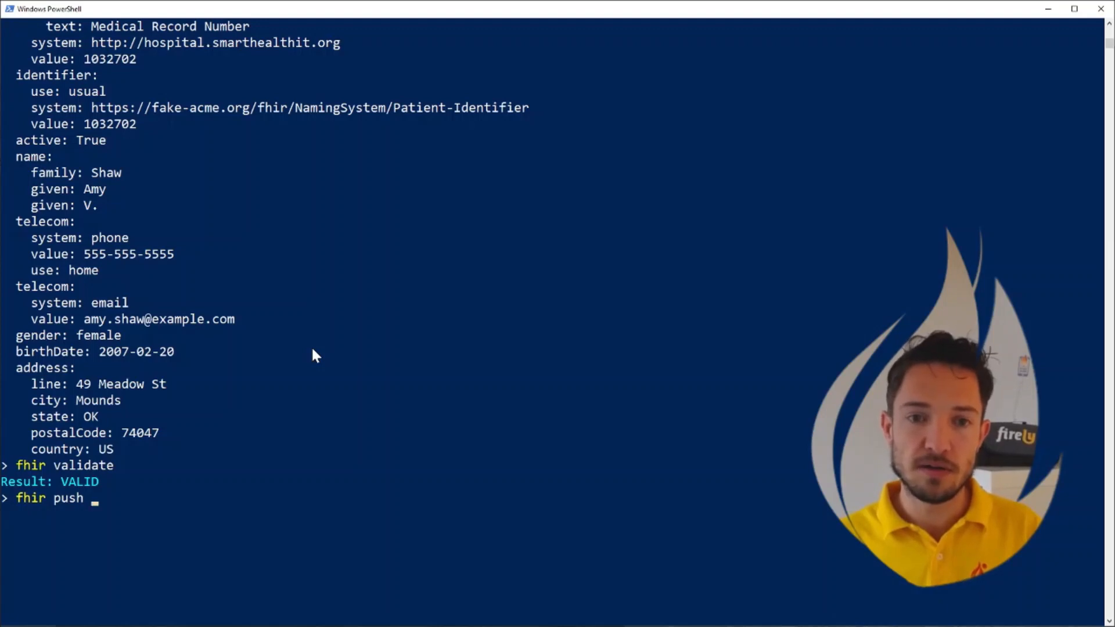
text(.\ACMEbaseOrganization.xml)
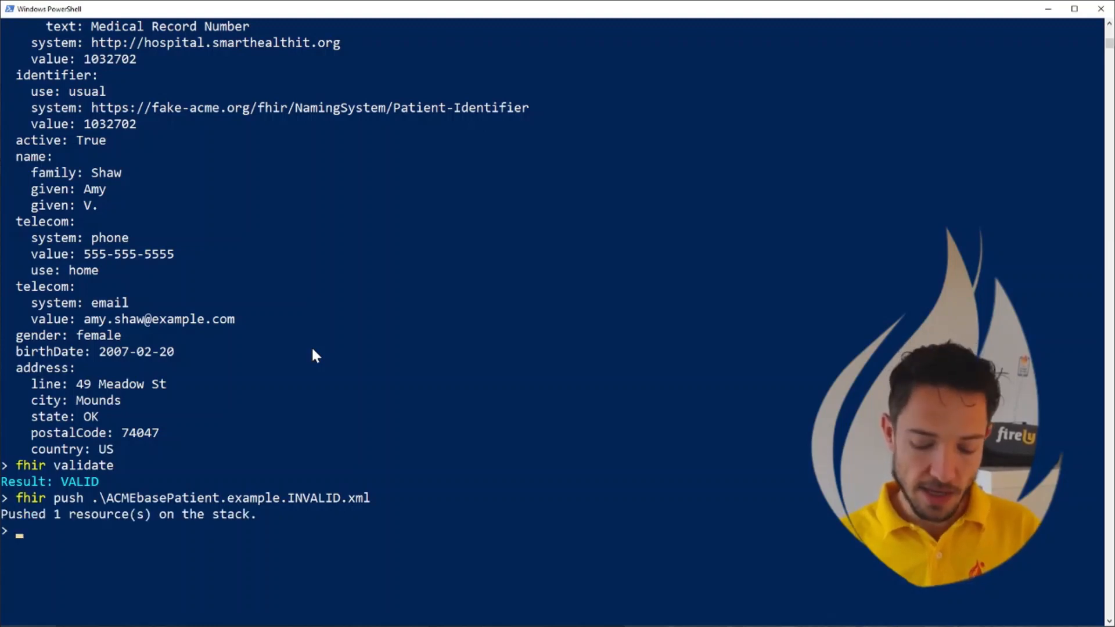
text(fhir validate)
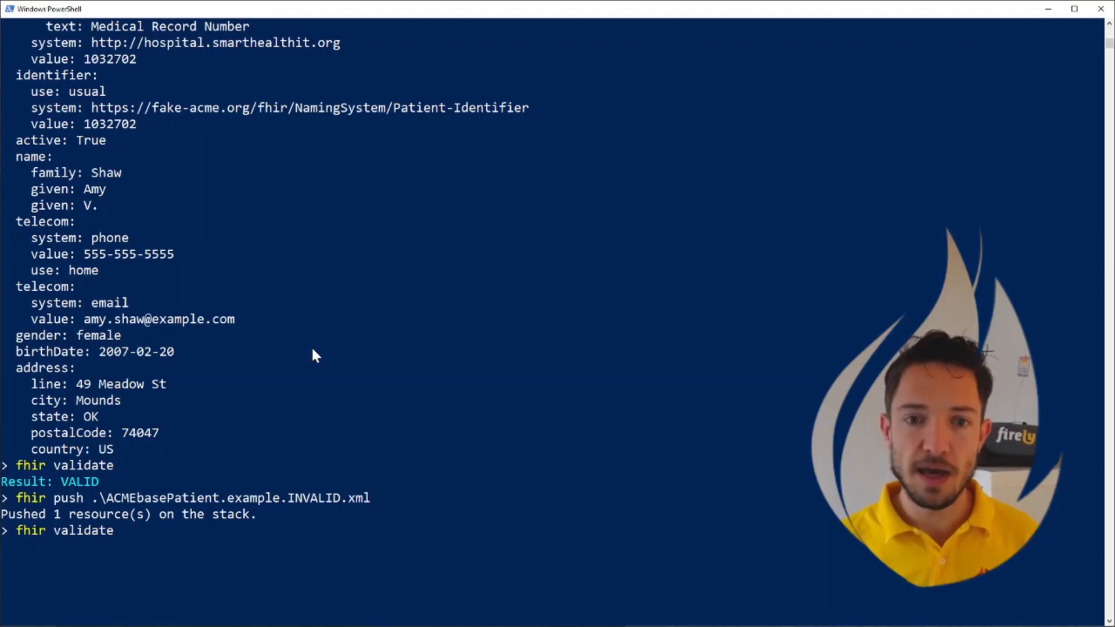
key(Enter)
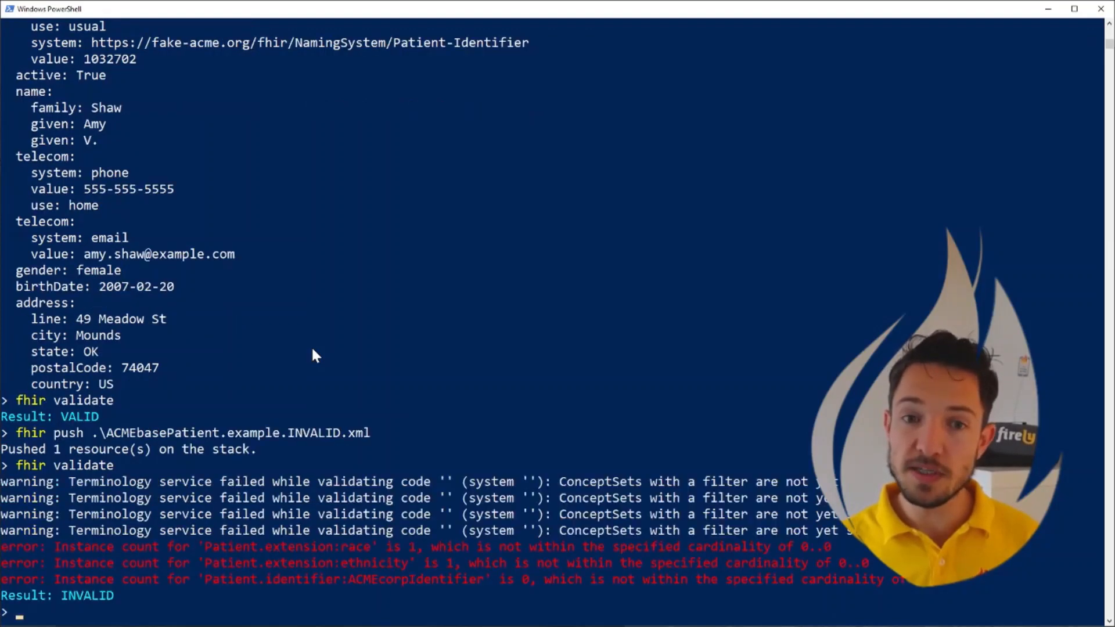
mouse_move(306, 363)
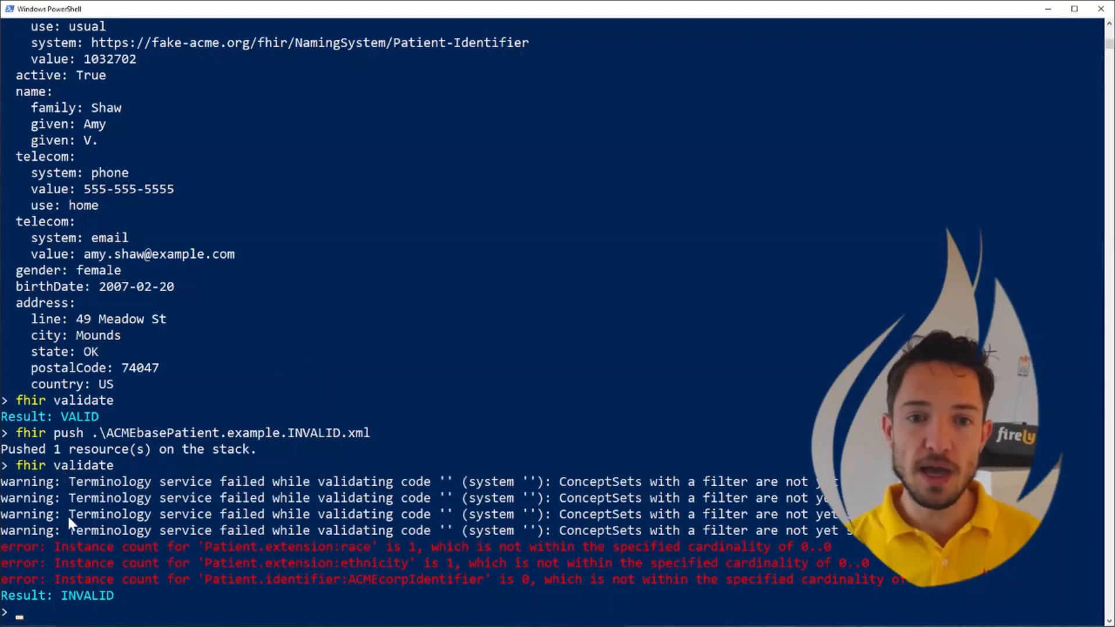
mouse_move(186, 610)
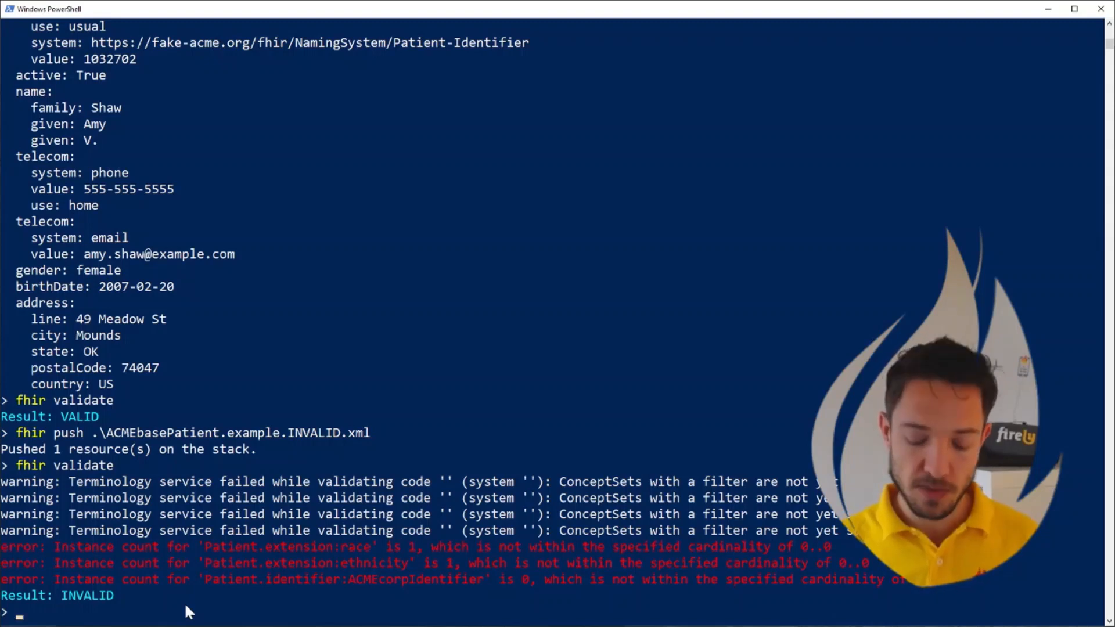
Step: List the two stacked patients and combine them into one Bundle with 'fhir bundle'
text(fhir stack)
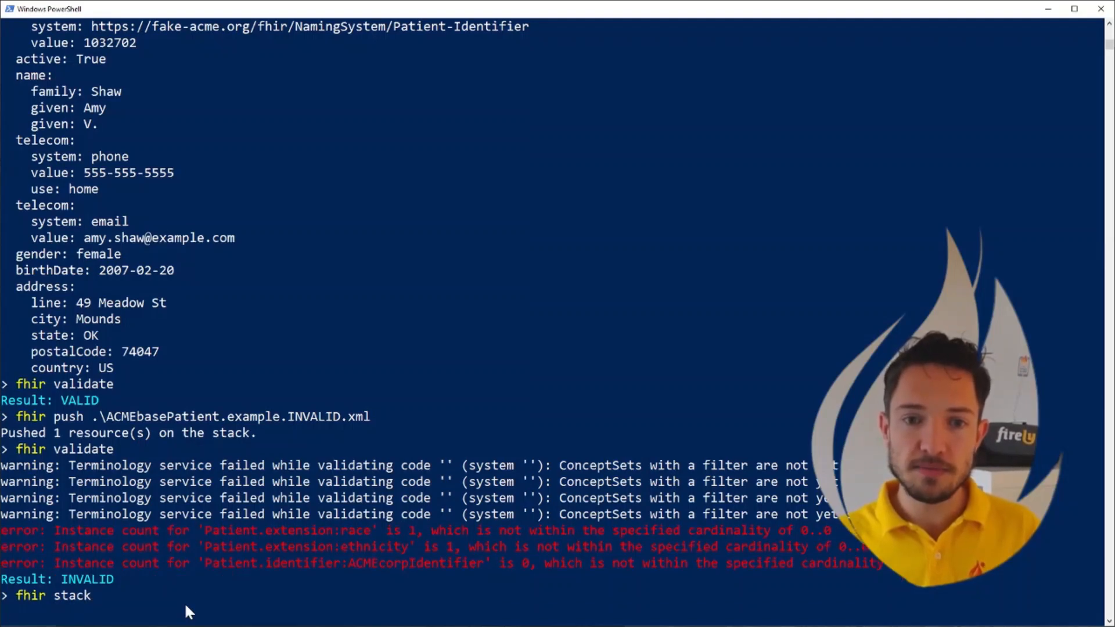
key(Enter)
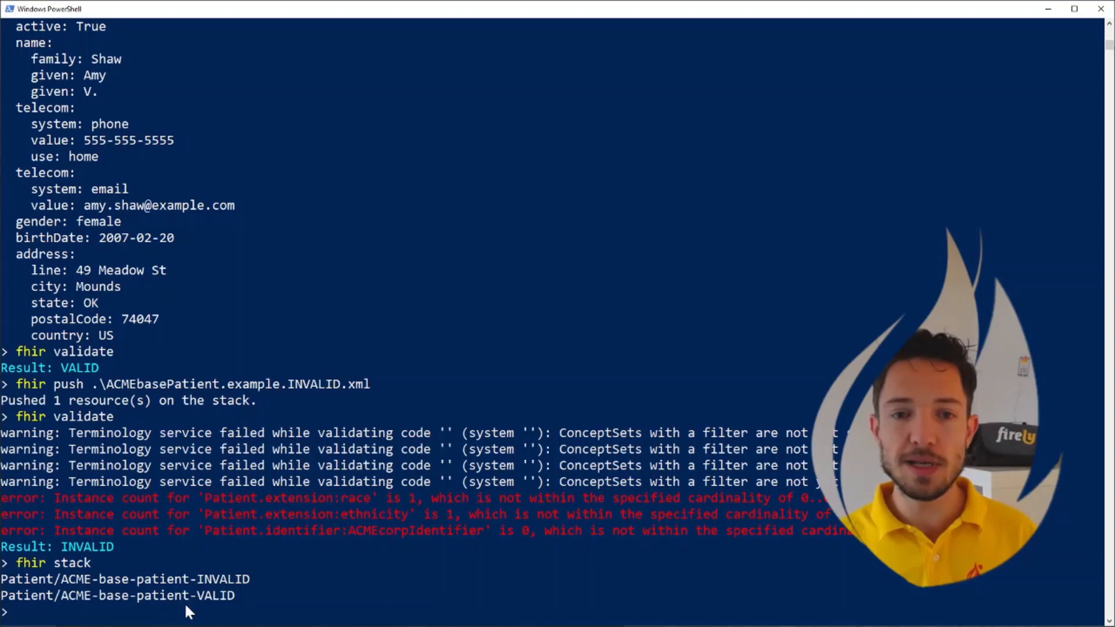
text(fhir bundle)
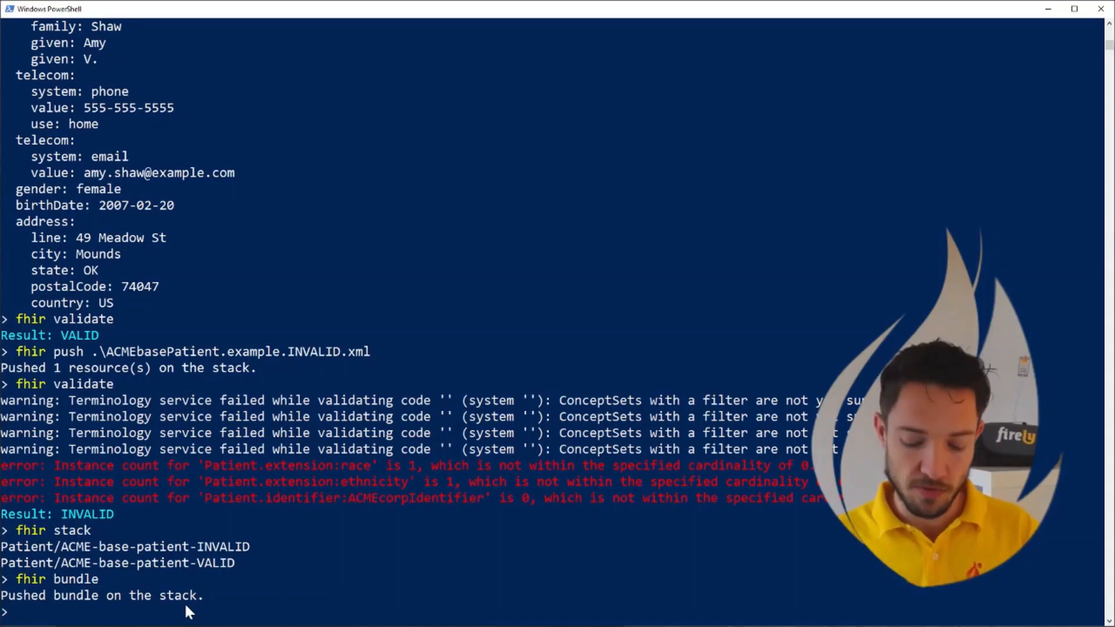
text(fhir)
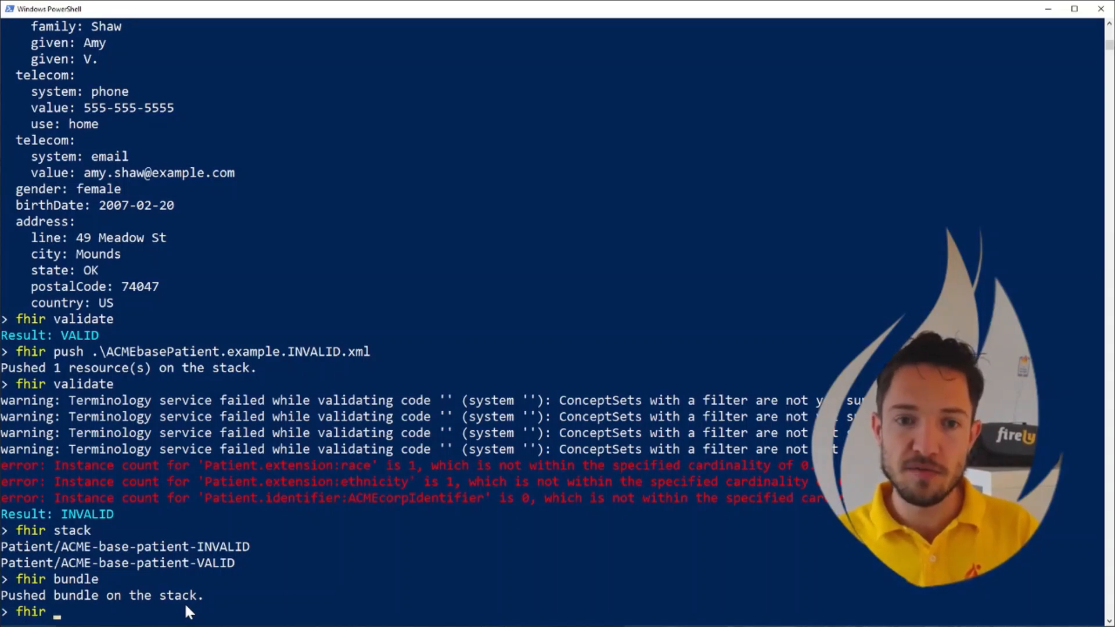
text(stack)
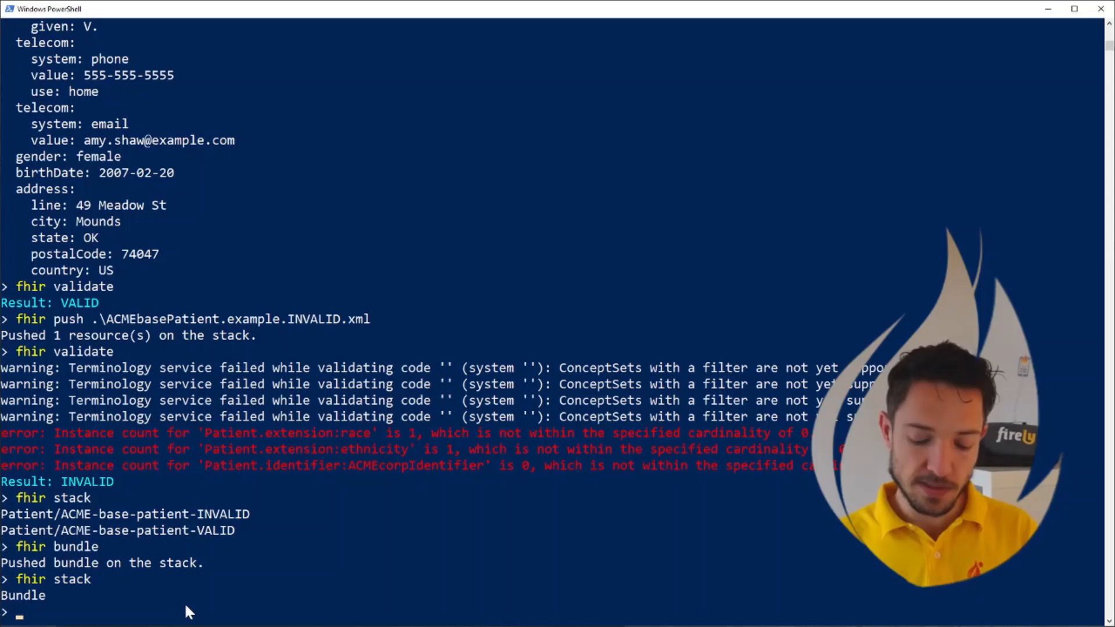
Step: Split the Bundle back into separate resources with 'fhir split' and list the stack
text(fhir)
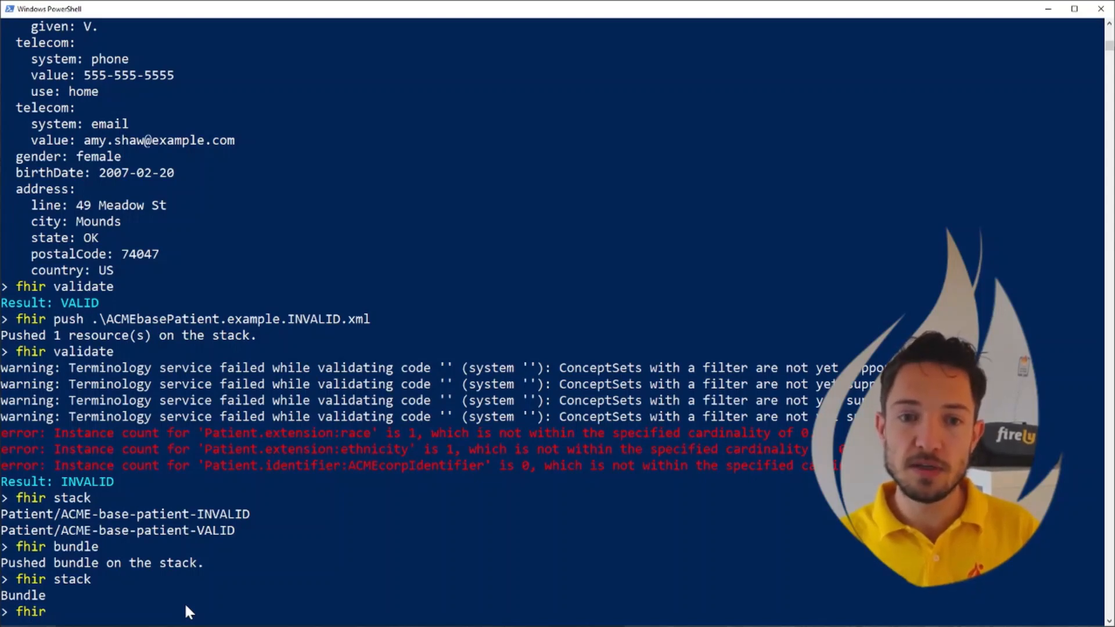
text(split)
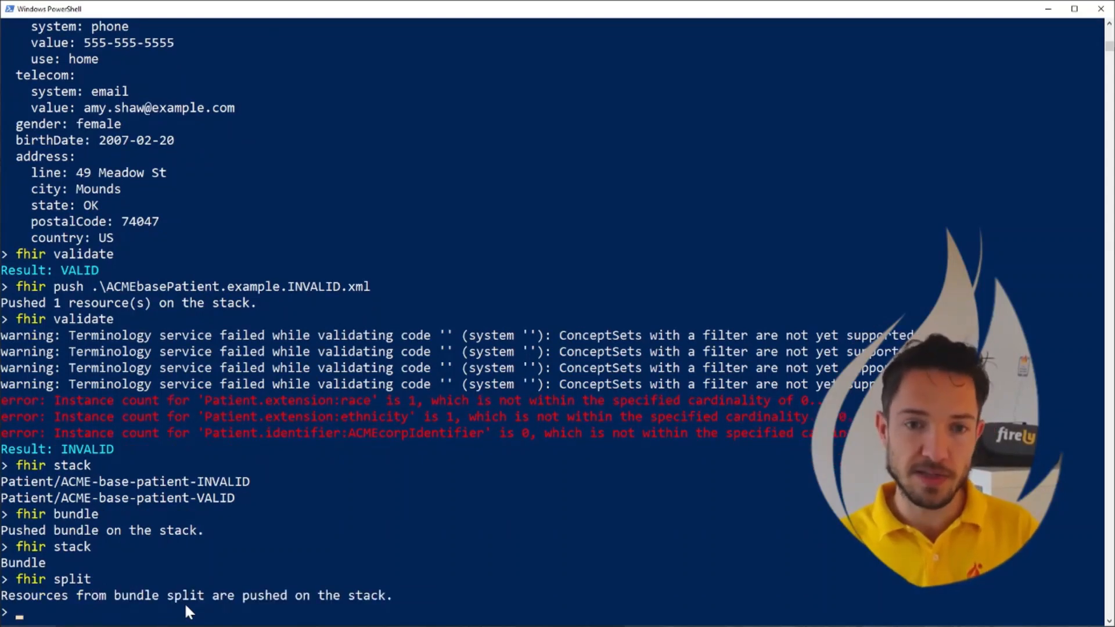
text(fhir stack)
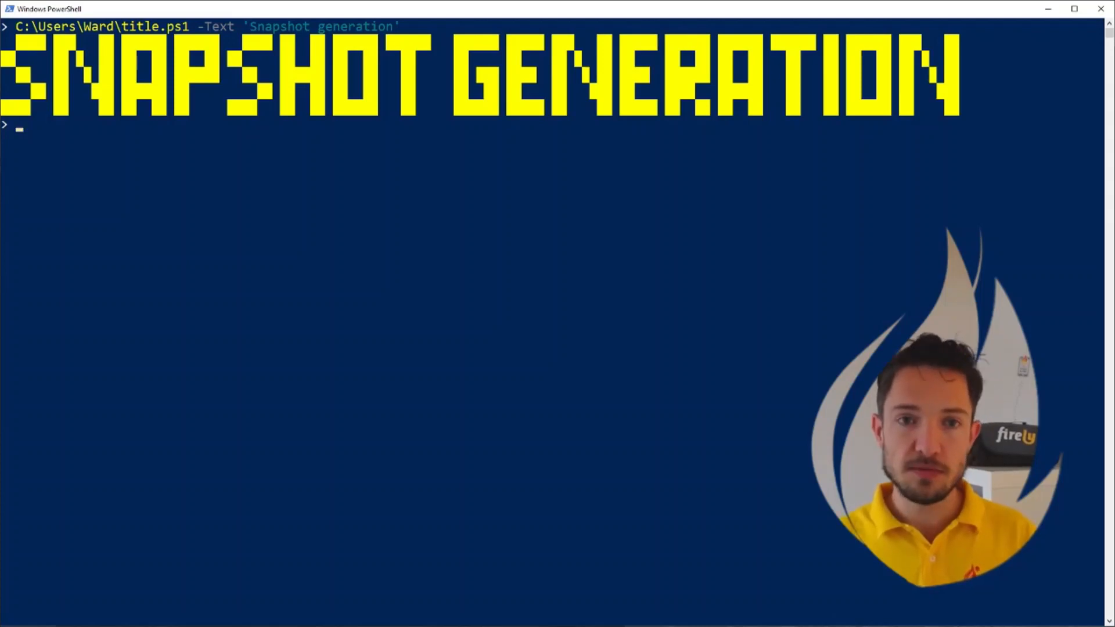
Step: Clear the stack and push ACMEbasePatient.StructureDefinition.xml onto it
text(fhir clear)
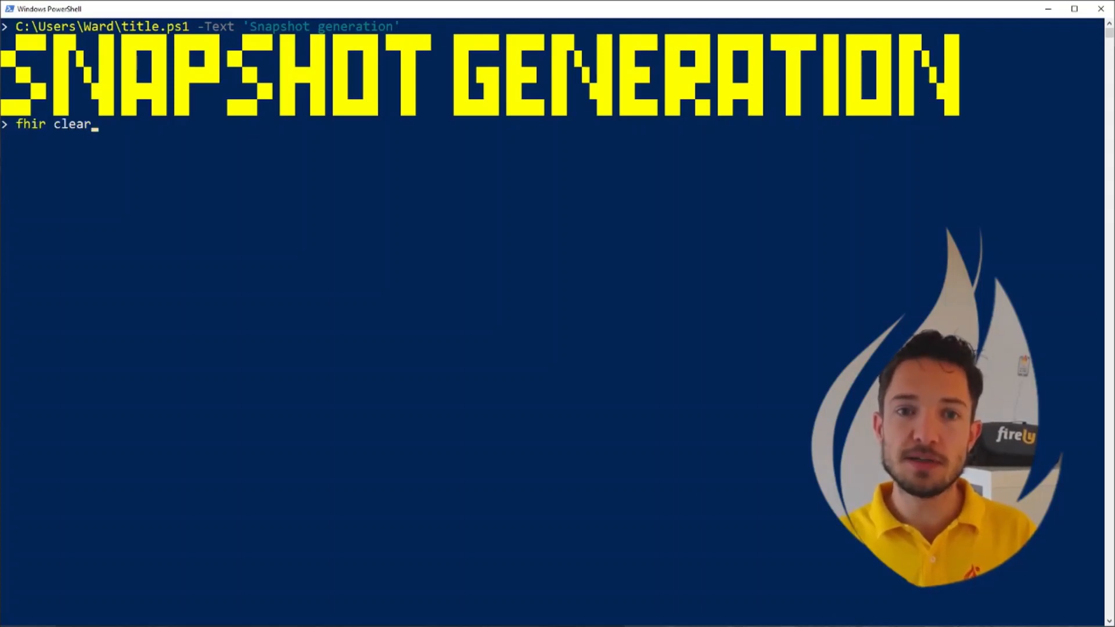
key(Enter)
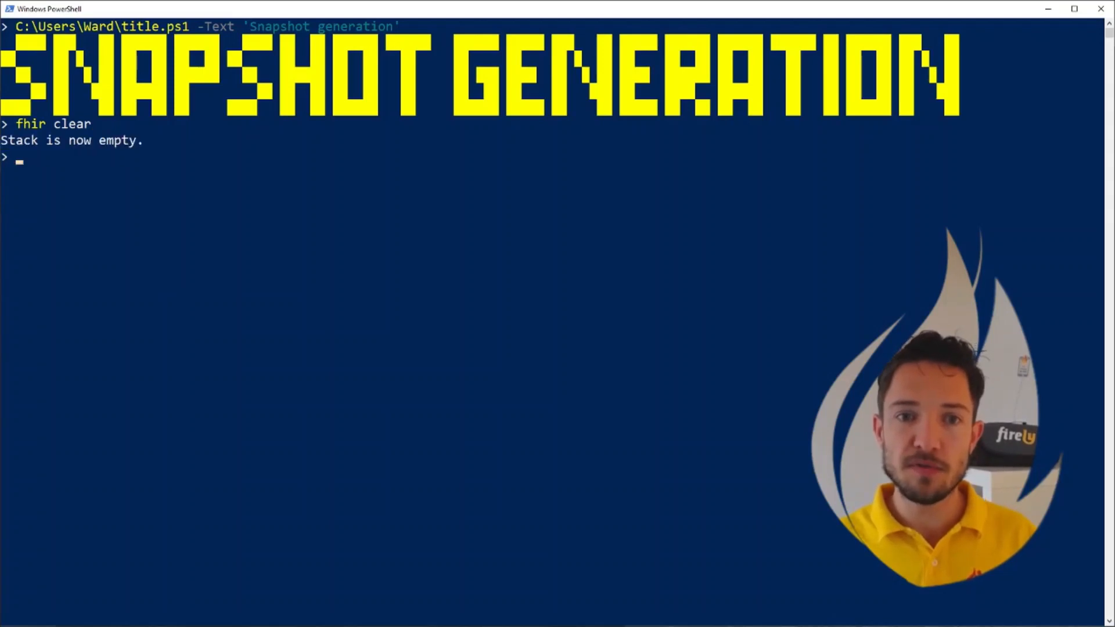
text(fhir)
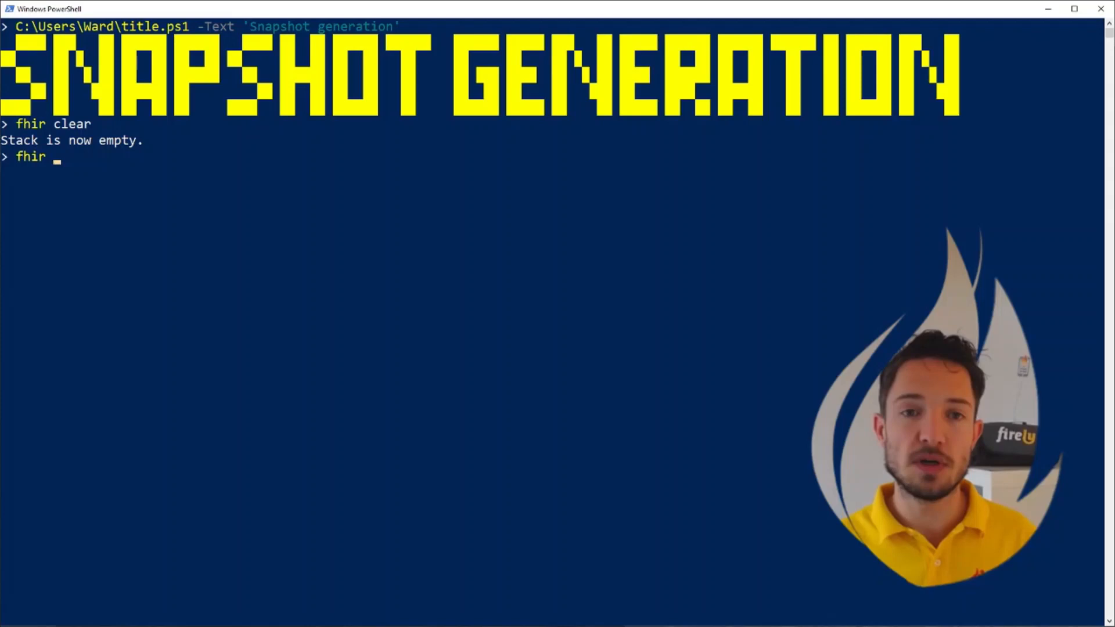
text(push ac)
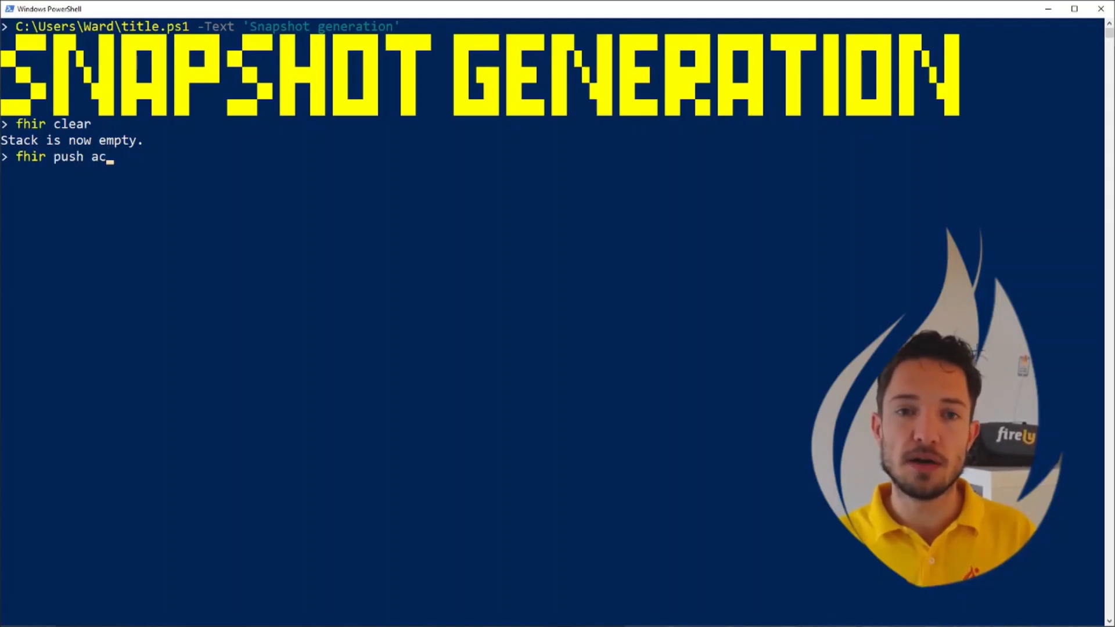
text(.\ACMEbasePatient.StructureDefinition.xml)
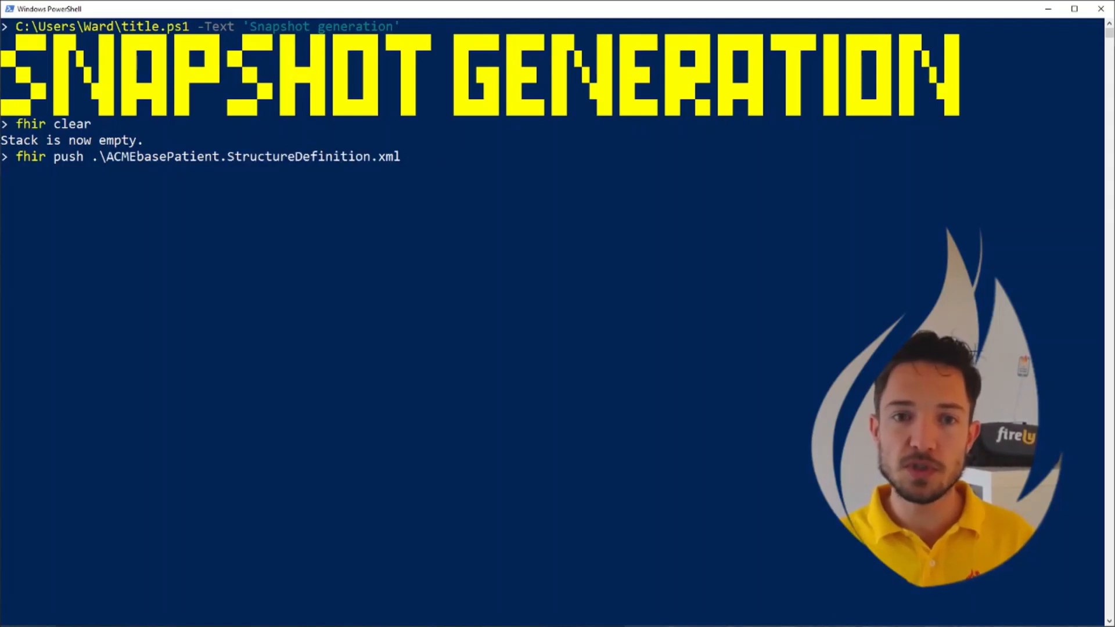
key(Enter)
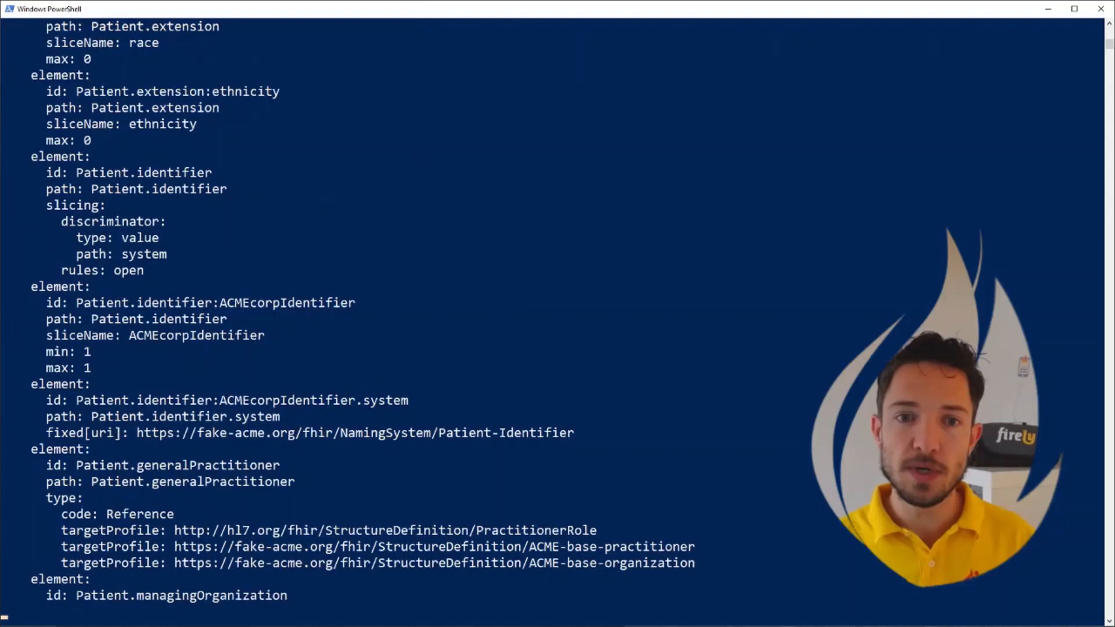
Step: Scroll through the StructureDefinition's differential, including identifier slicing and reference profiles
scroll(down, 3)
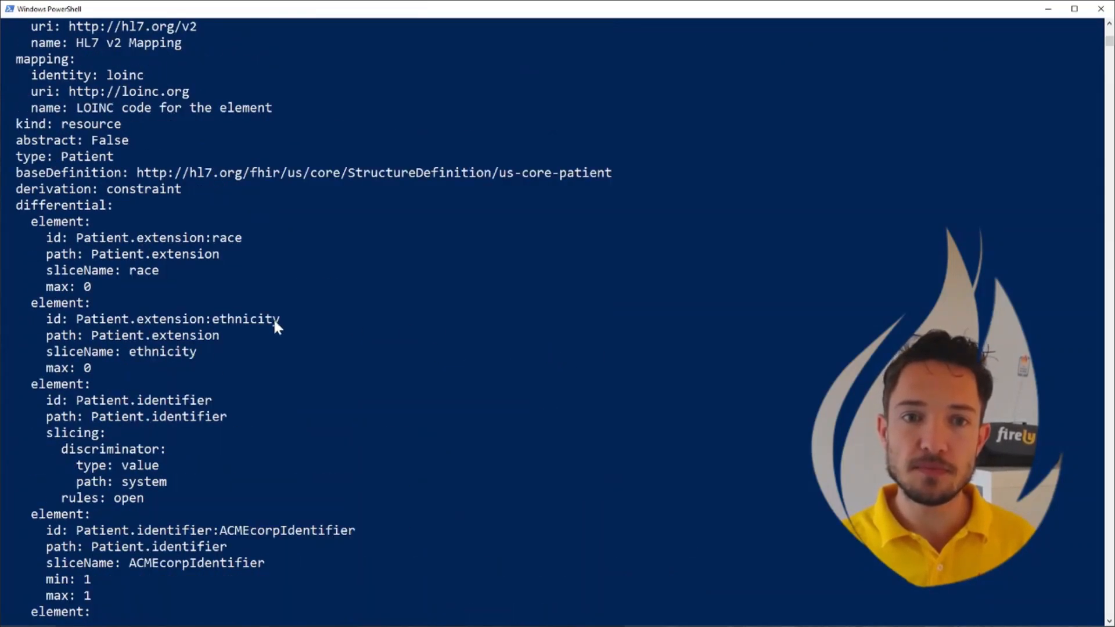
scroll(down, 3)
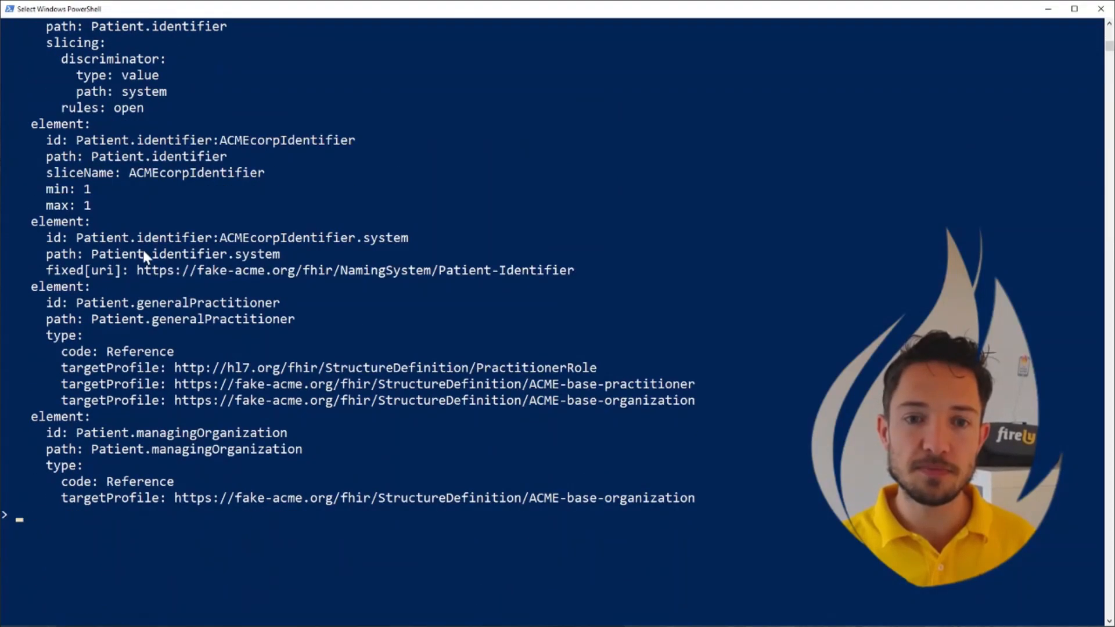
scroll(down, 3)
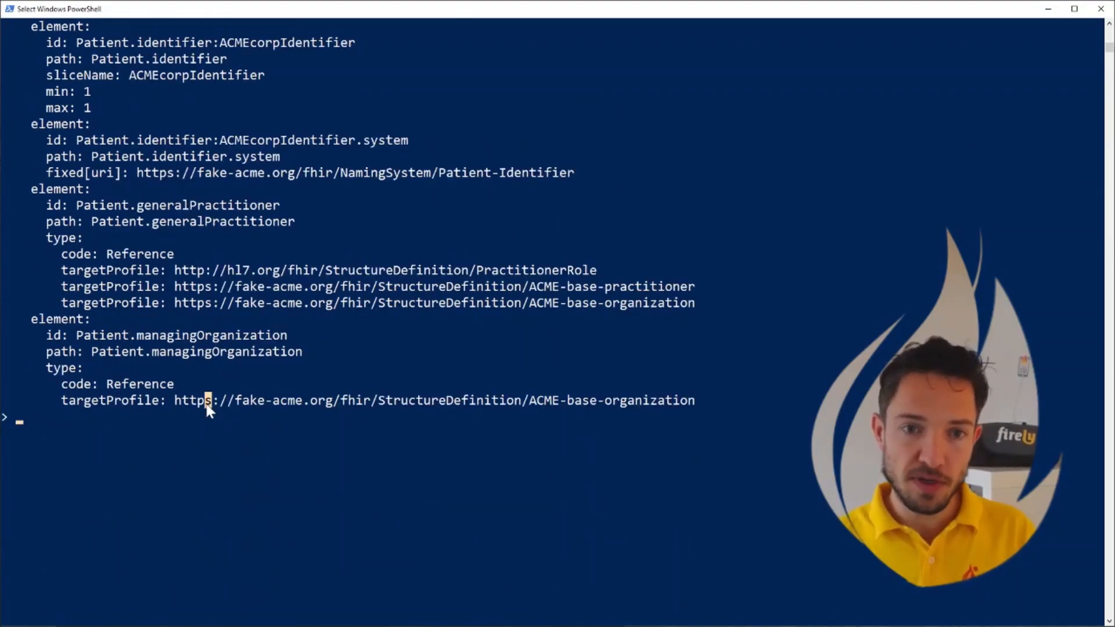
Step: Generate the profile's snapshot with 'fhir snapshot' and show the resulting snapshot elements
text(fhir snapsho)
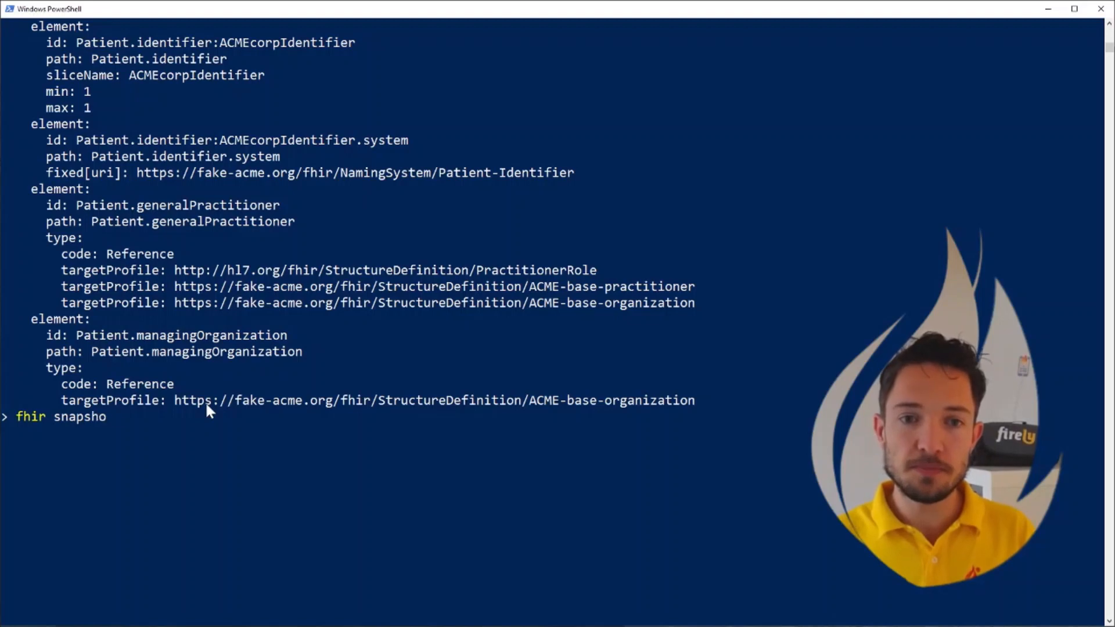
text(t)
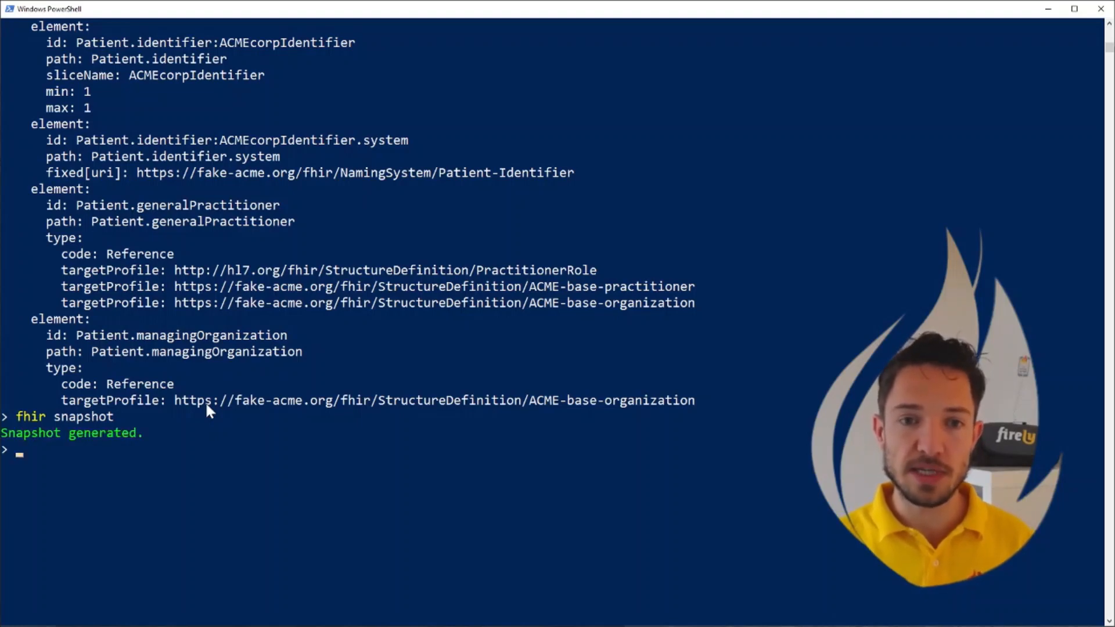
text(fhir)
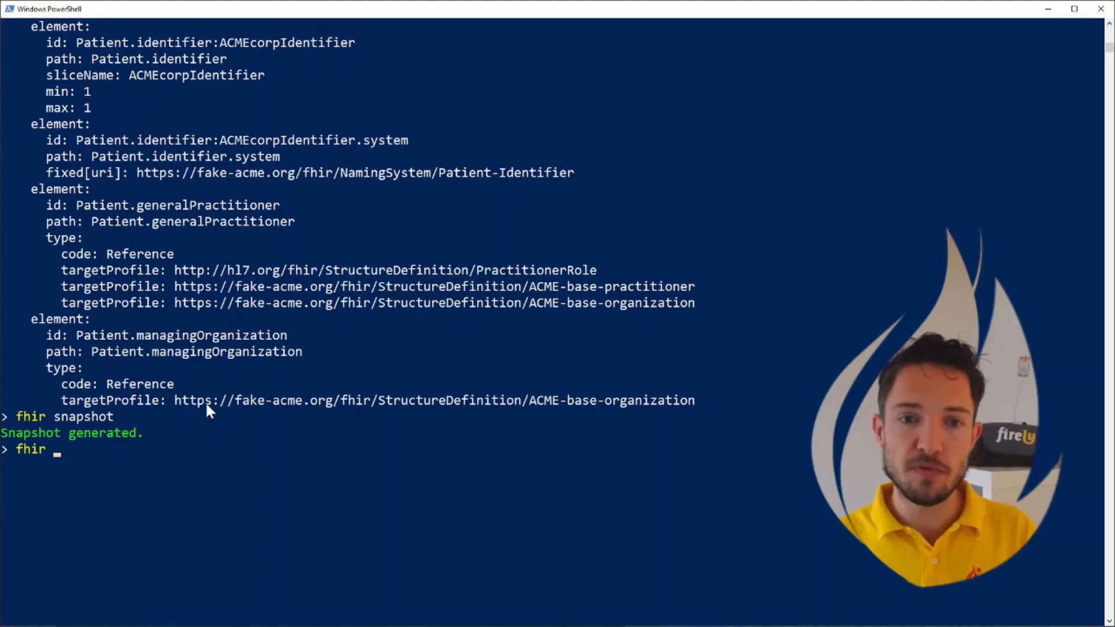
text(show)
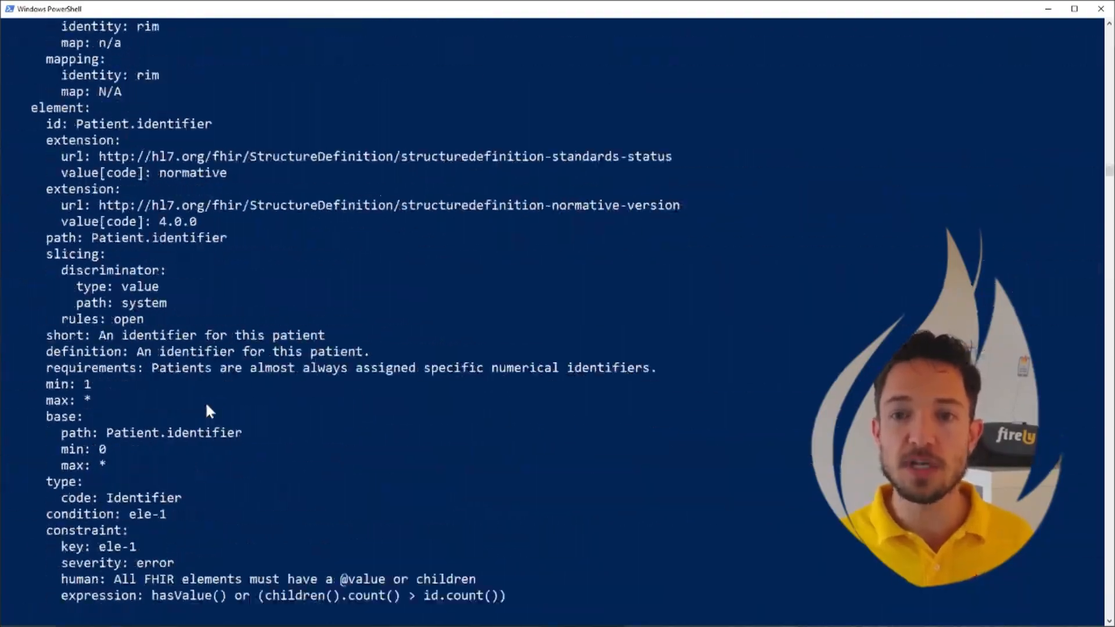
scroll(down, 3)
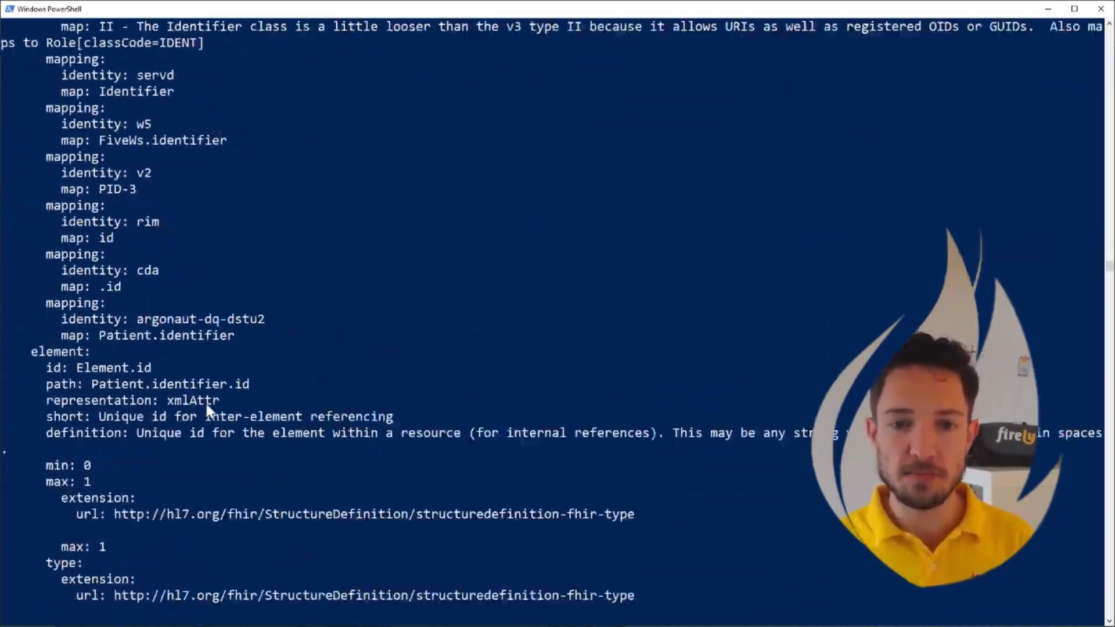
scroll(down, 3)
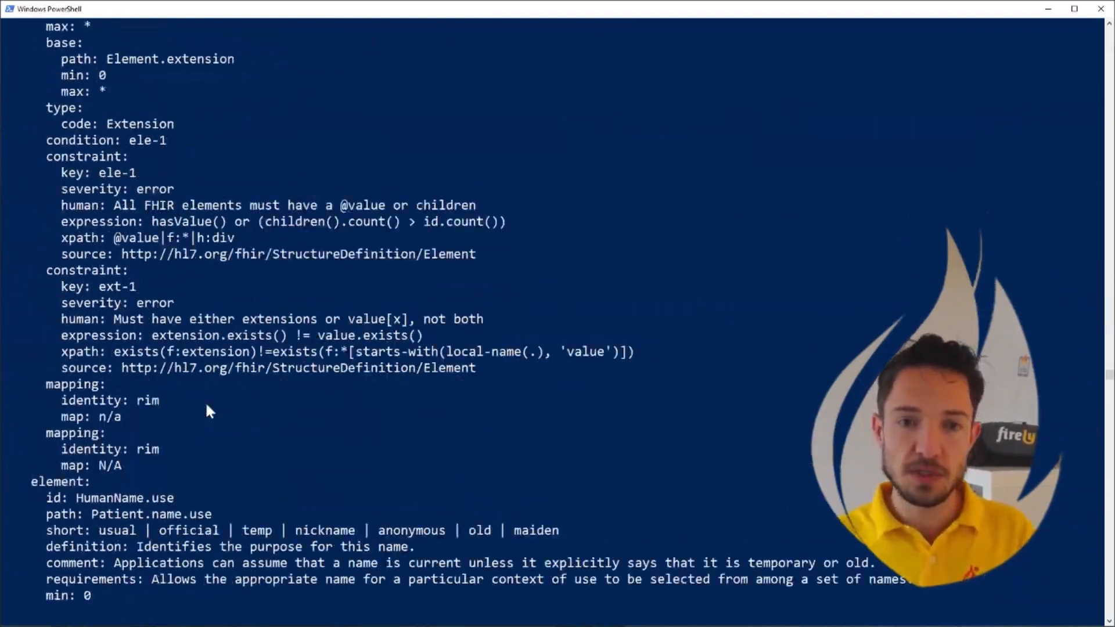
scroll(down, 3)
text(fhir)
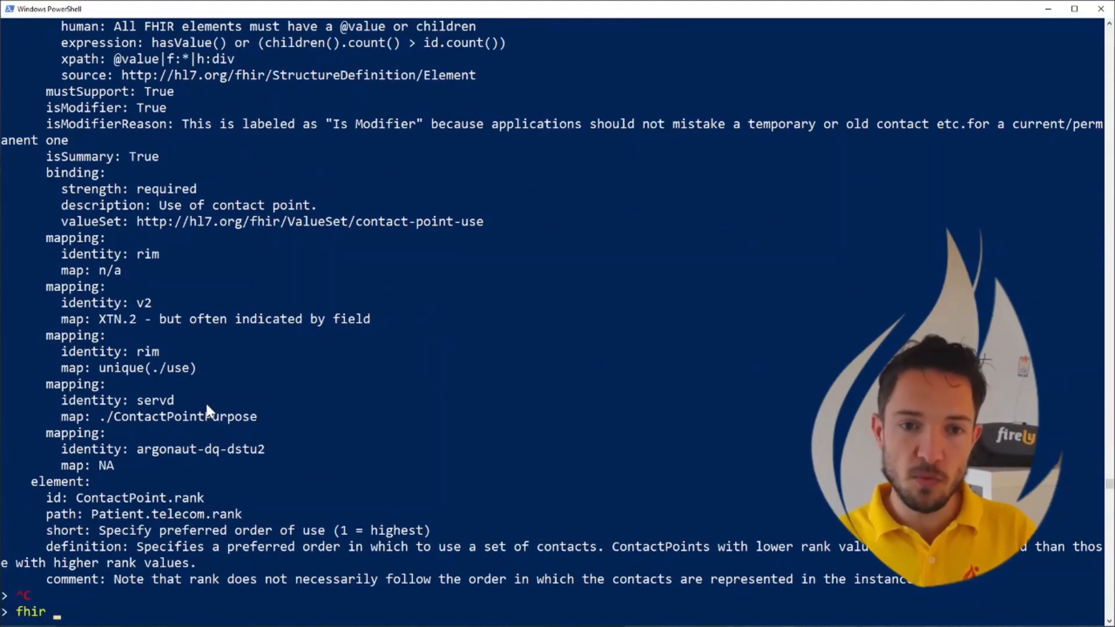
Step: Save the snapshotted patient profile to ACMEbasePatient.StructureDefinition.xml
text(save)
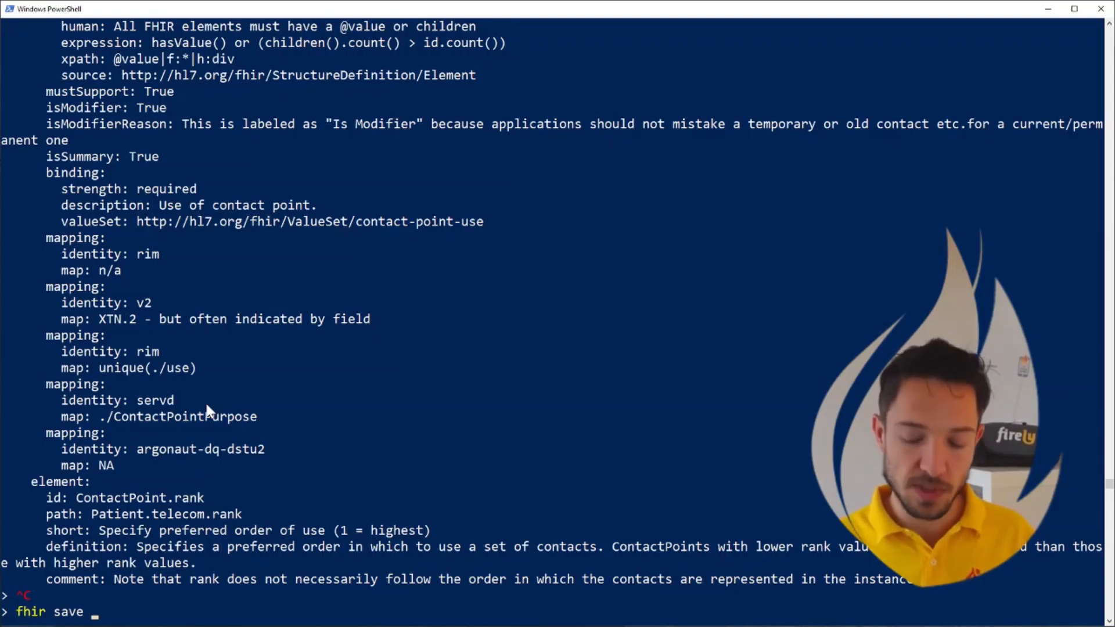
text(acm)
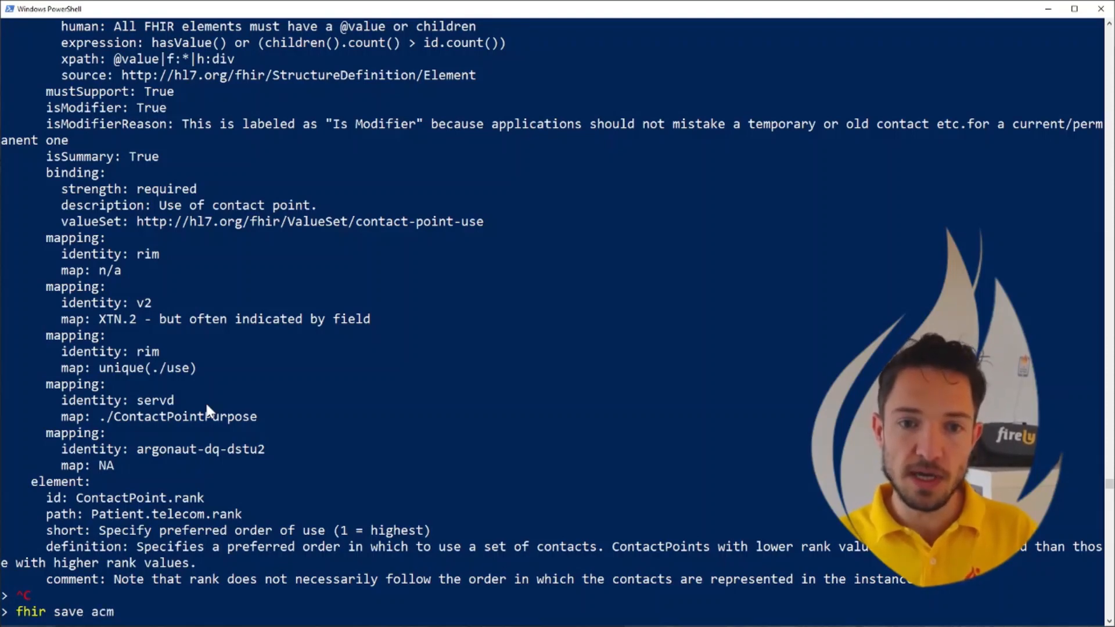
text(.\ACMEbasePatient.example.INVALID.xml)
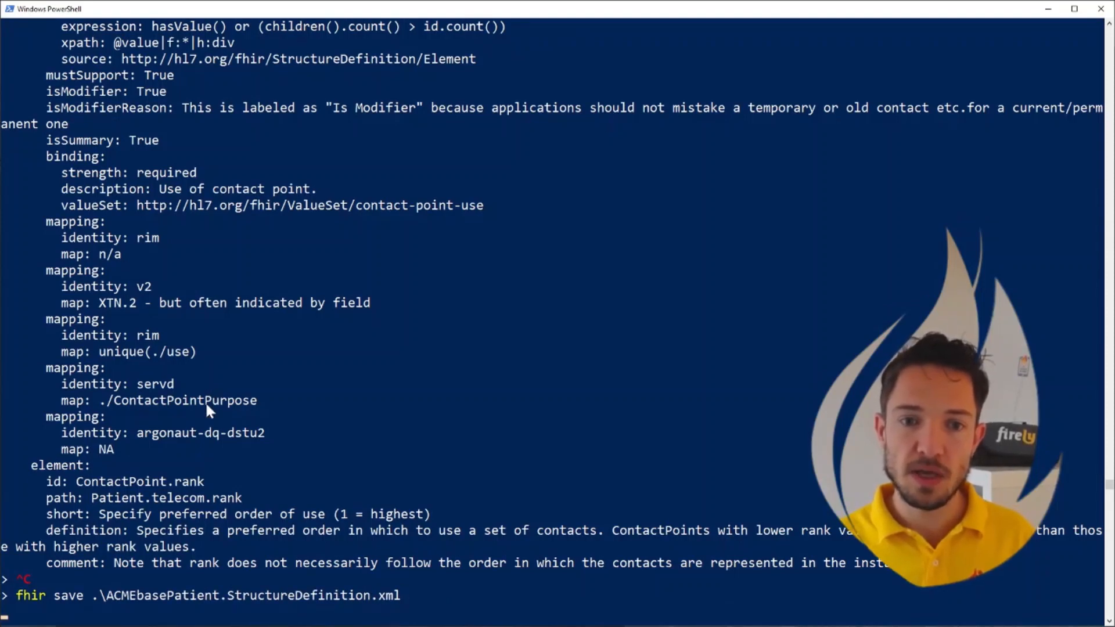
key(Enter)
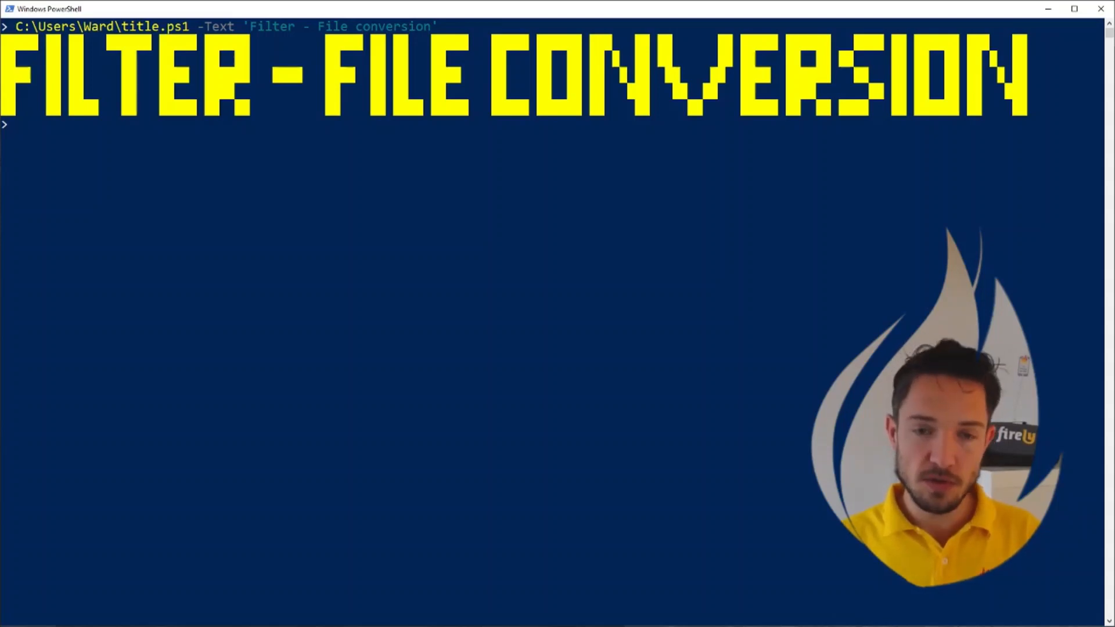
Step: List the R4 test folder's files and push all ten XML resources with 'fhir push *.xml'
text(ls)
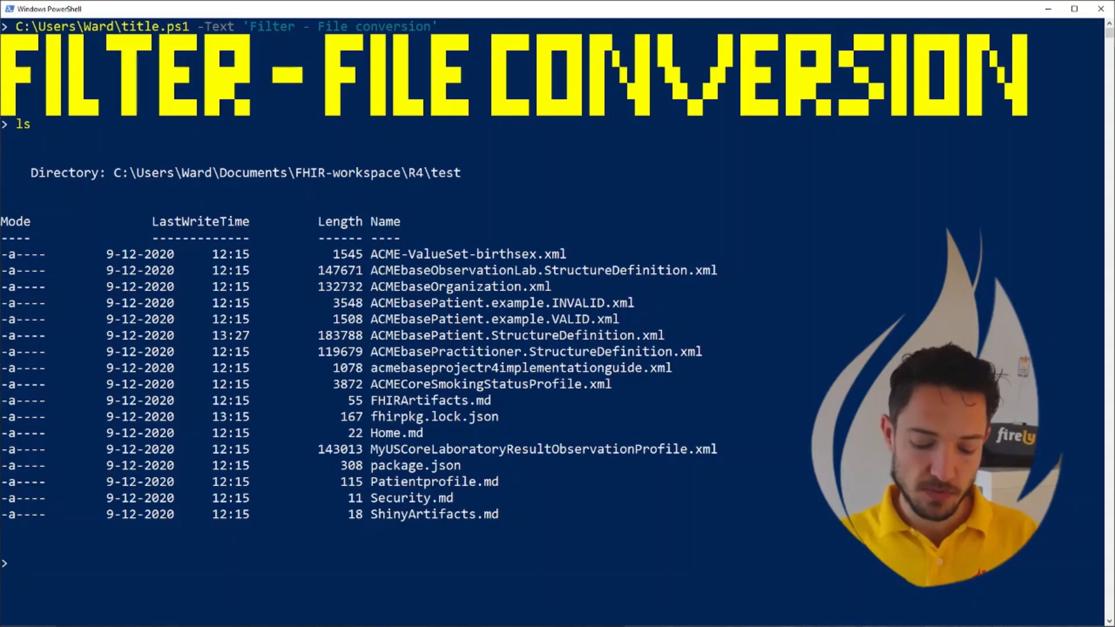
text(fhir push)
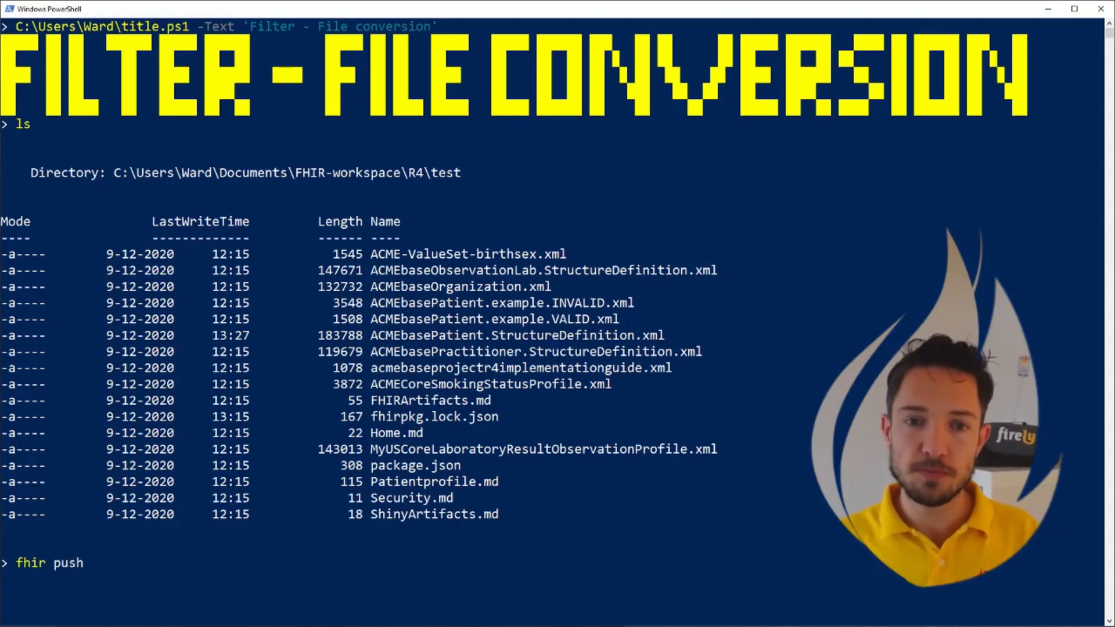
text(*.)
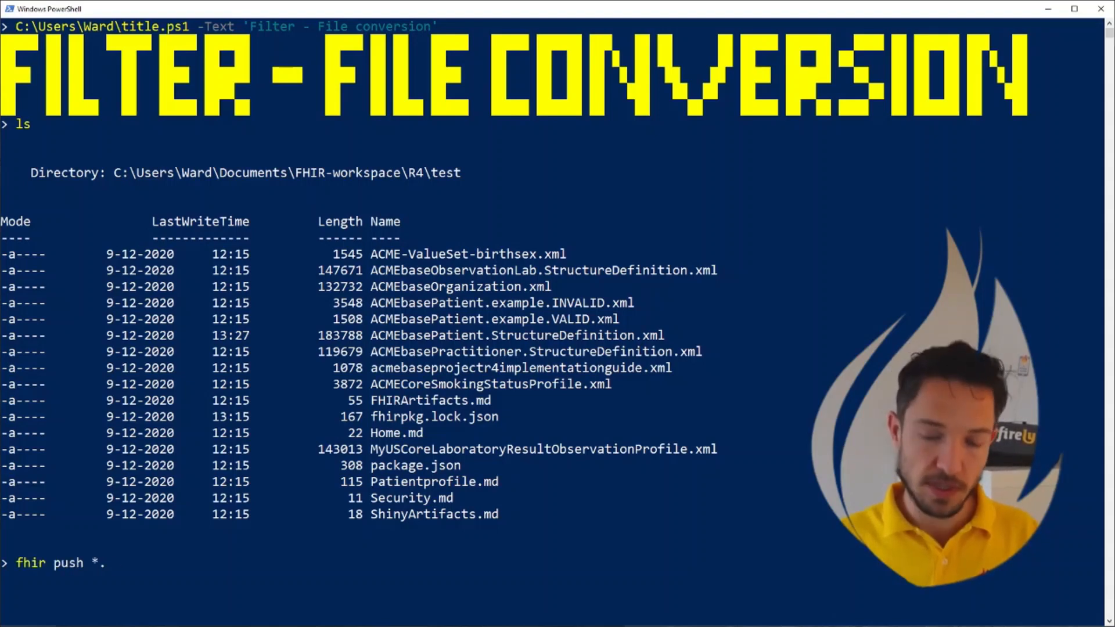
text(xml)
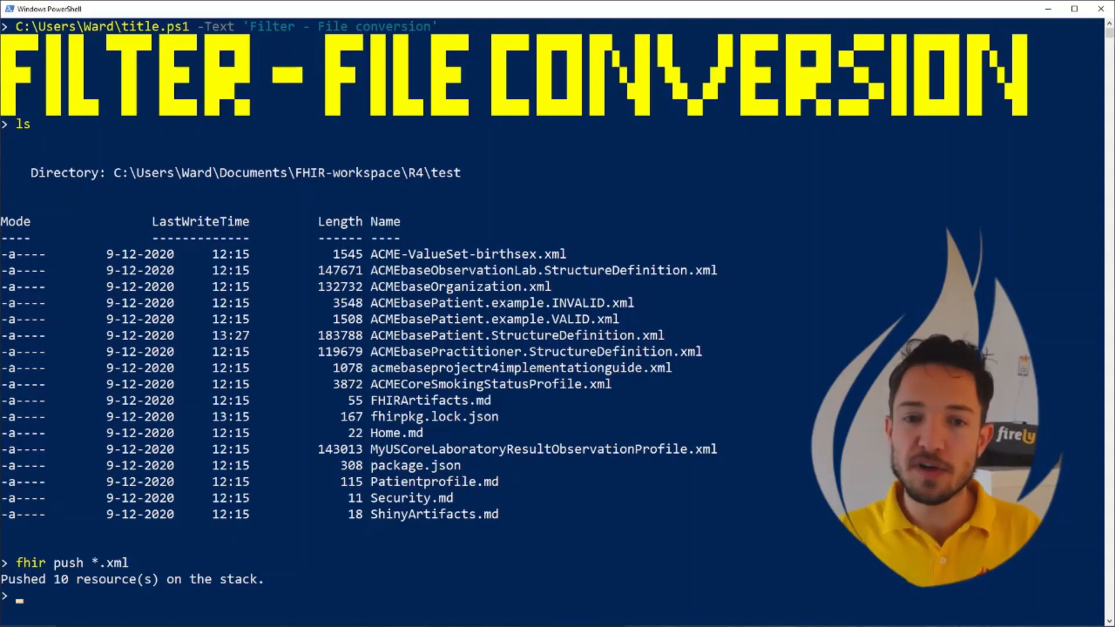
Step: Filter the stack to StructureDefinition resources (6 of 10 kept) and list the remaining six
text(fhir)
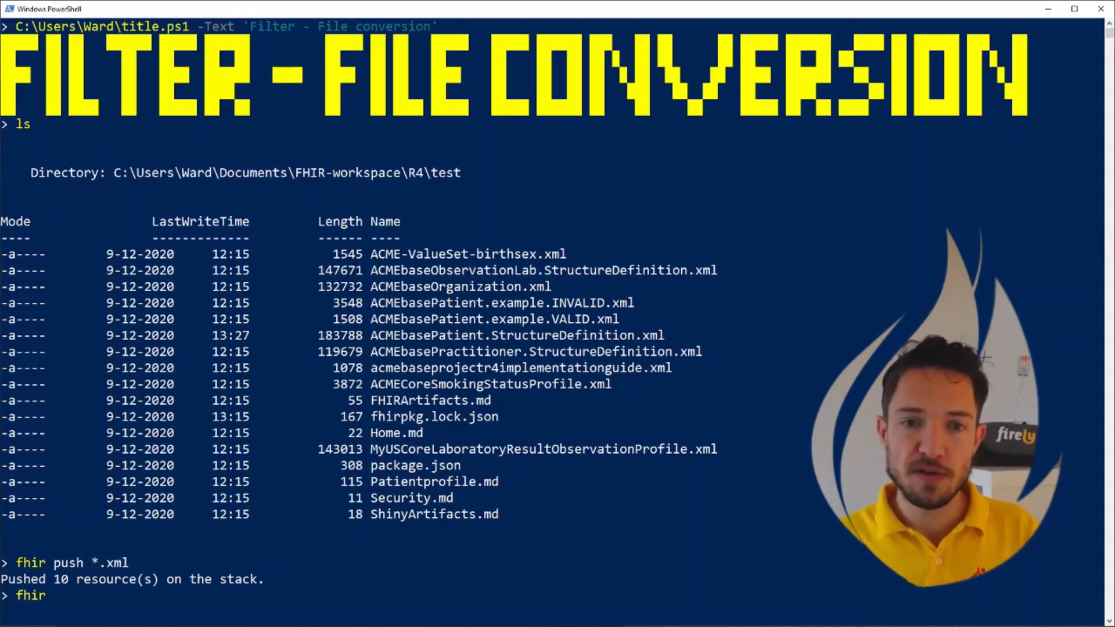
text(filter)
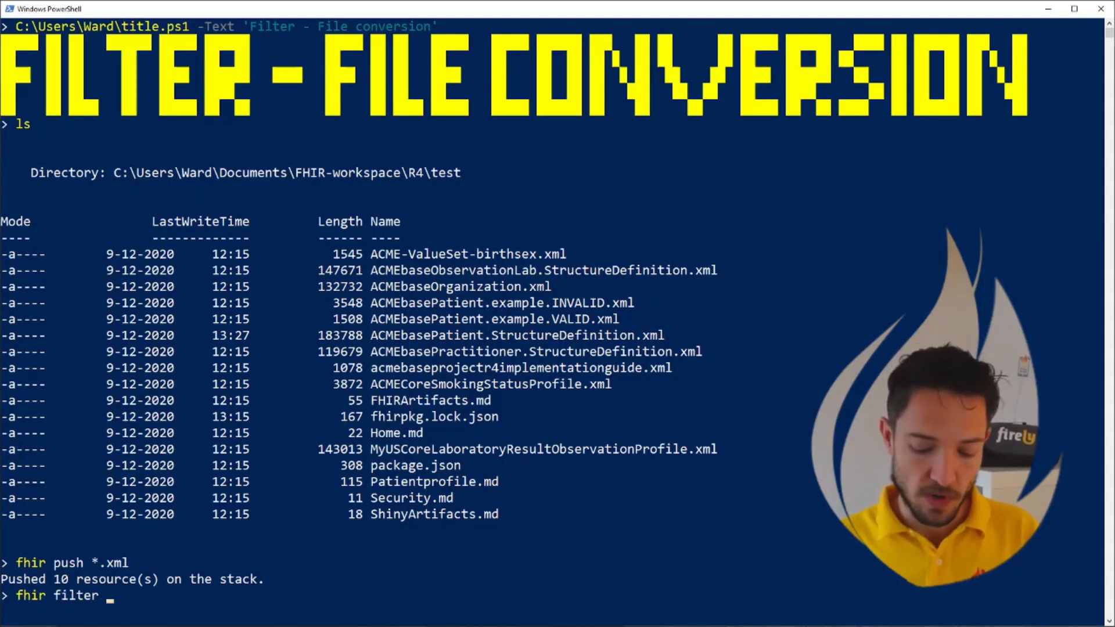
text(Stru)
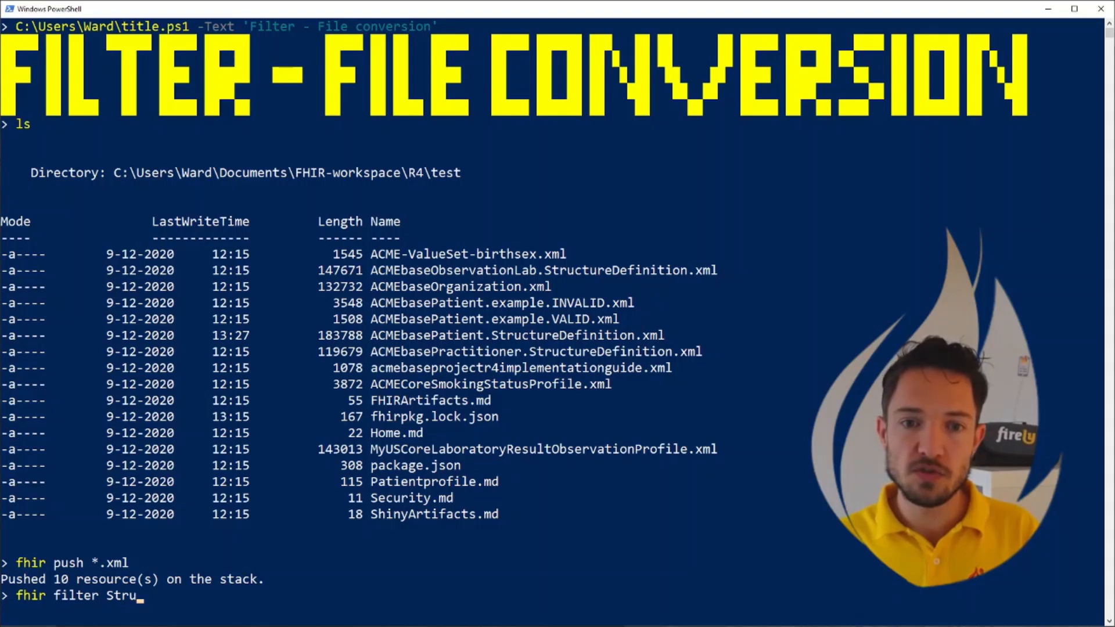
text(ctureDefinit)
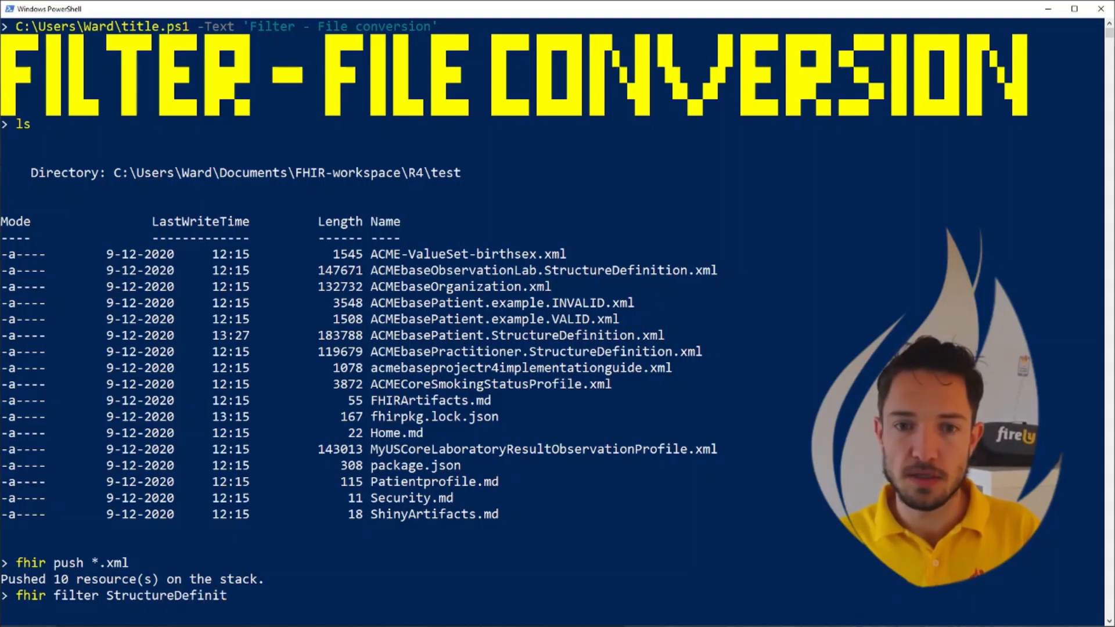
text(ion)
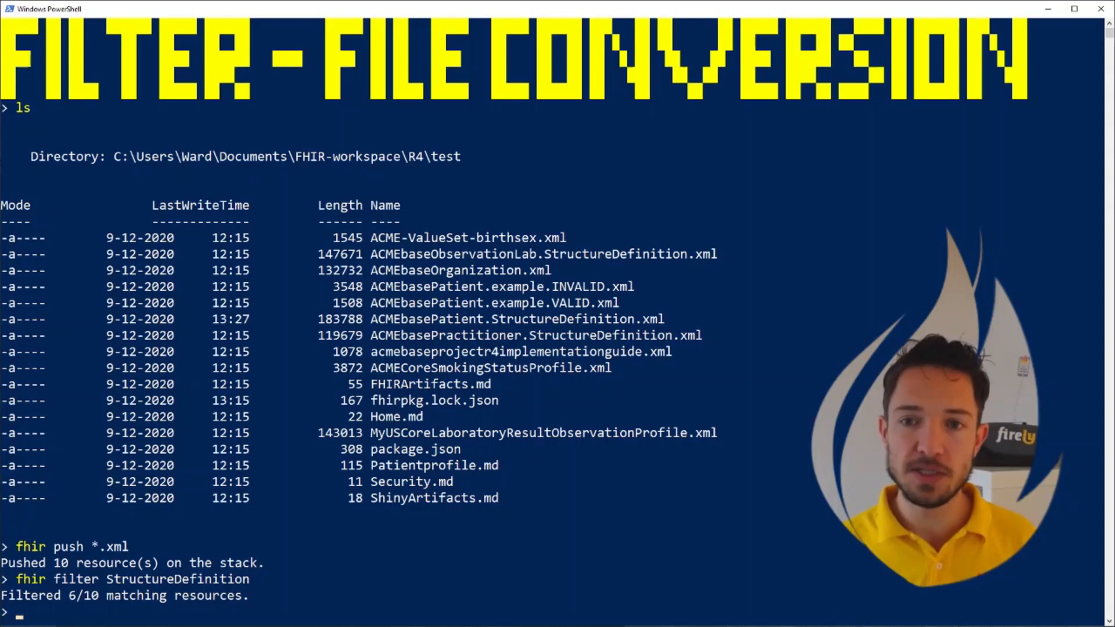
text(fhir s)
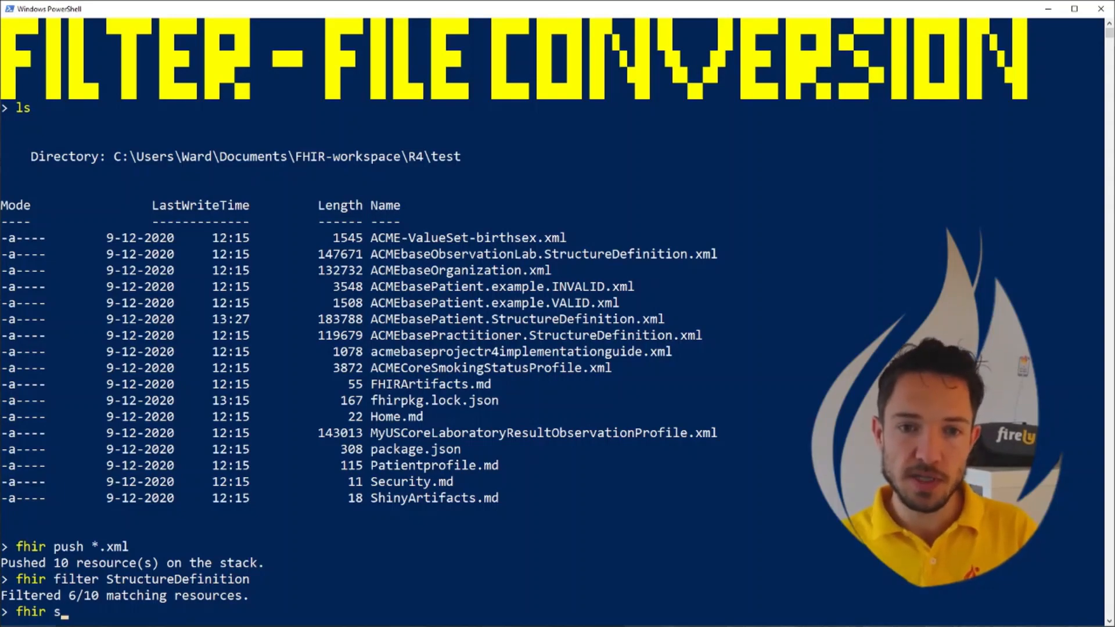
key(Enter)
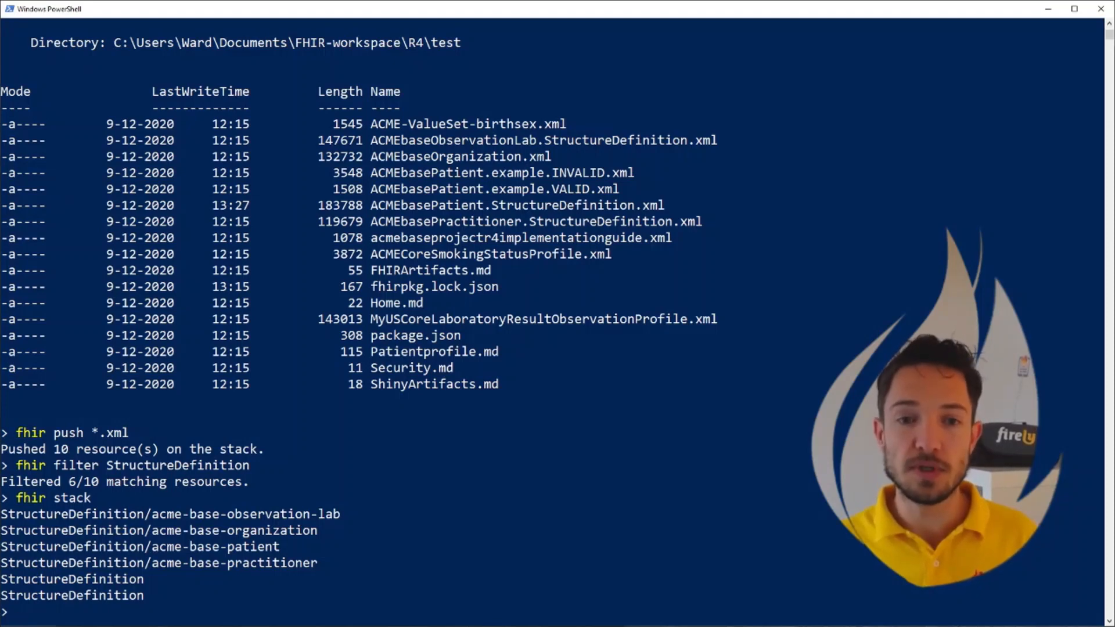
Step: Create a json folder and save all stacked StructureDefinitions into it as JSON with 'fhir save --all --json'
text(mk)
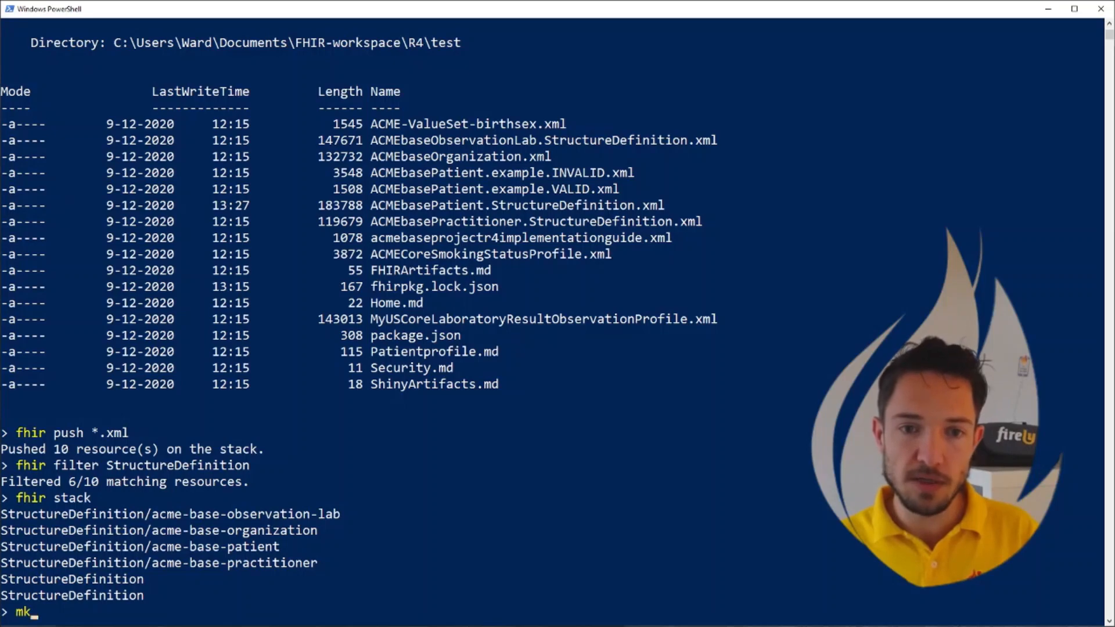
text(dir json)
text(cd json)
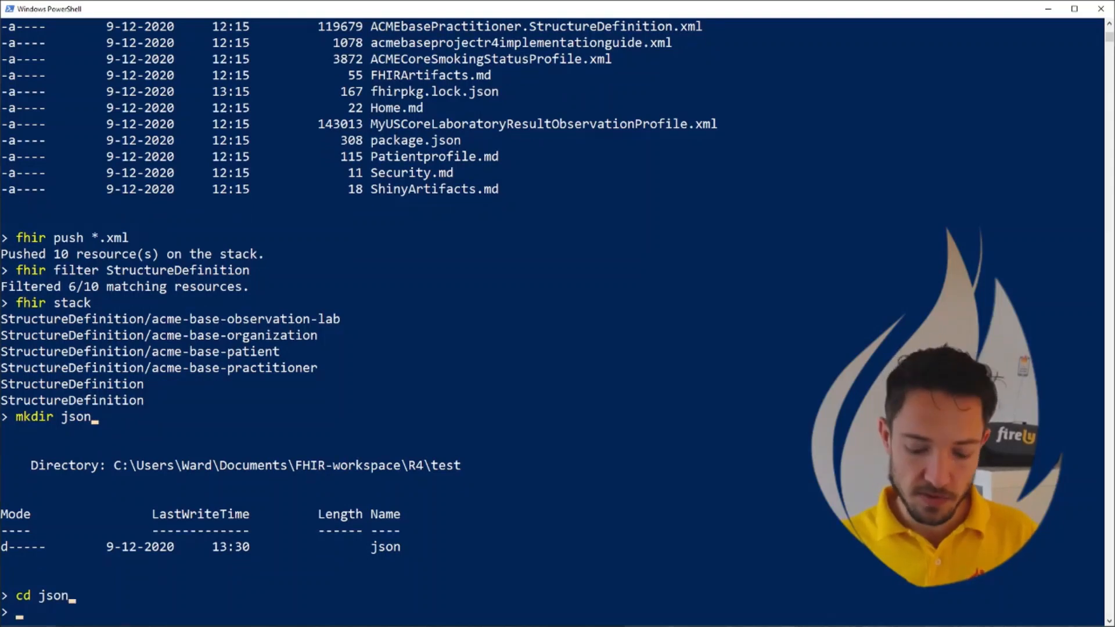
text(fhir)
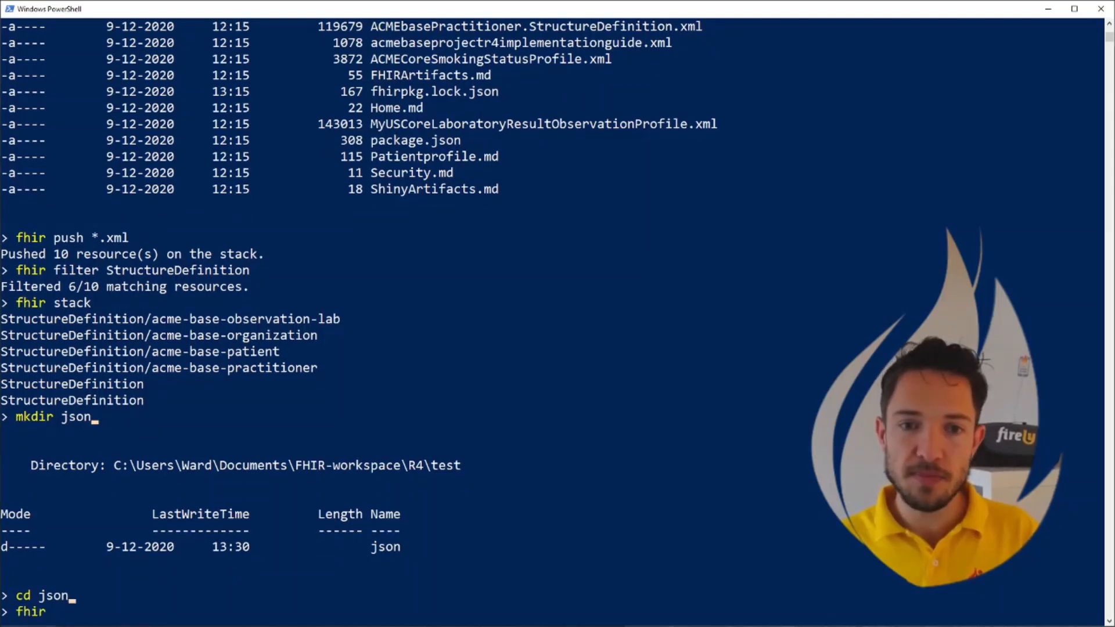
text(save -aall)
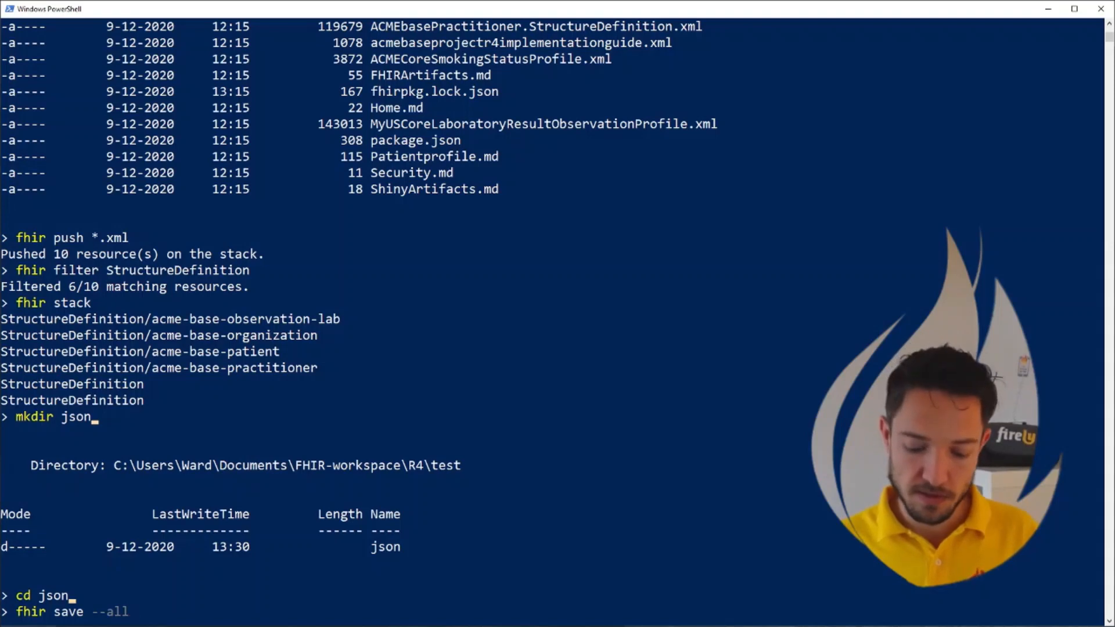
text(--json)
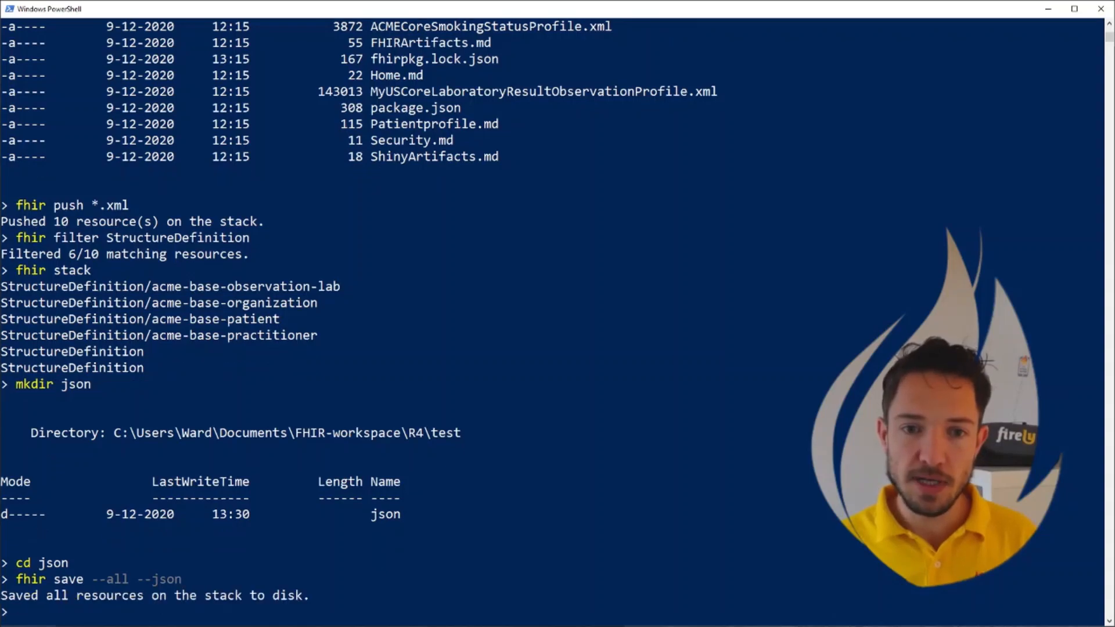
text(ls)
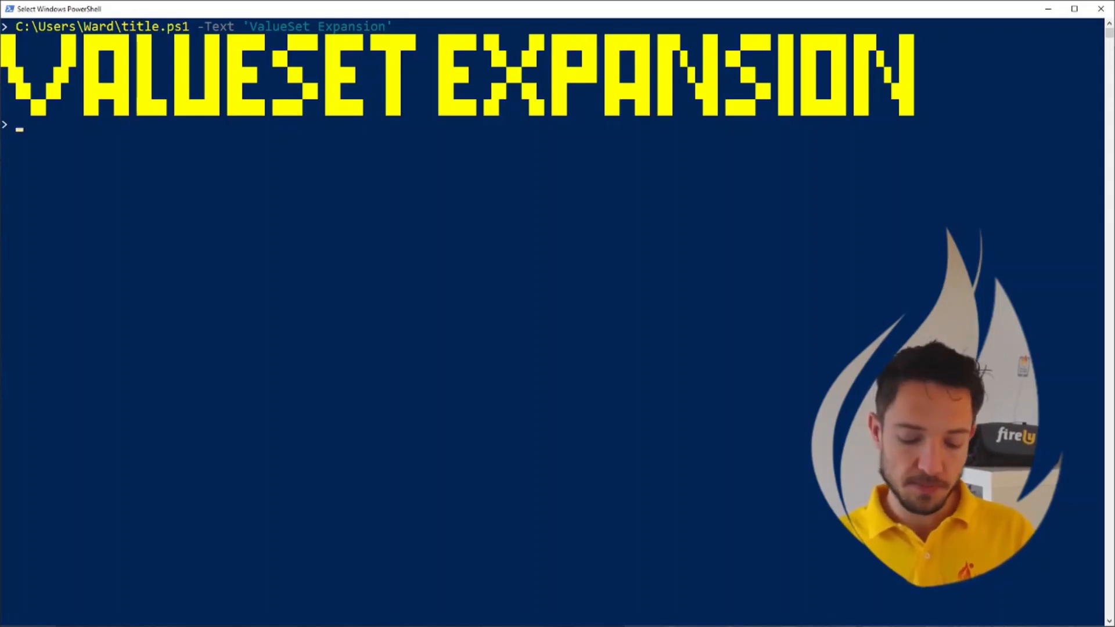
Step: Push ACME-ValueSet-birthsex.xml onto the stack and show the ValueSet
text(fhir)
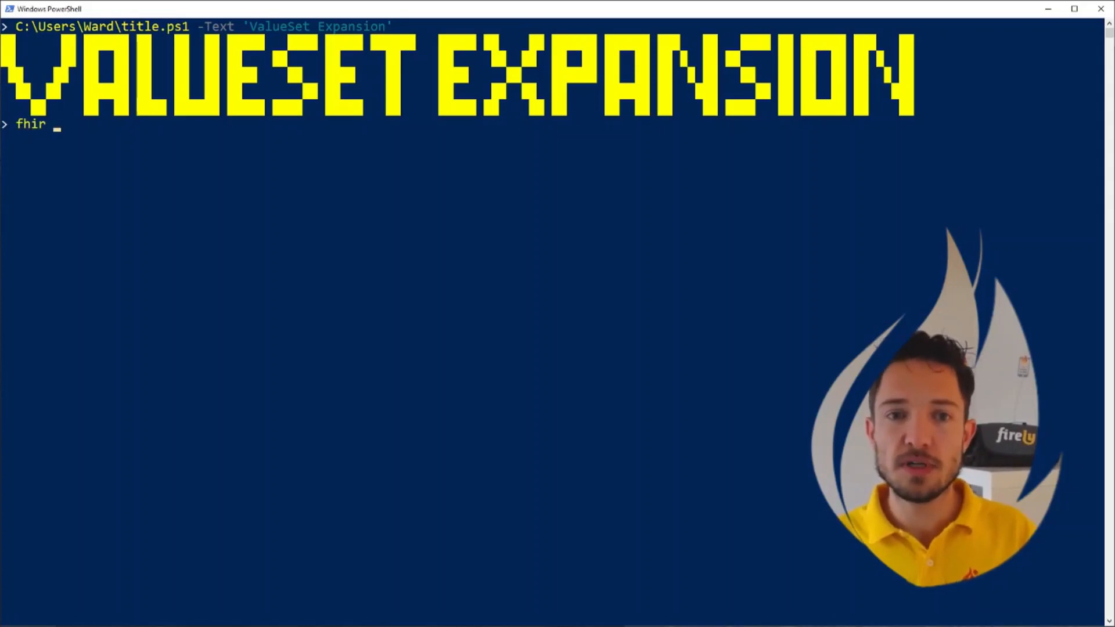
text(push ACM)
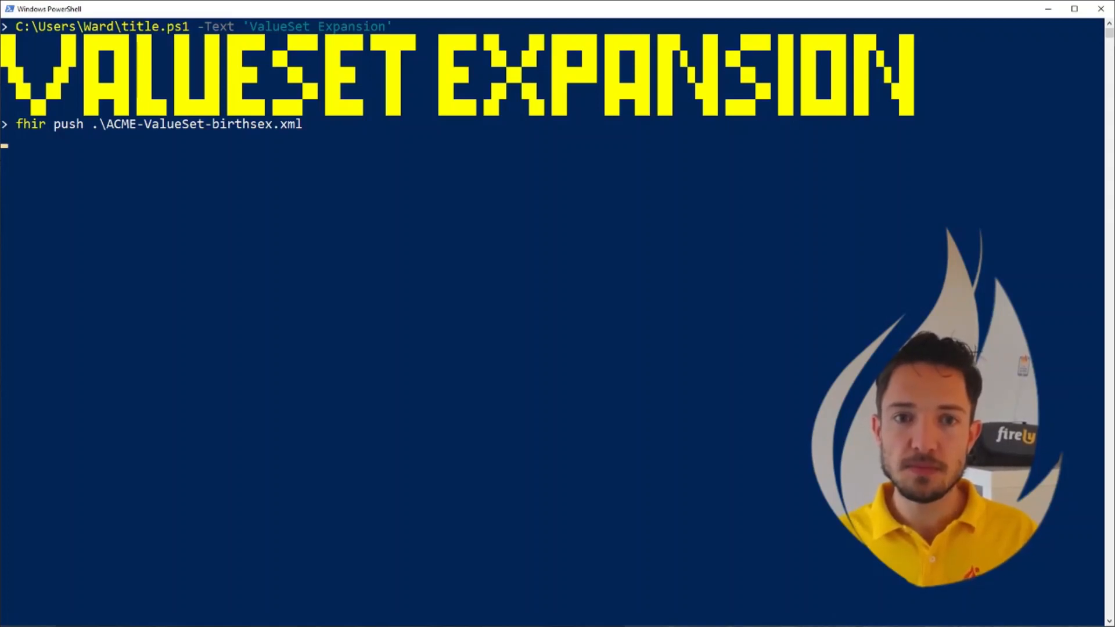
text(fhir sho)
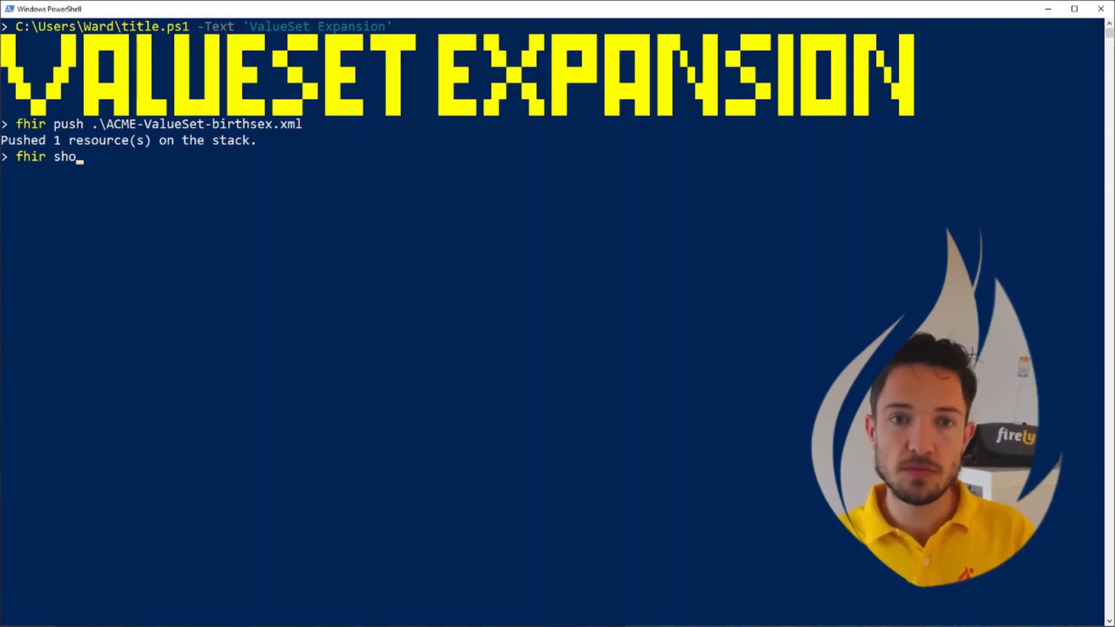
key(Enter)
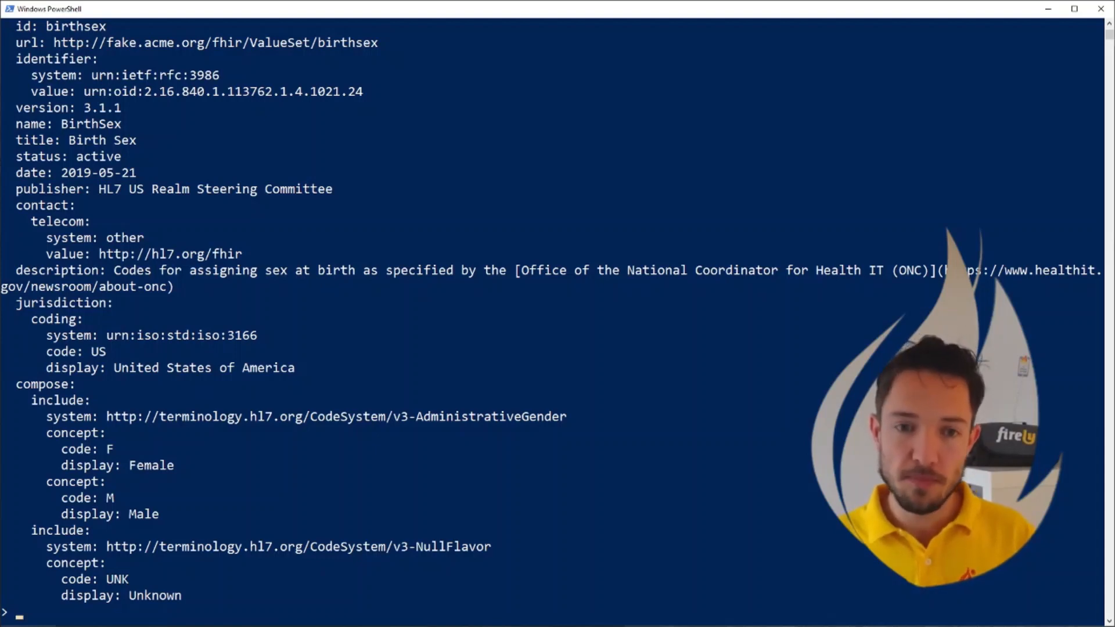
Step: Expand the birthsex ValueSet and show its expansion of Female, Male and Unknown
text(fhir)
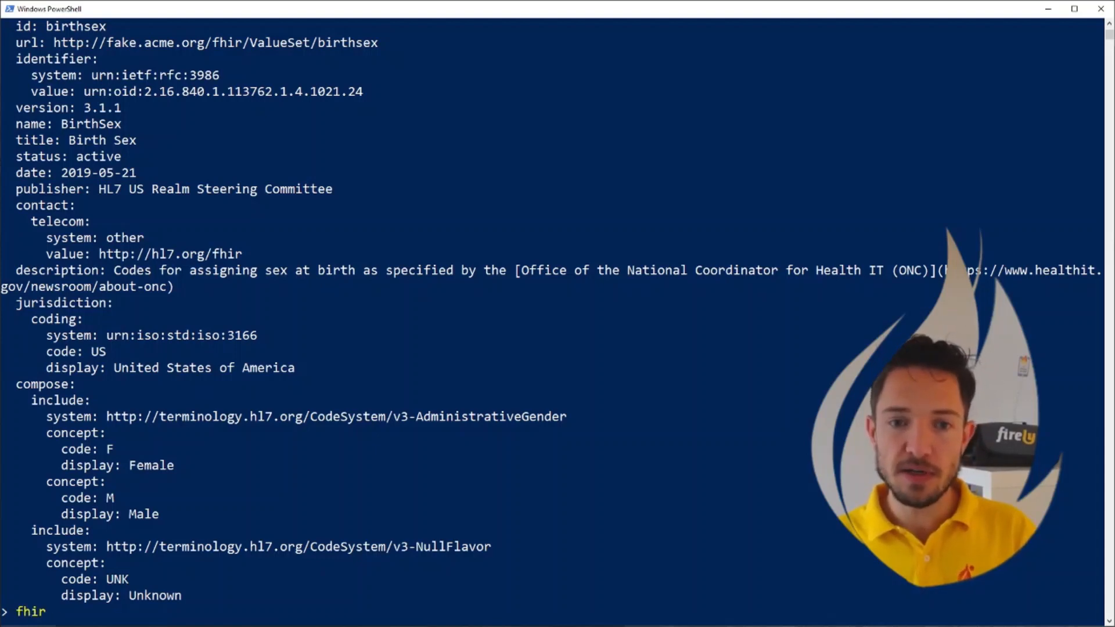
text(expand)
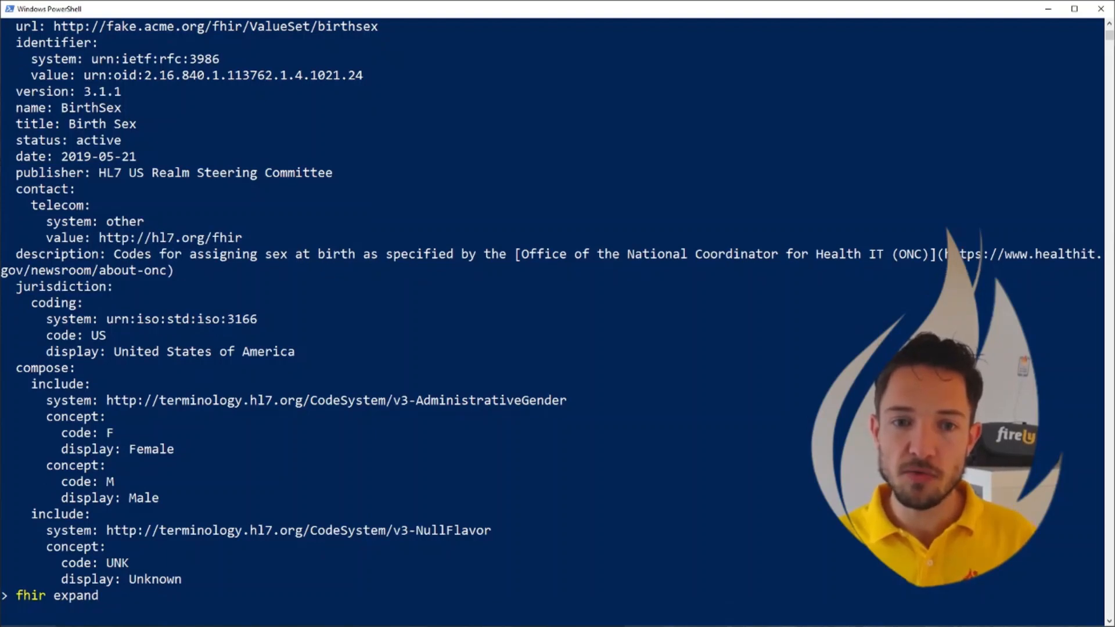
key(Enter)
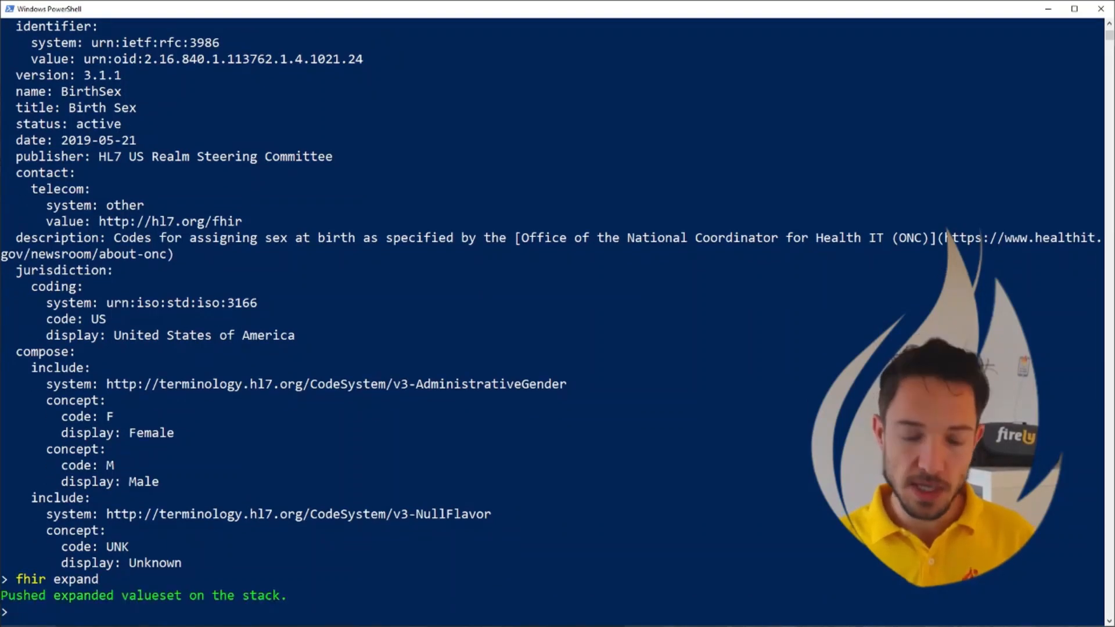
text(fhir show)
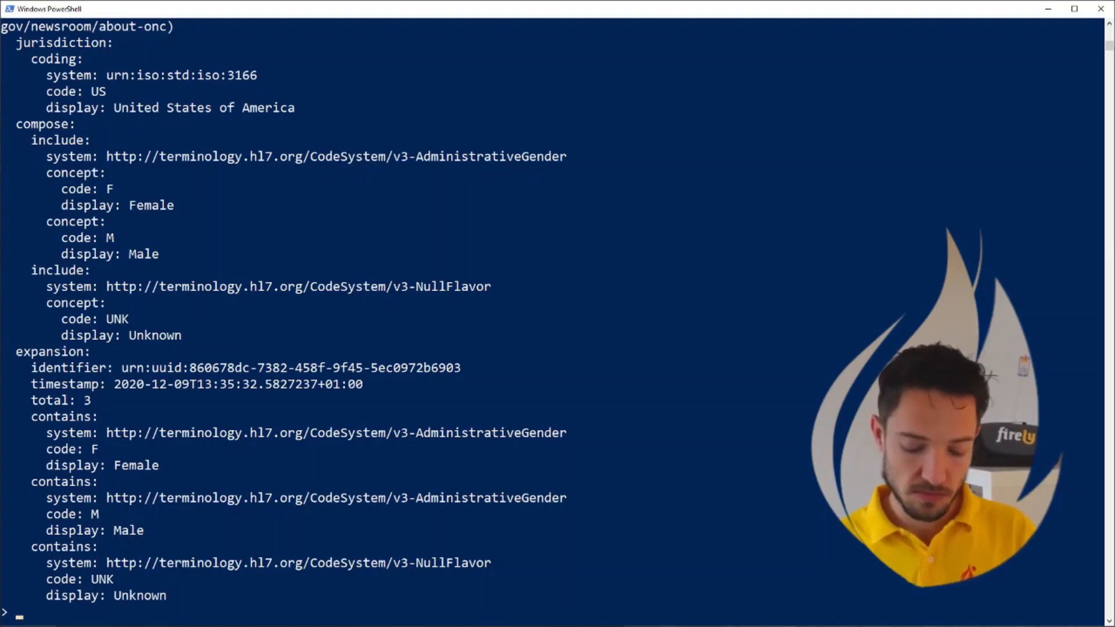
Step: Save the expanded birthsex ValueSet to ACME-ValueSet-birthsex.xml and sync to Simplifier
text(fhir)
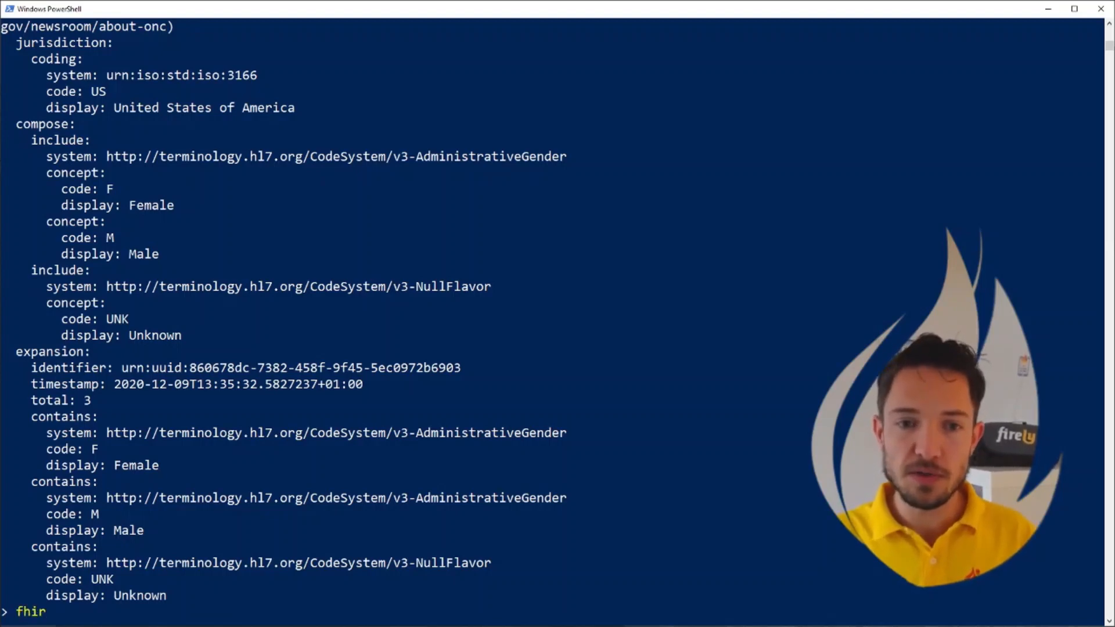
text(save)
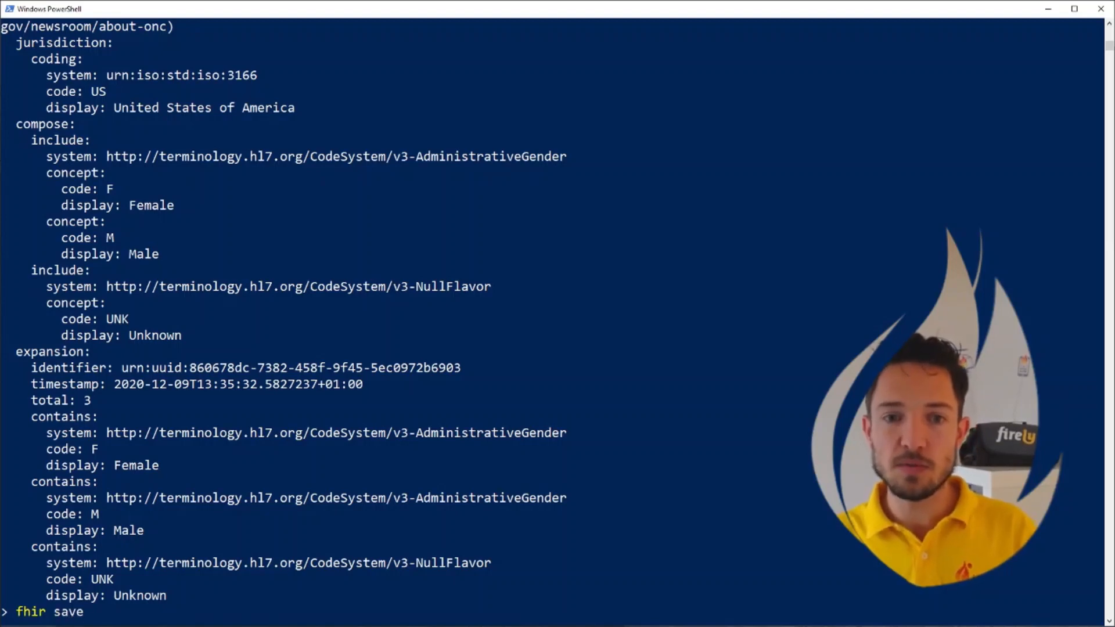
text(ACM)
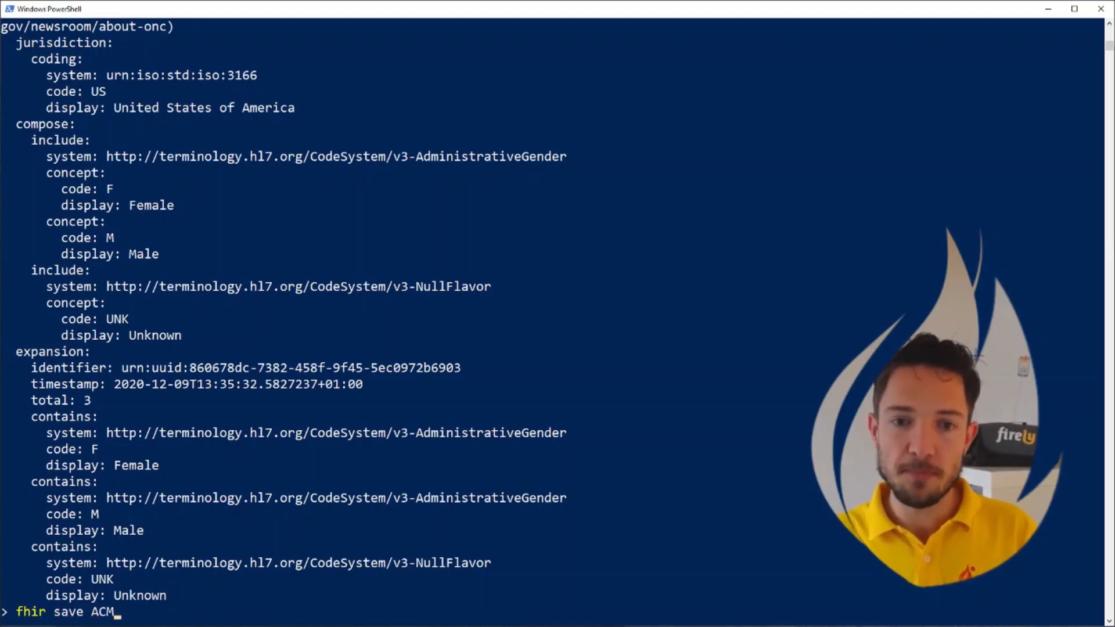
text(.\acmebaseprojectr4implementationguide.xml)
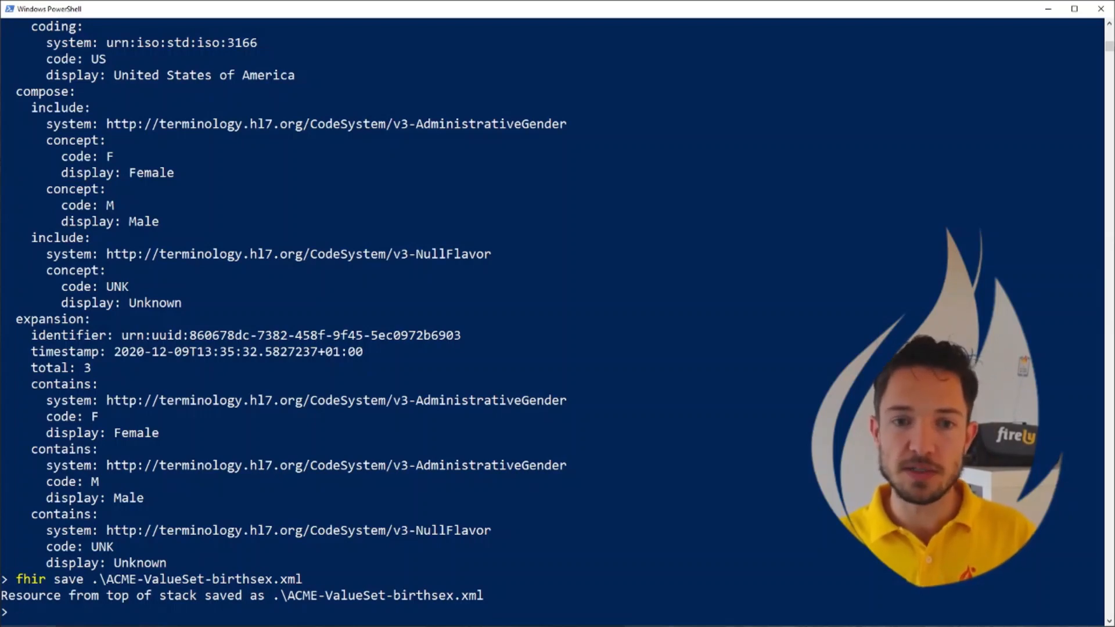
text(sync)
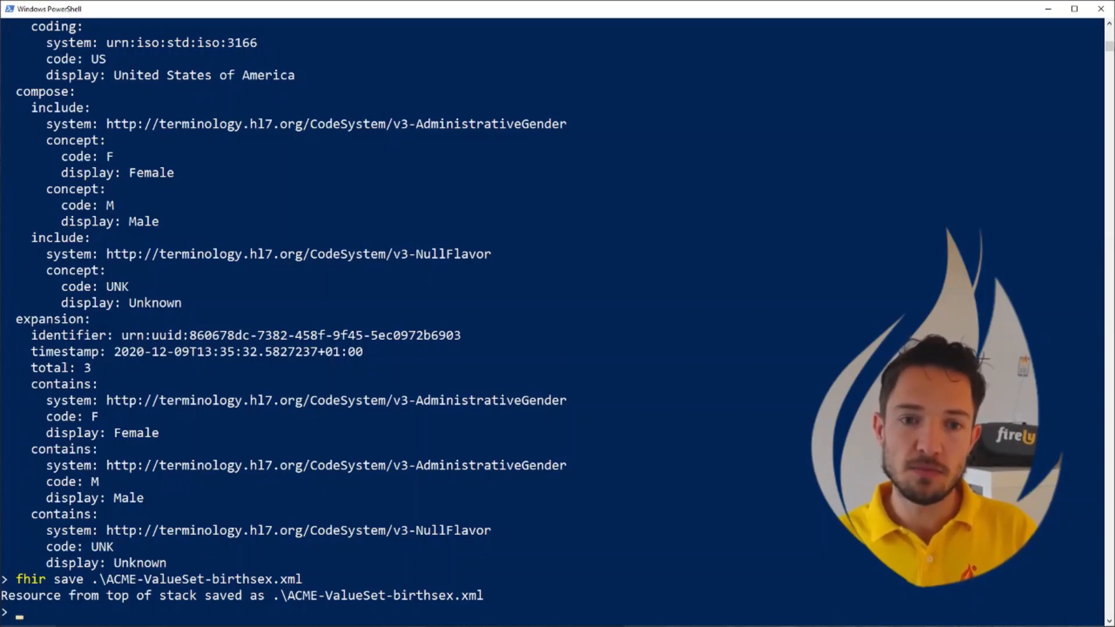
Step: Upload the local files to Simplifier project acmebaseprofilesr4 via 'fhir sync ... --up'
text(fhir sync)
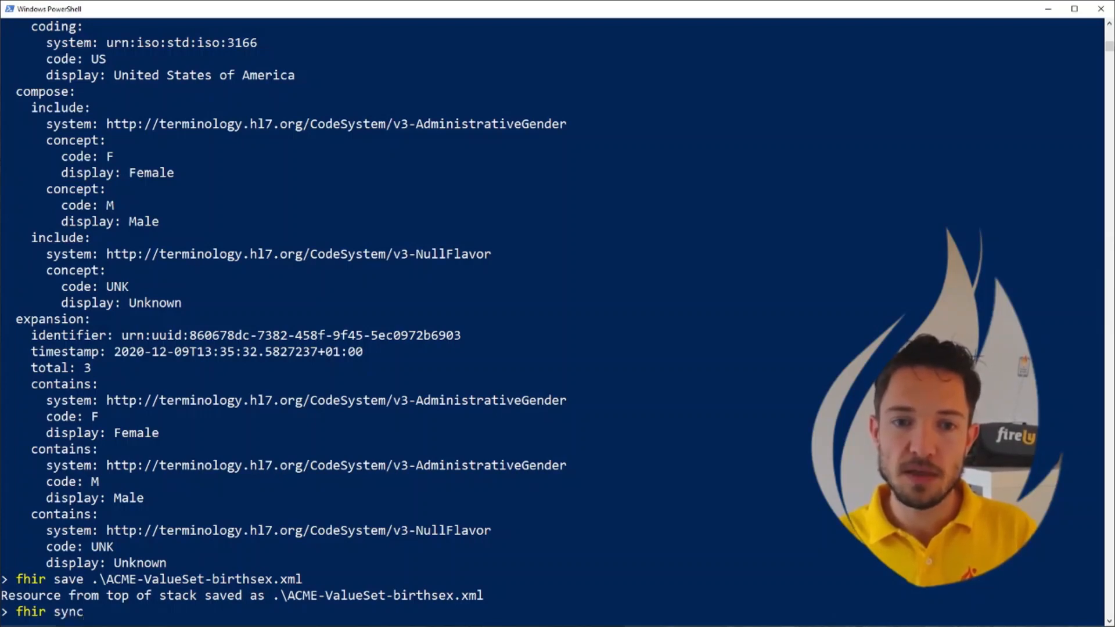
text(acmebasep)
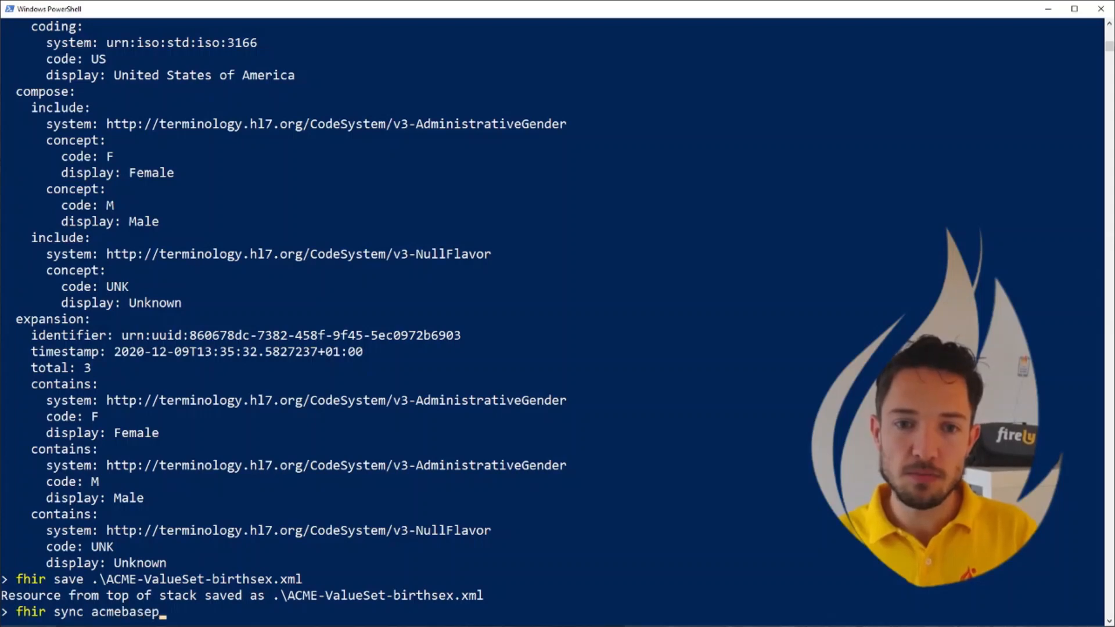
text(rofilesr4)
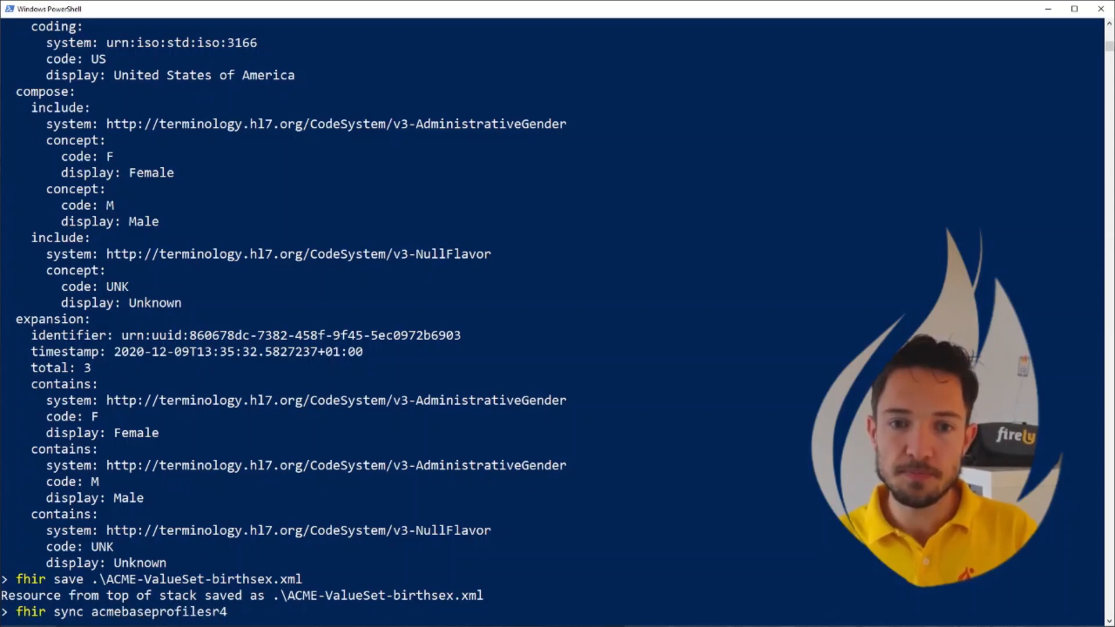
text(--up)
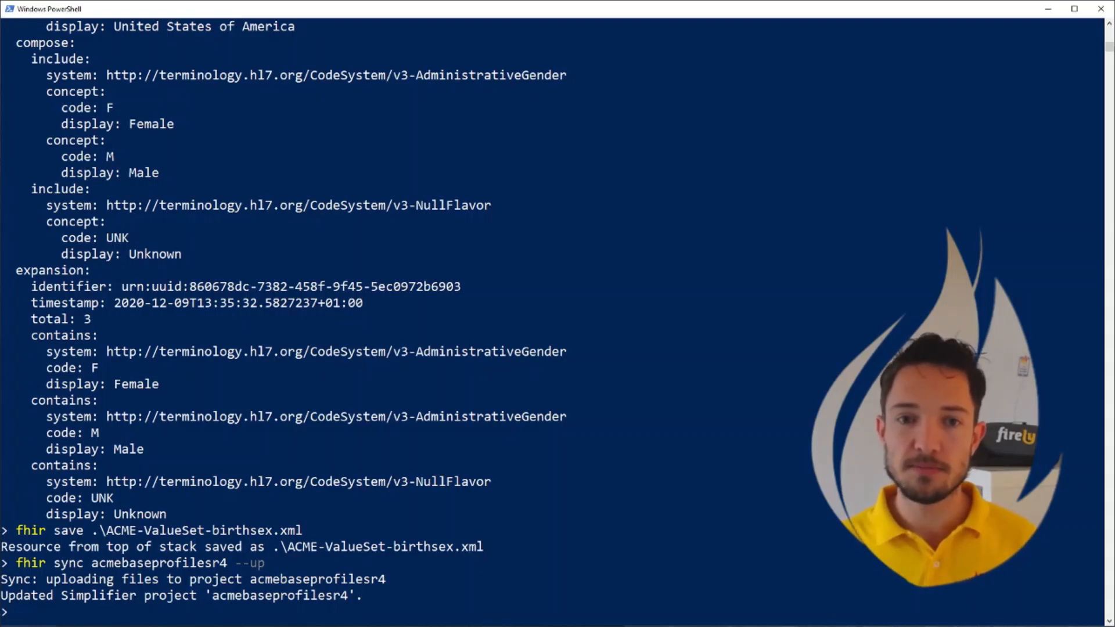
key(Enter)
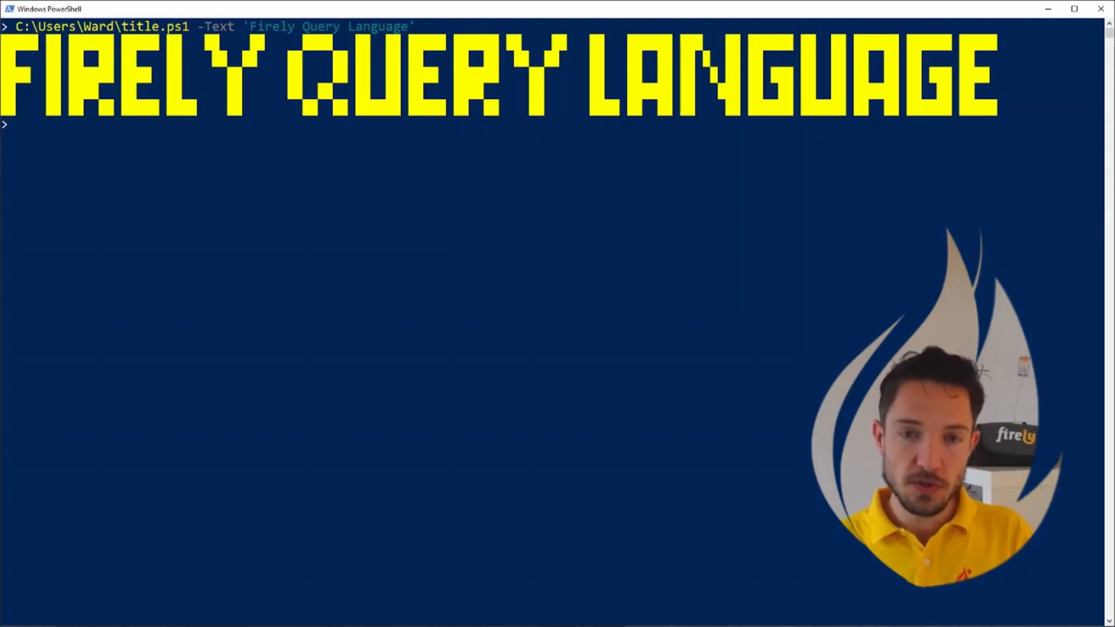
Step: Query 'from StructureDefinition select name, url' to list the six ACME profile names and URLs
text(fhir)
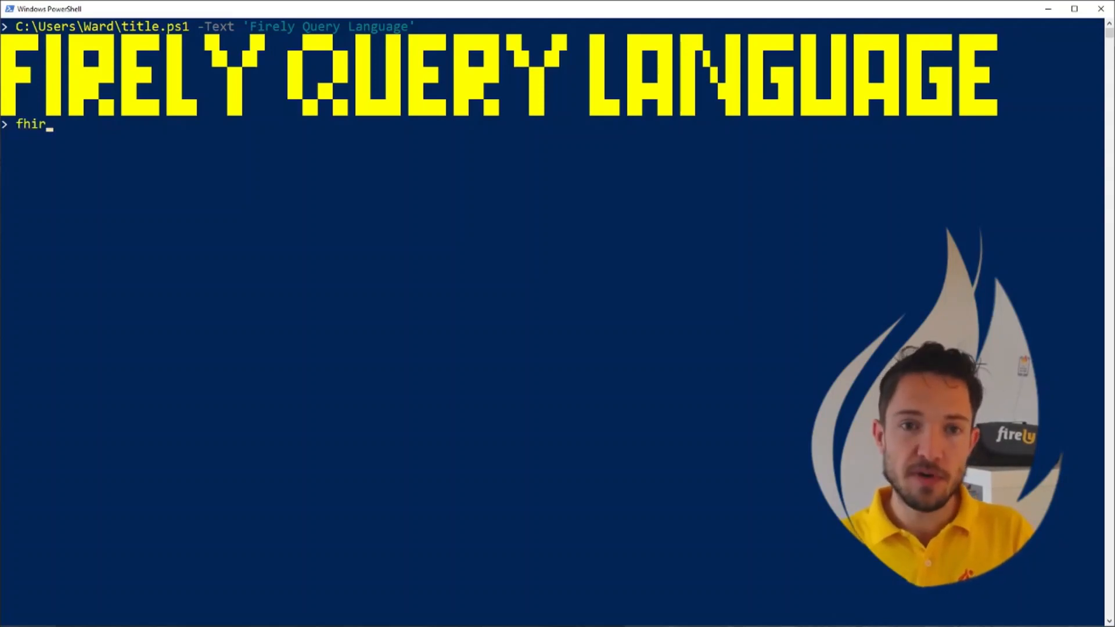
text(query '')
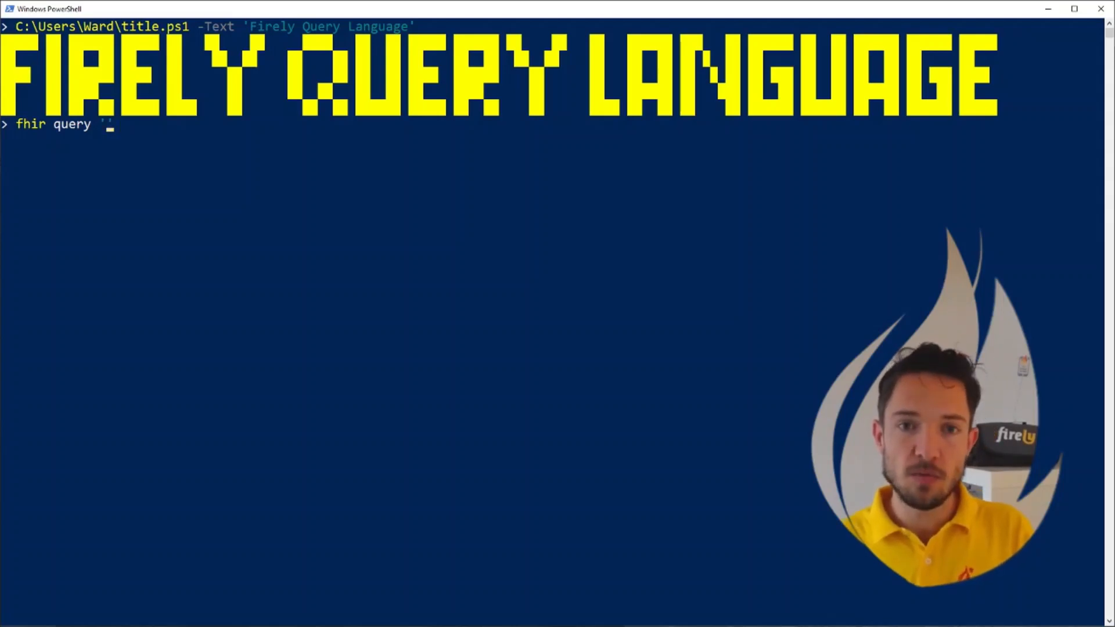
text(from)
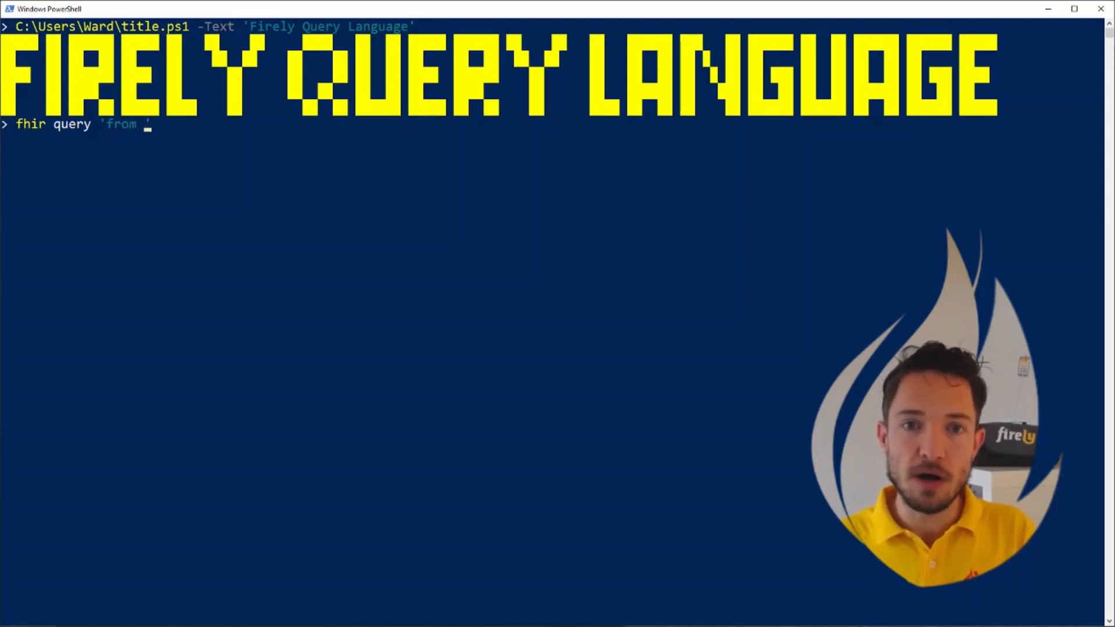
text(Structu)
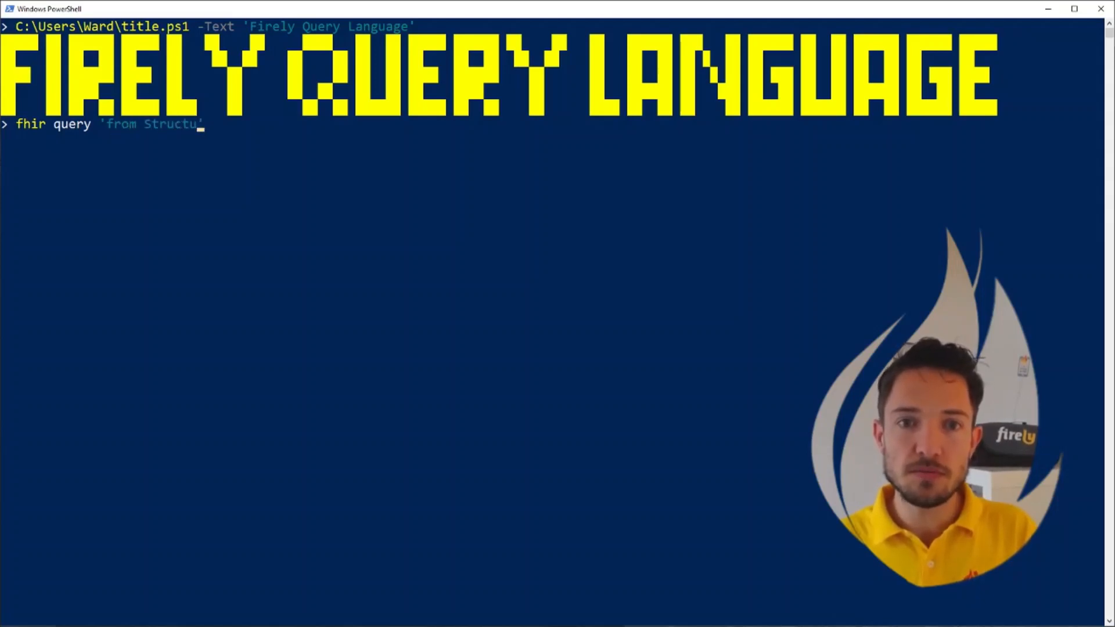
text(reDefiniti)
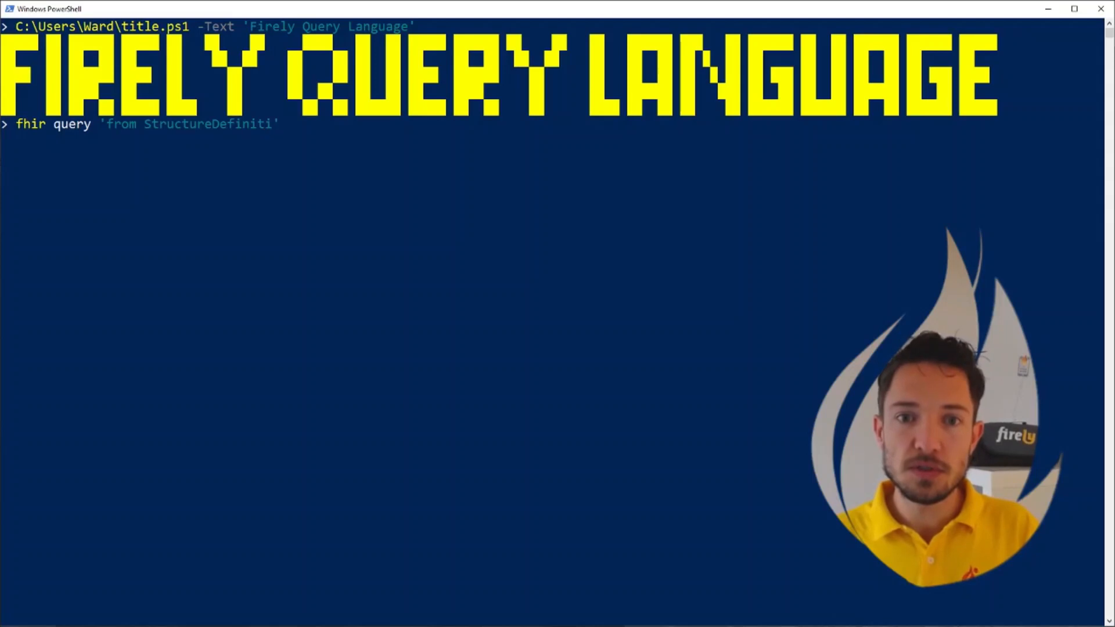
text(on)
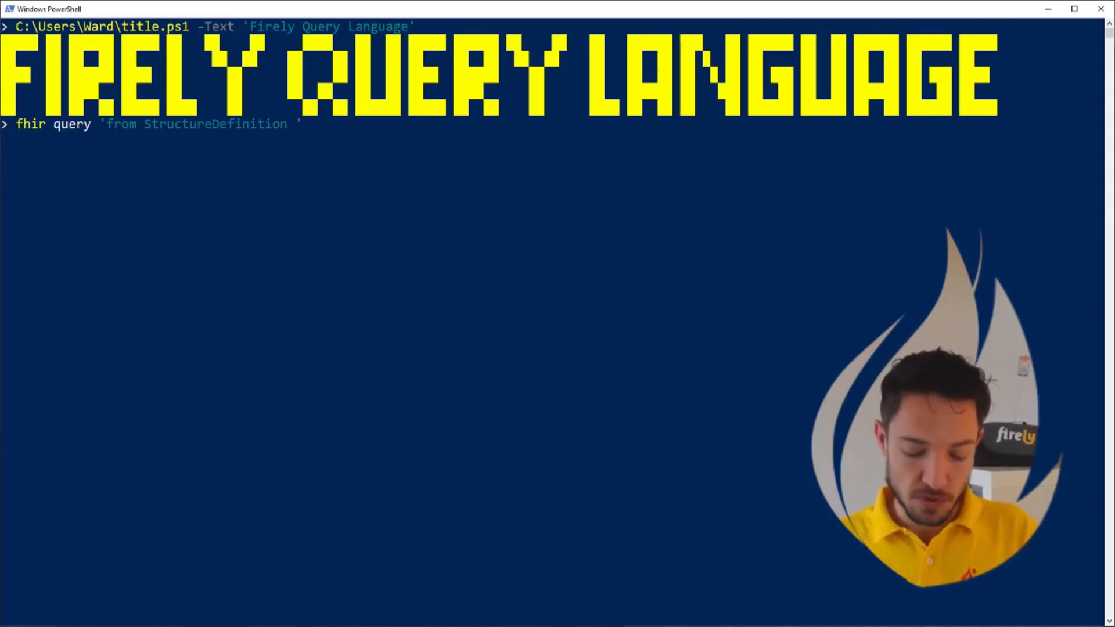
text(select name,)
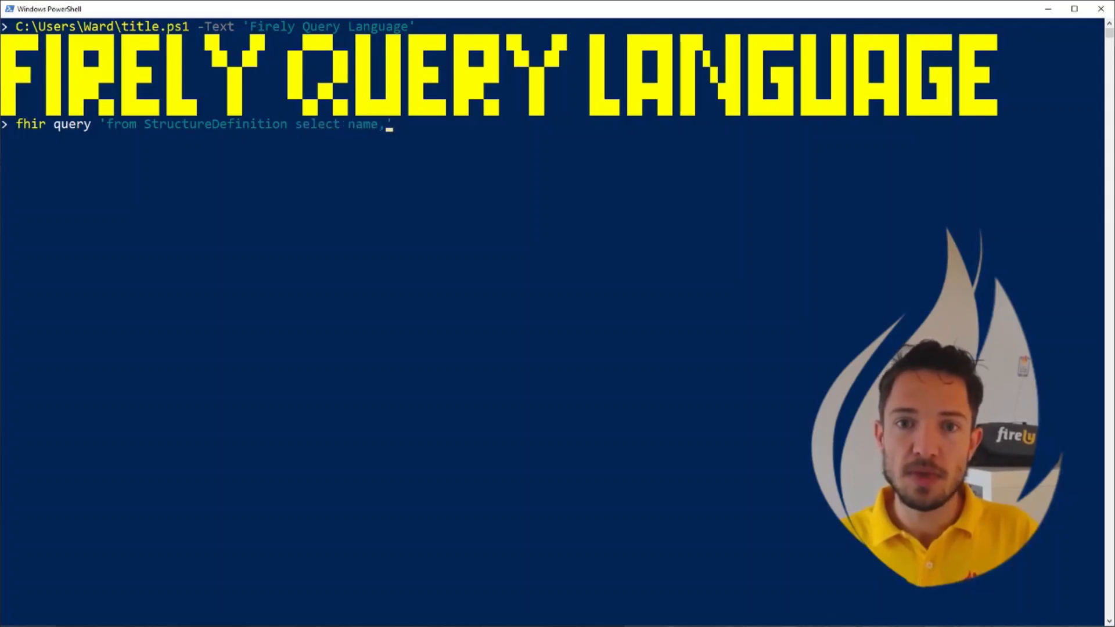
text(url')
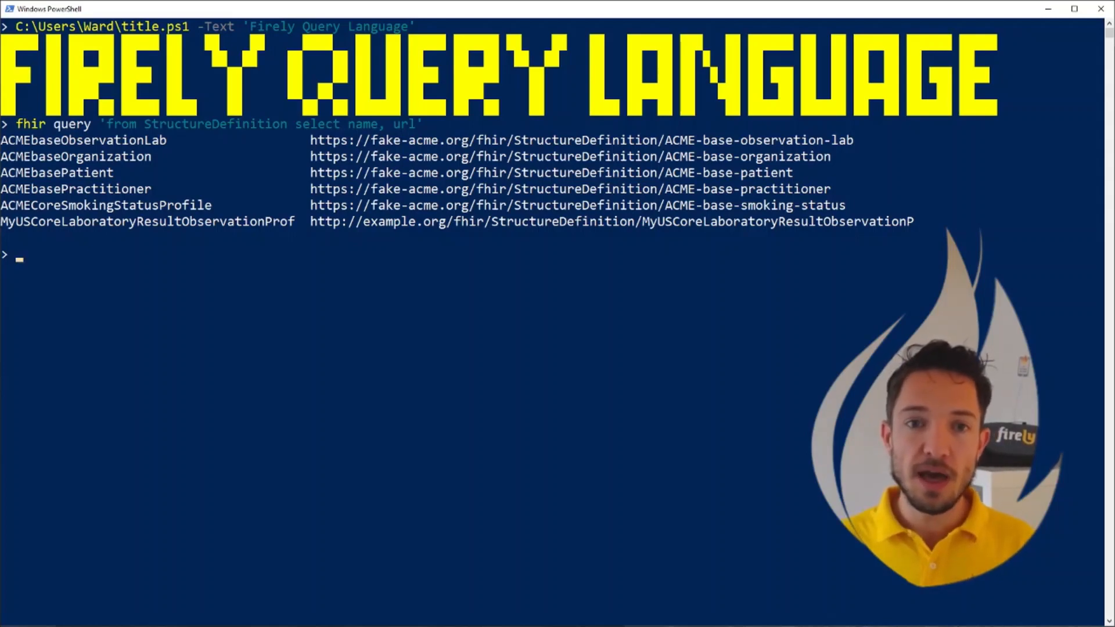
text(fhir query 'from StructureDefinition select name, url')
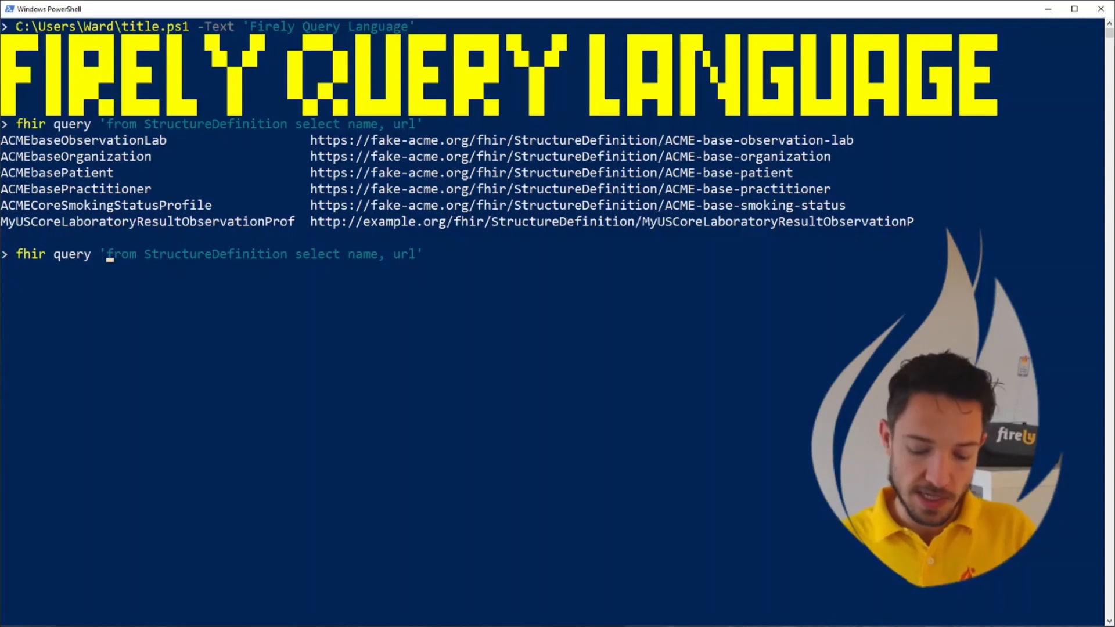
Step: Rerun the StructureDefinition query with 'using scope' to include the HL7 core definitions
text(using)
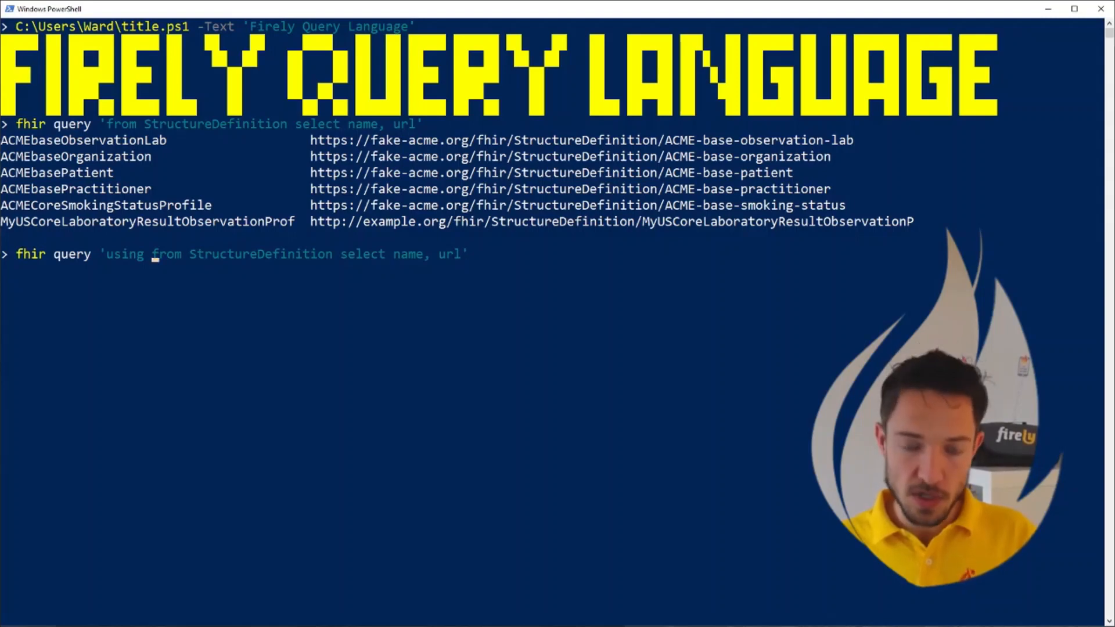
text(scope)
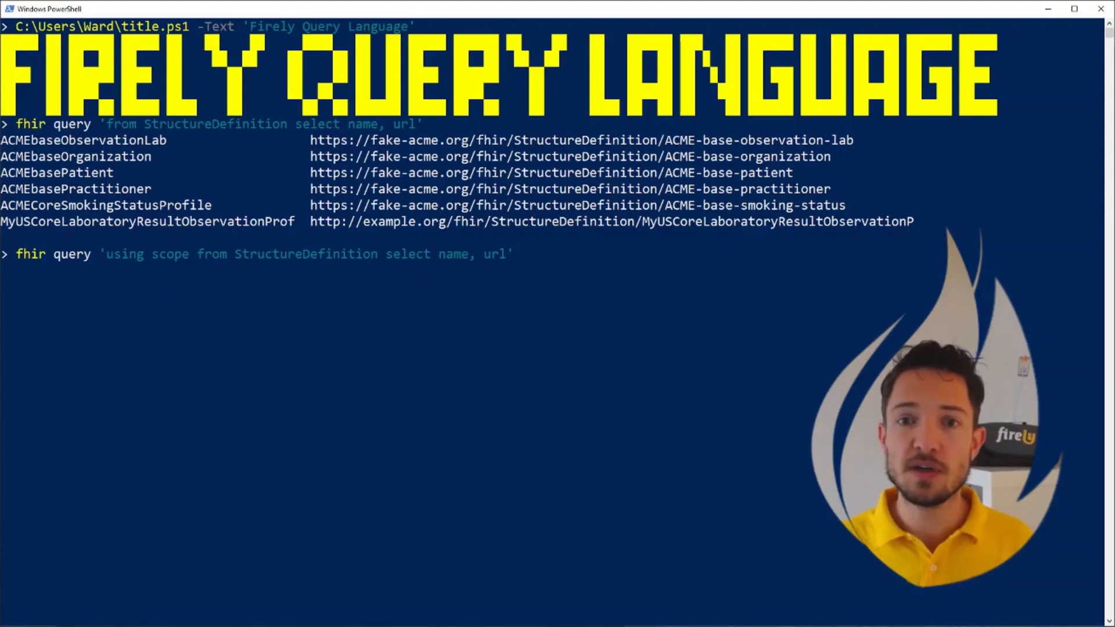
key(Enter)
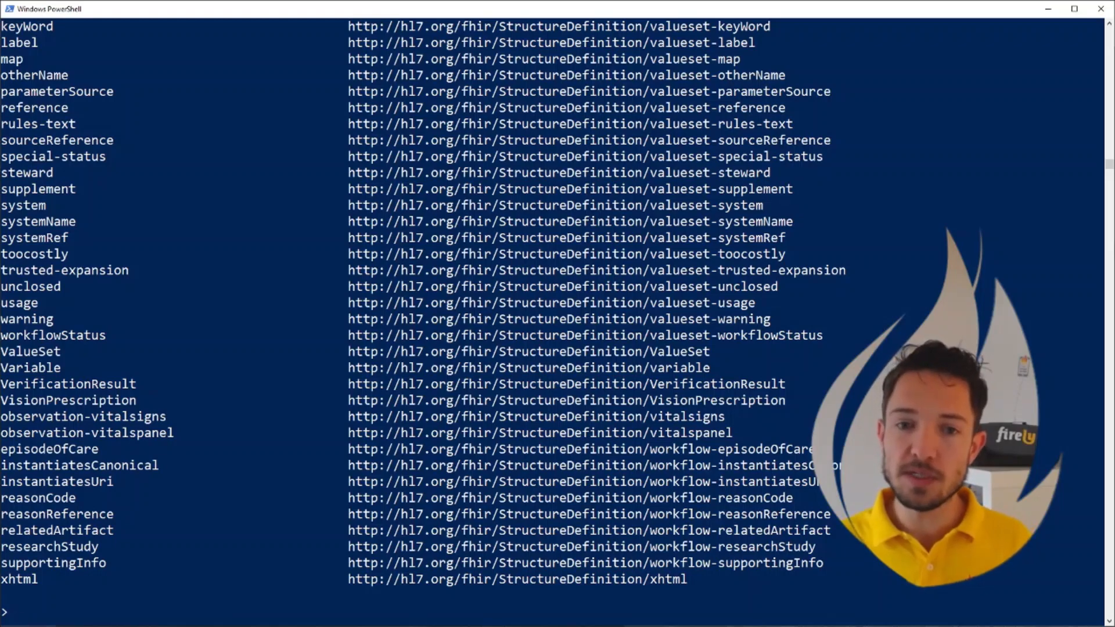
Step: Run the scoped StructureDefinition query with '--output json' to print name/URL objects as JSON
text(fhir query 'using scope from StructureDefinition select name, url')
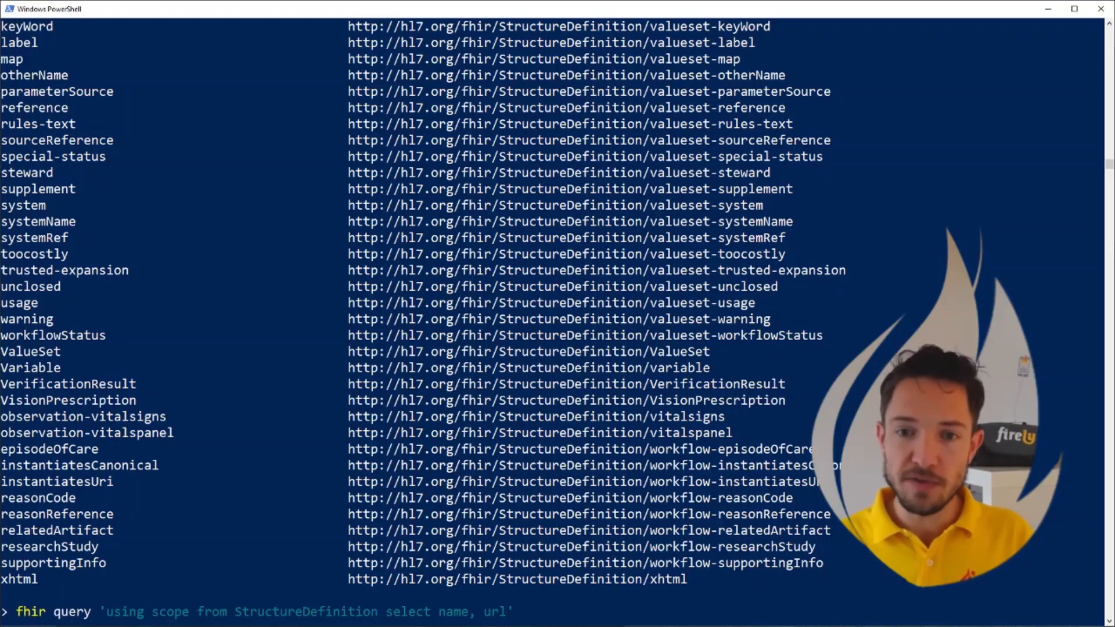
text(--ou)
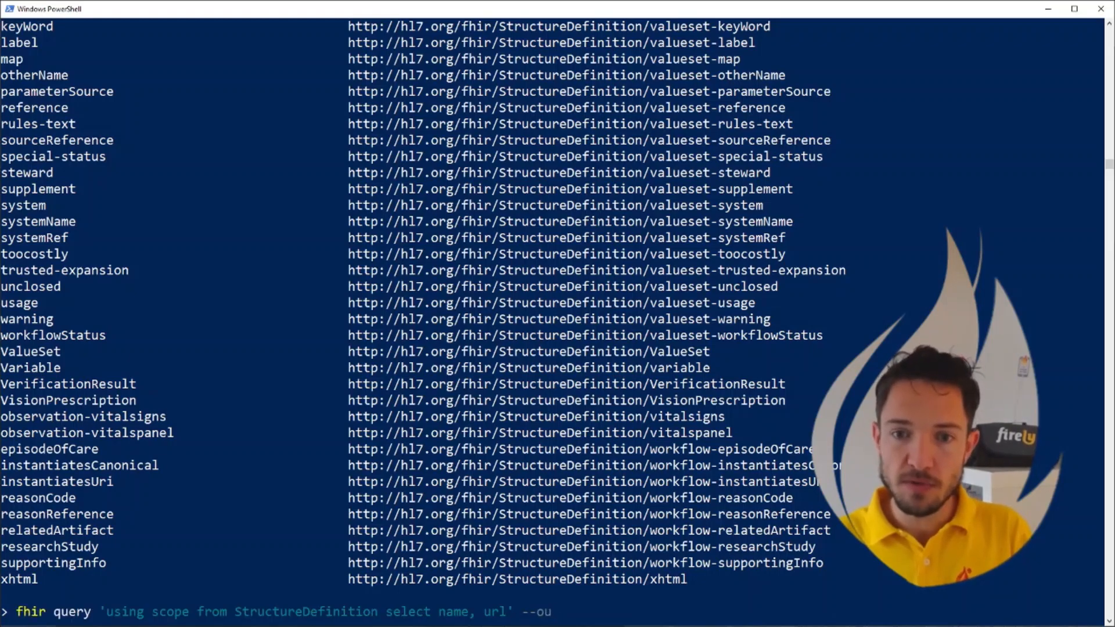
text(tput)
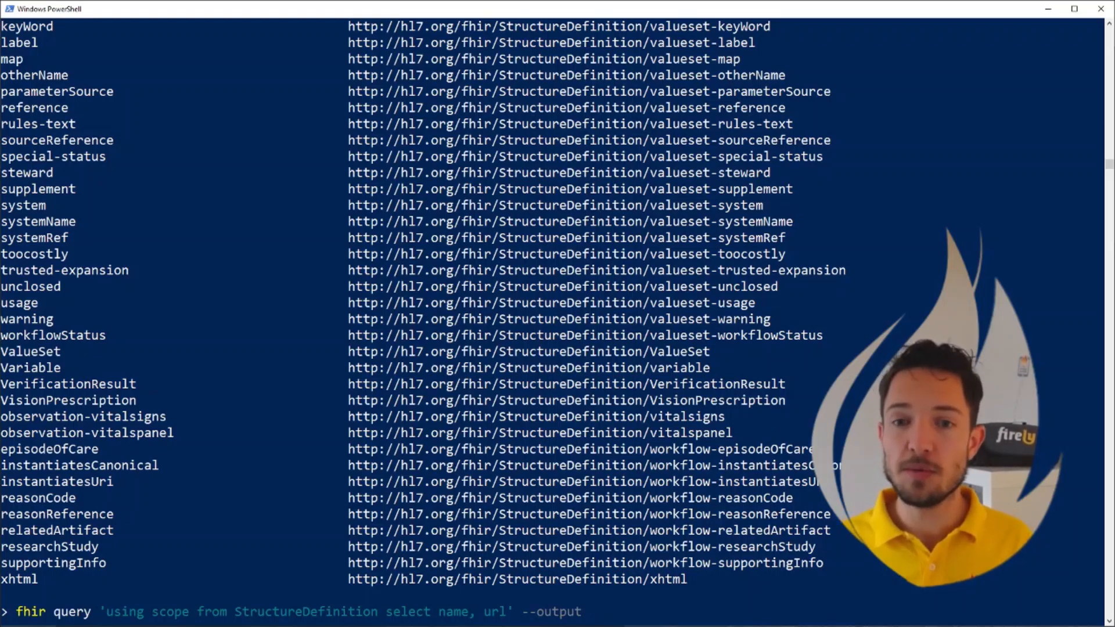
text(json)
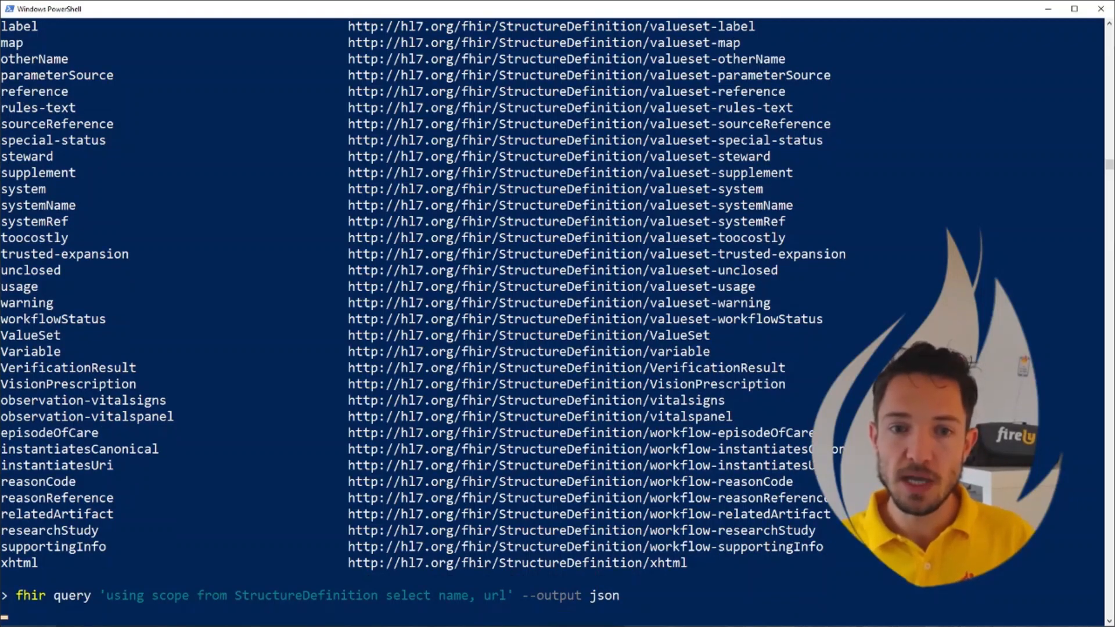
key(Enter)
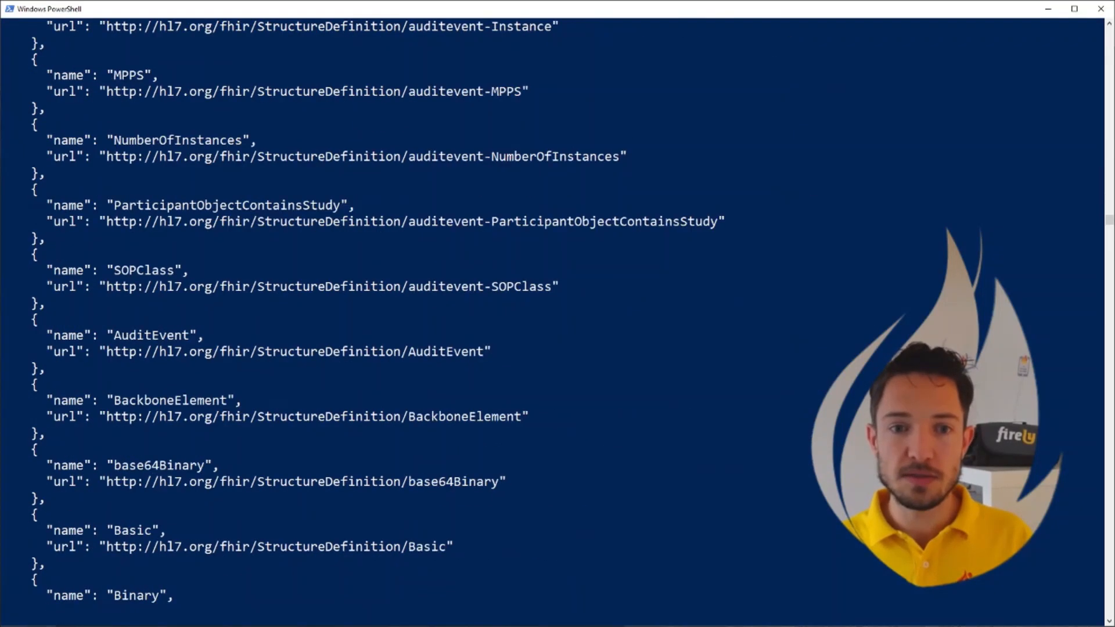
scroll(down, 3)
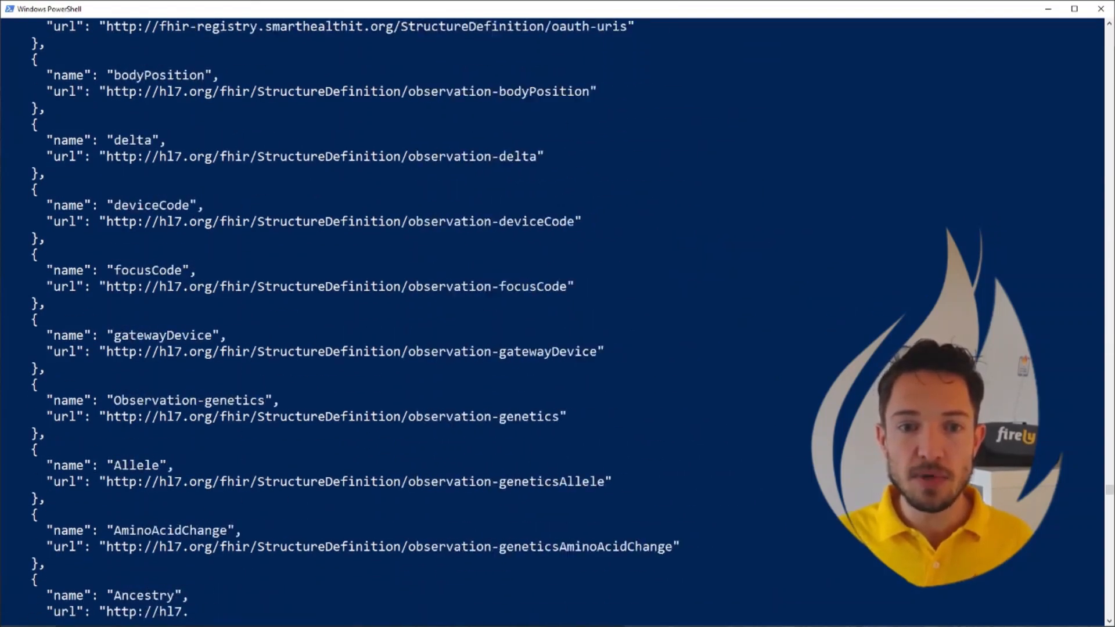
scroll(down, 3)
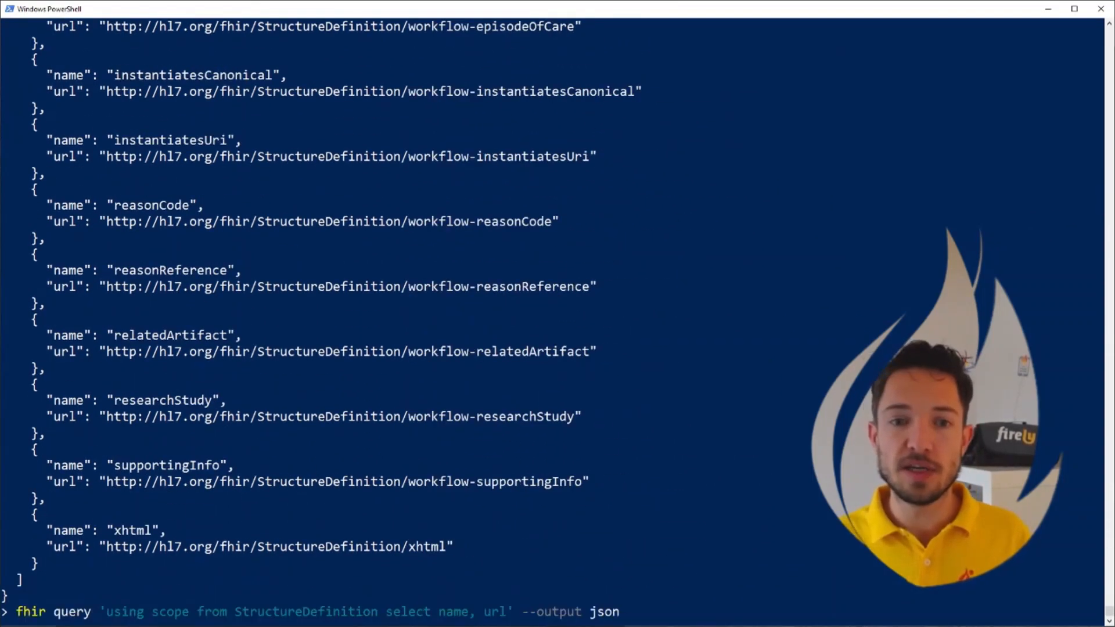
Step: Recall the JSON query and redirect its output to the file output.json
text(>)
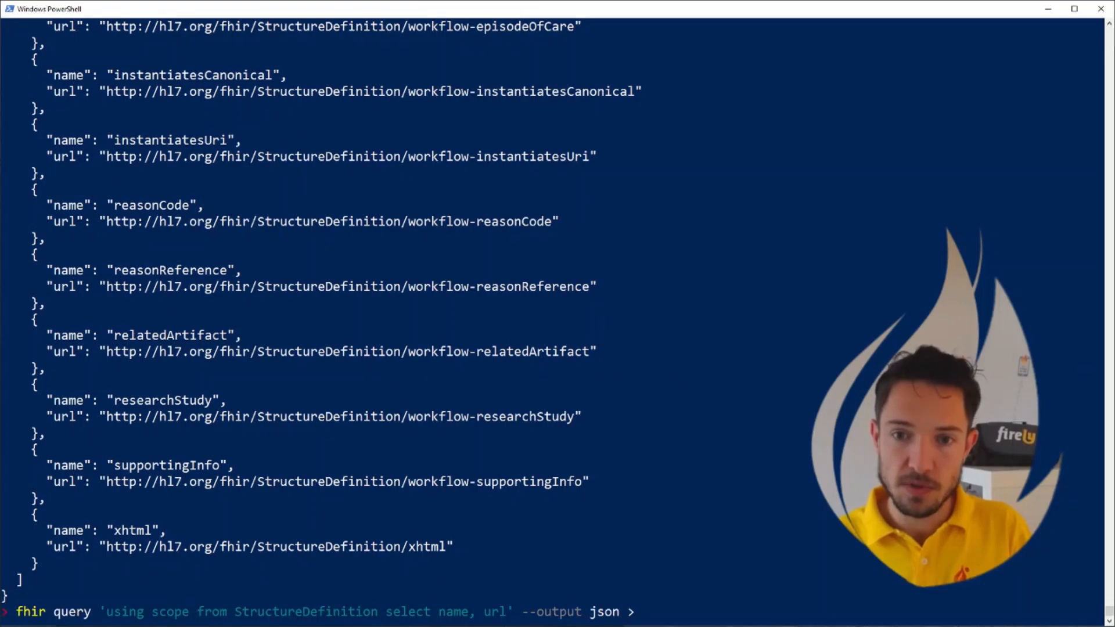
text(output.)
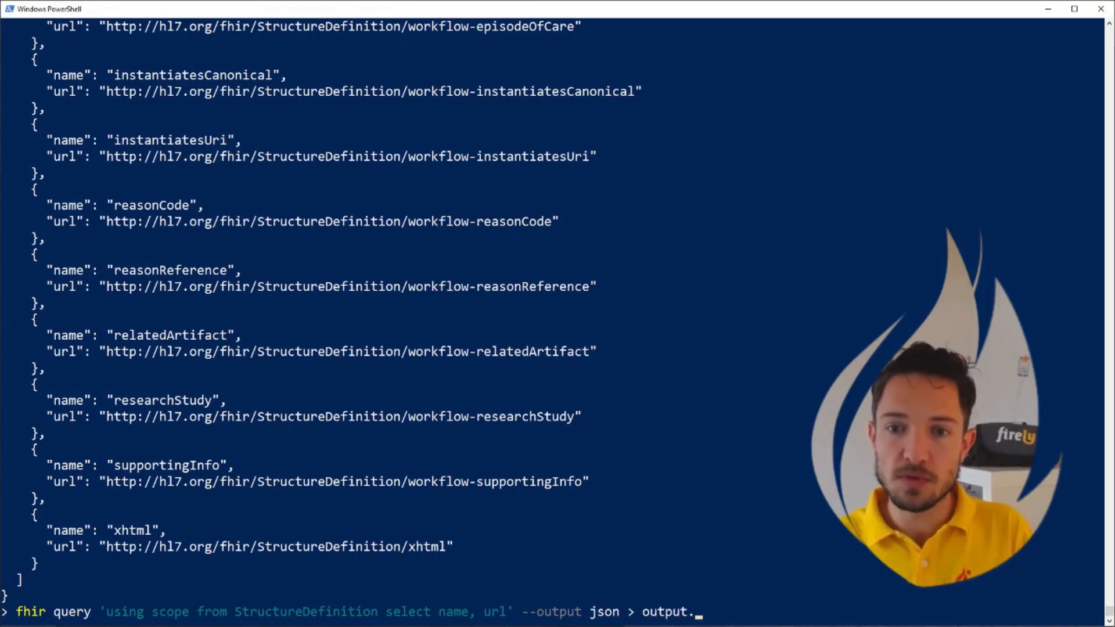
text(json)
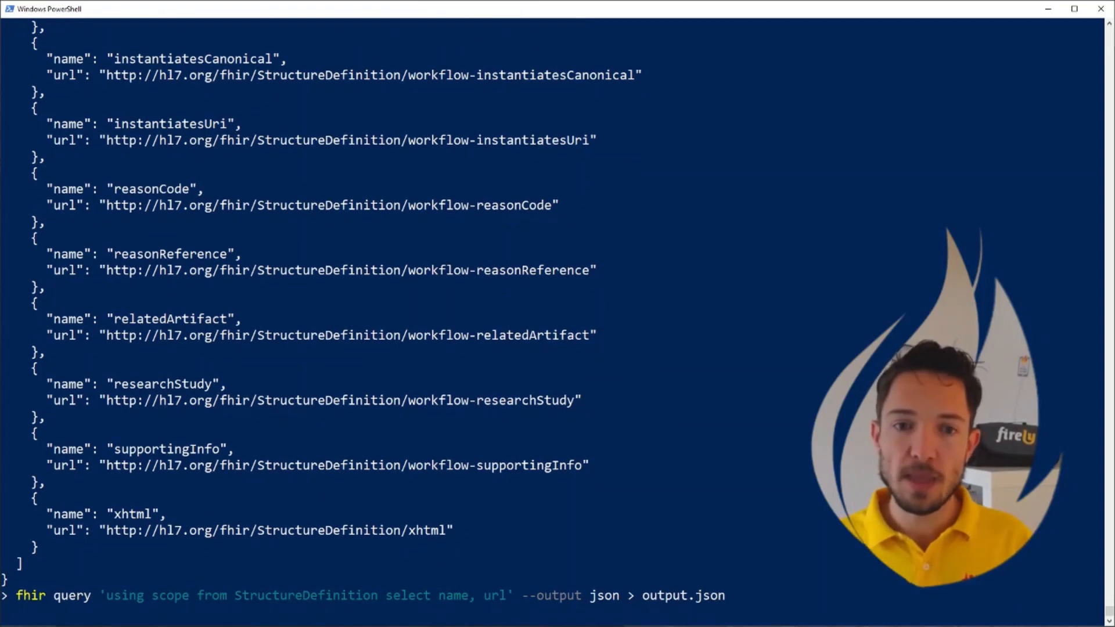